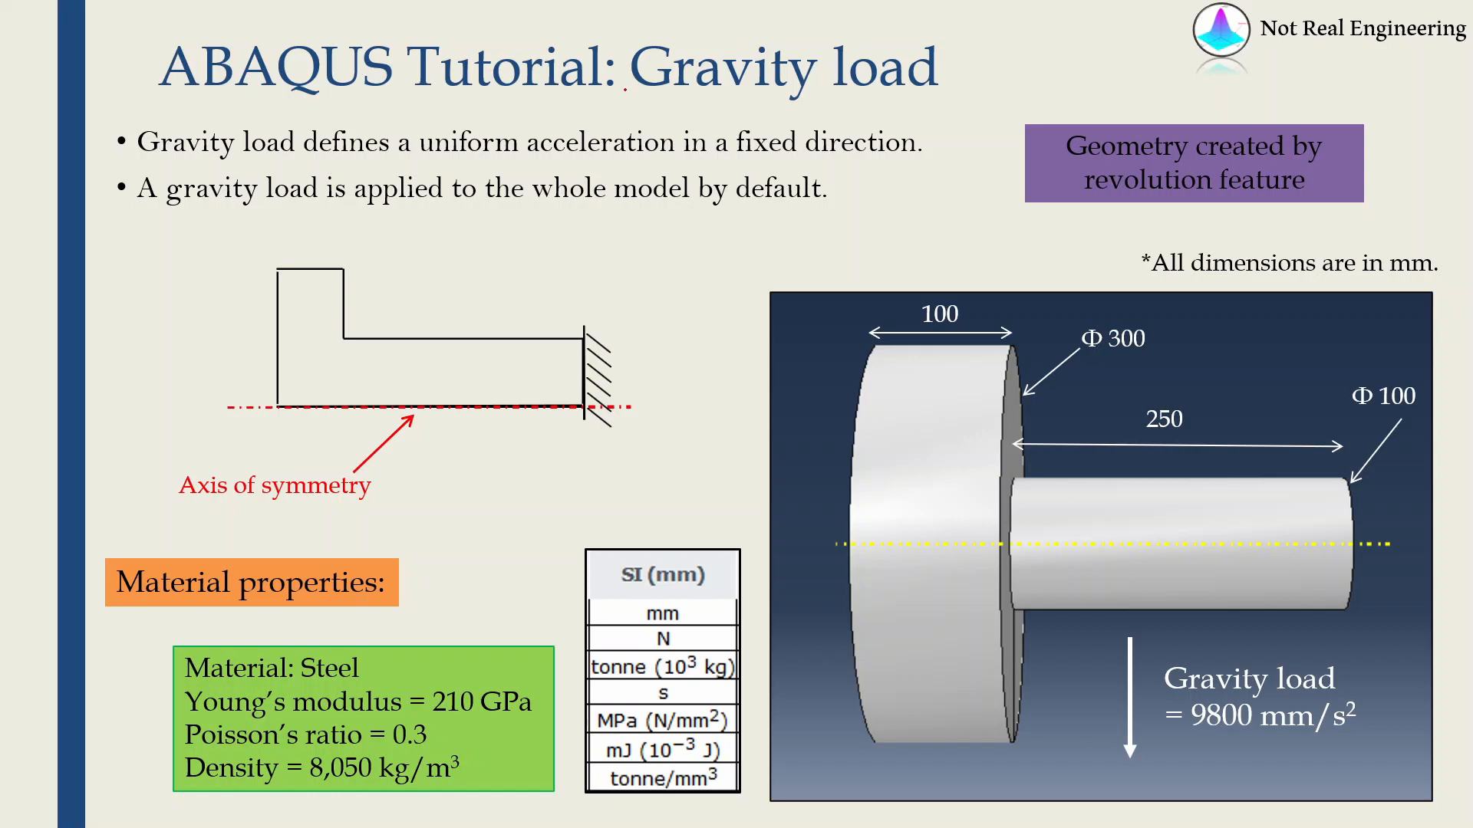
- Mark up the slide in red: Gravity, uniform acceleration, geometry, axis of symmetry, steel properties, 9800
left_click_drag(629, 89, 714, 89)
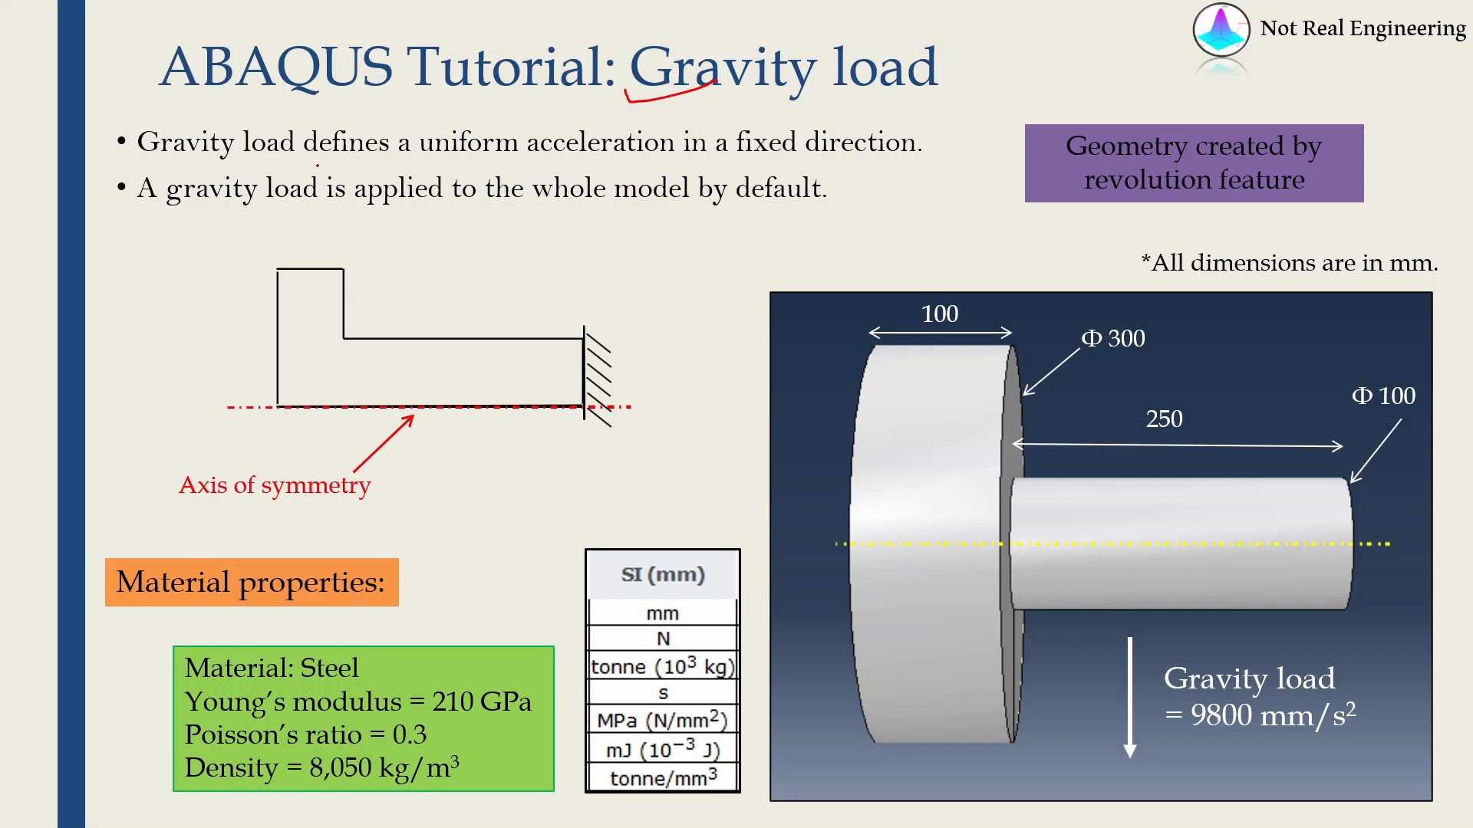
left_click_drag(436, 162, 629, 162)
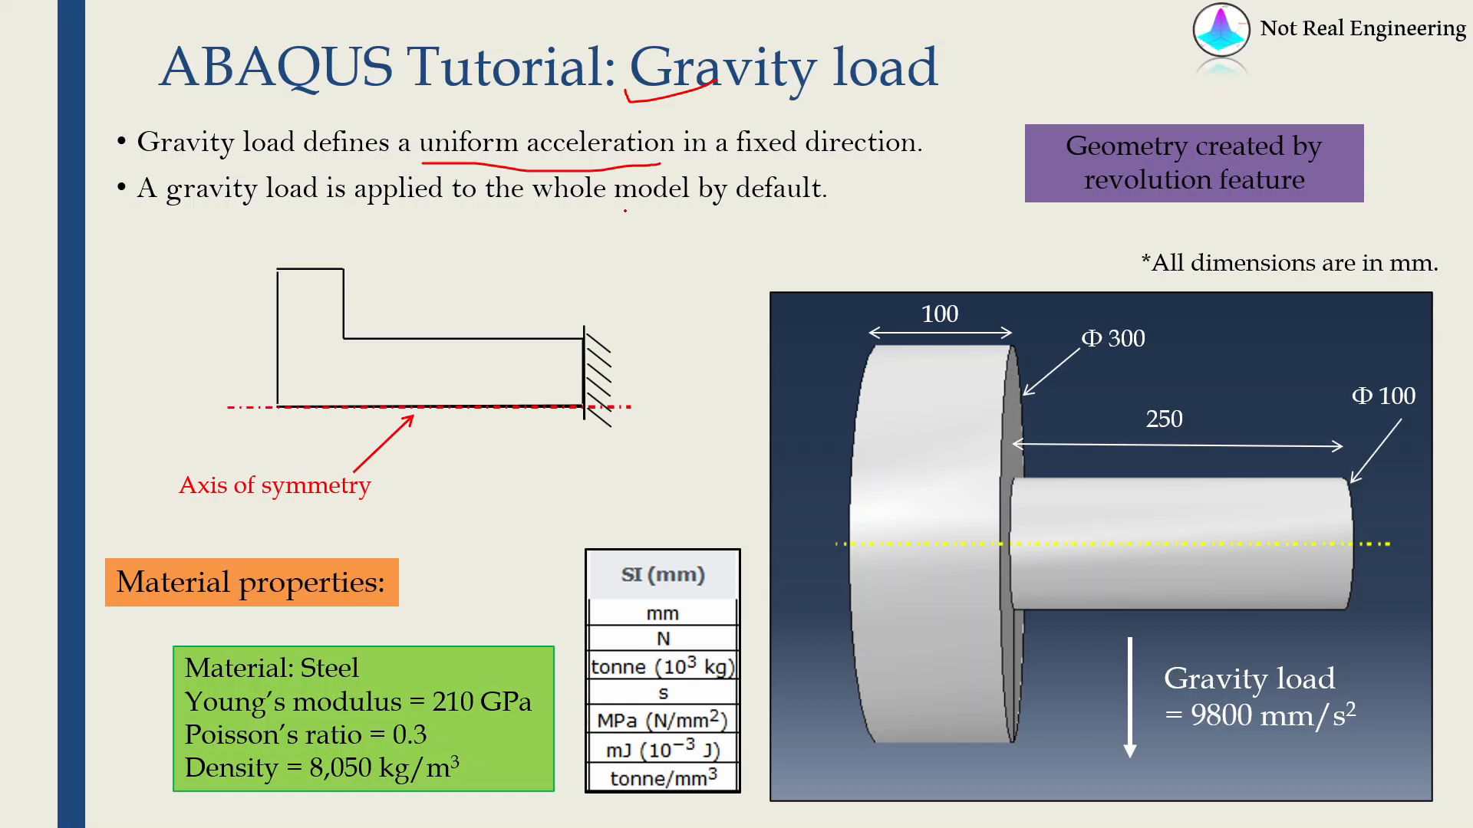
left_click_drag(615, 209, 794, 209)
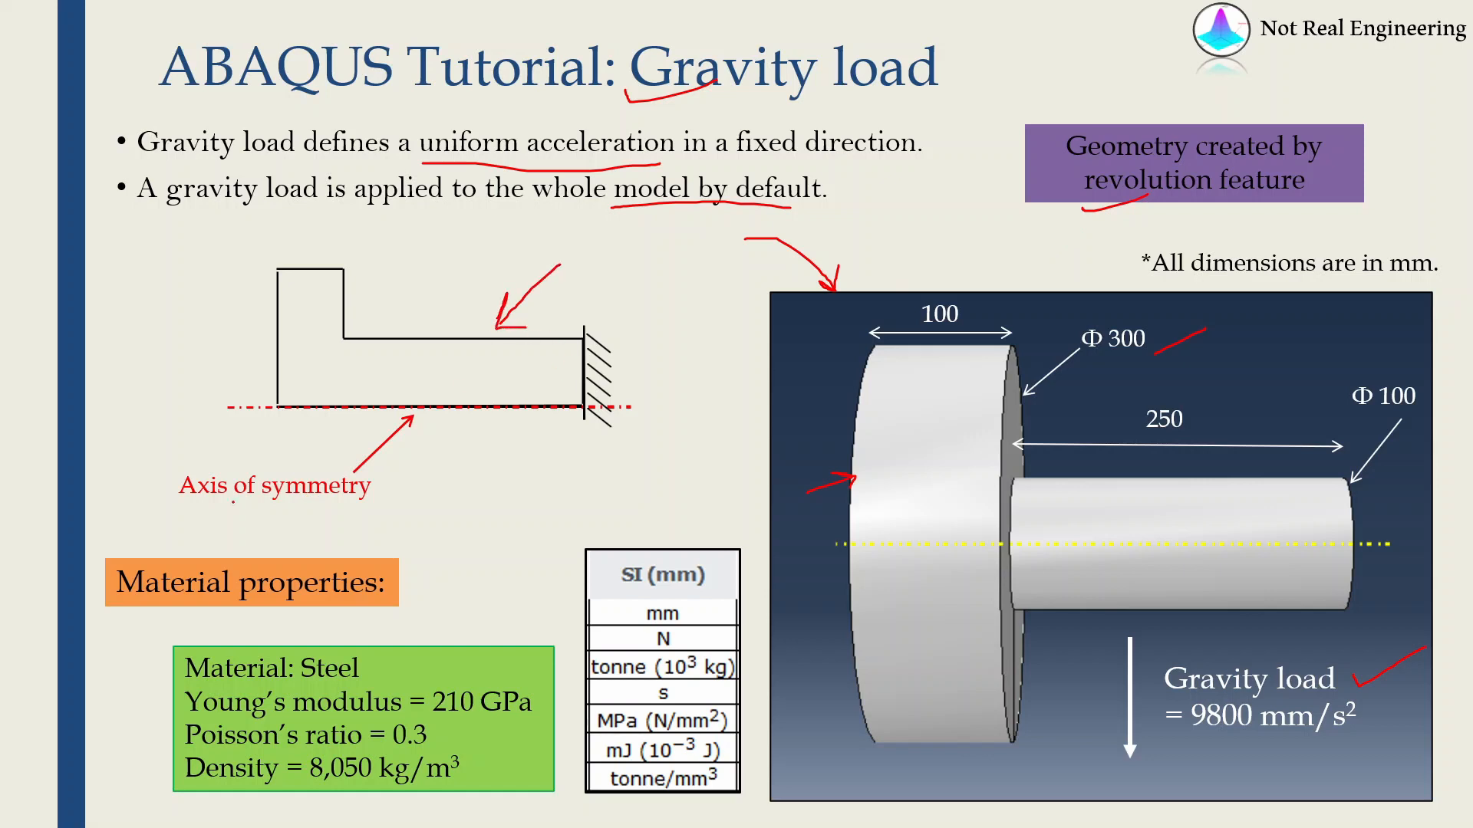
left_click_drag(188, 512, 371, 512)
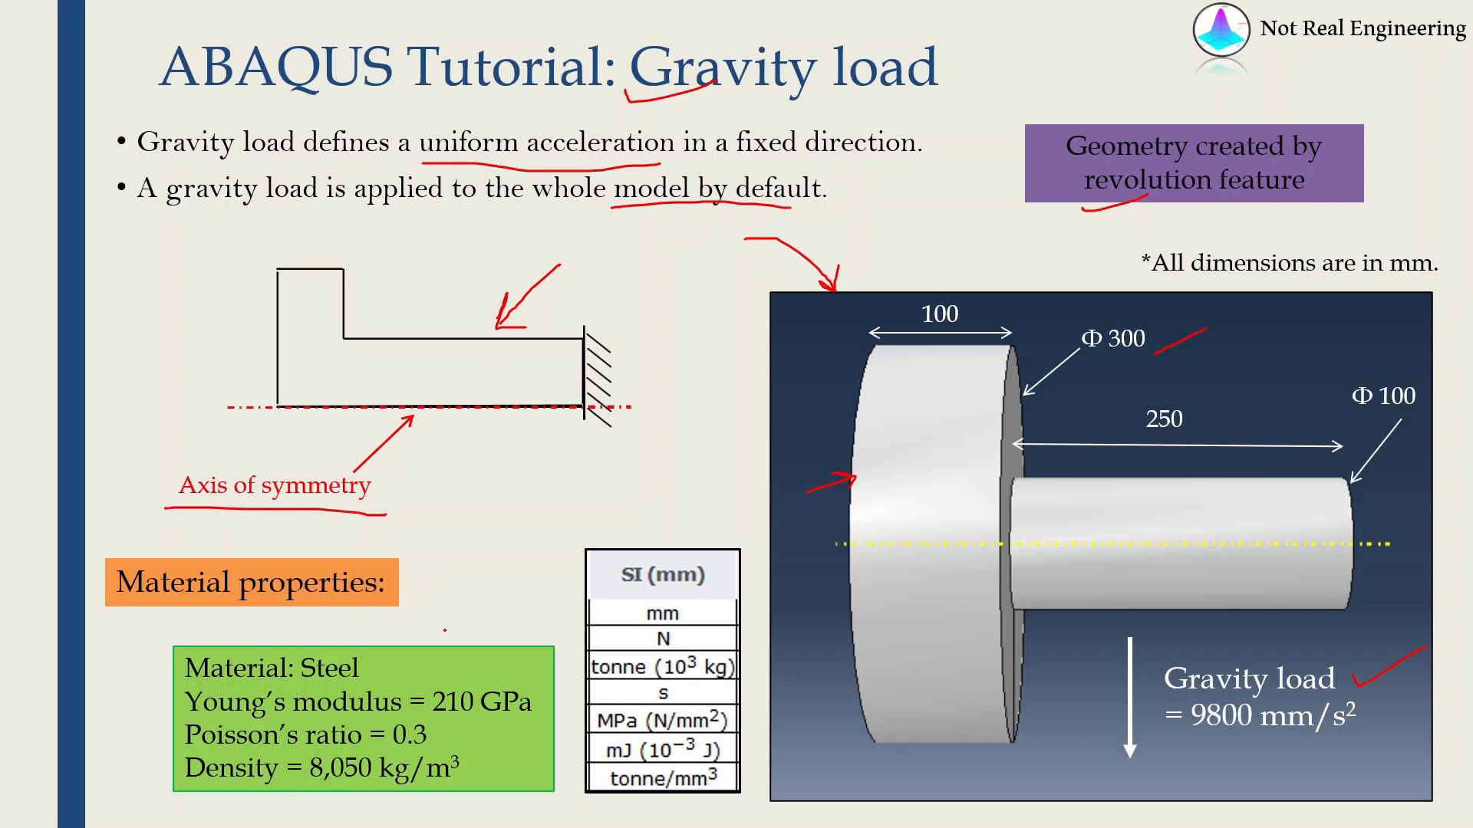
left_click_drag(446, 583, 447, 629)
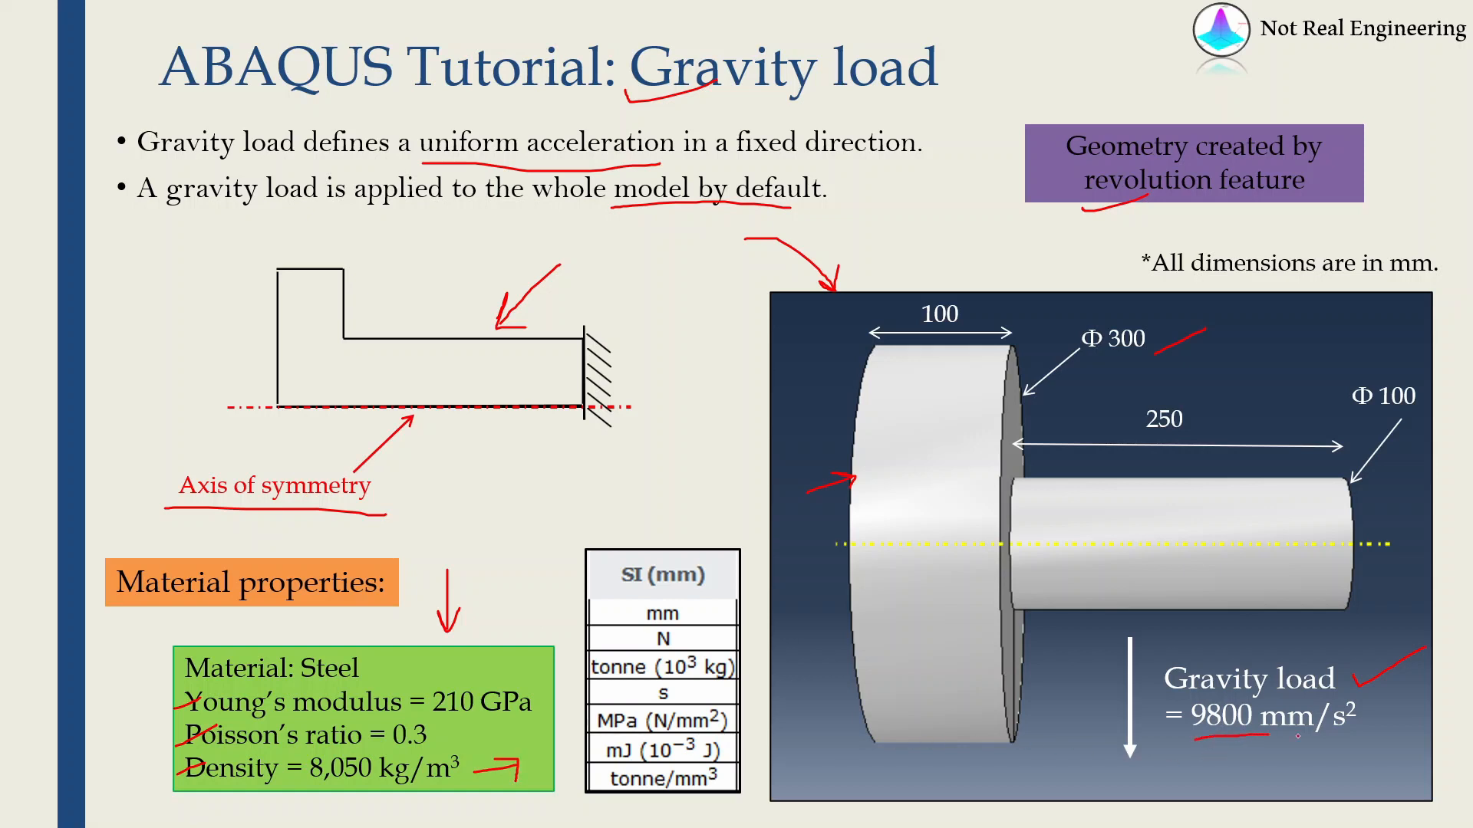
mouse_move(1088, 721)
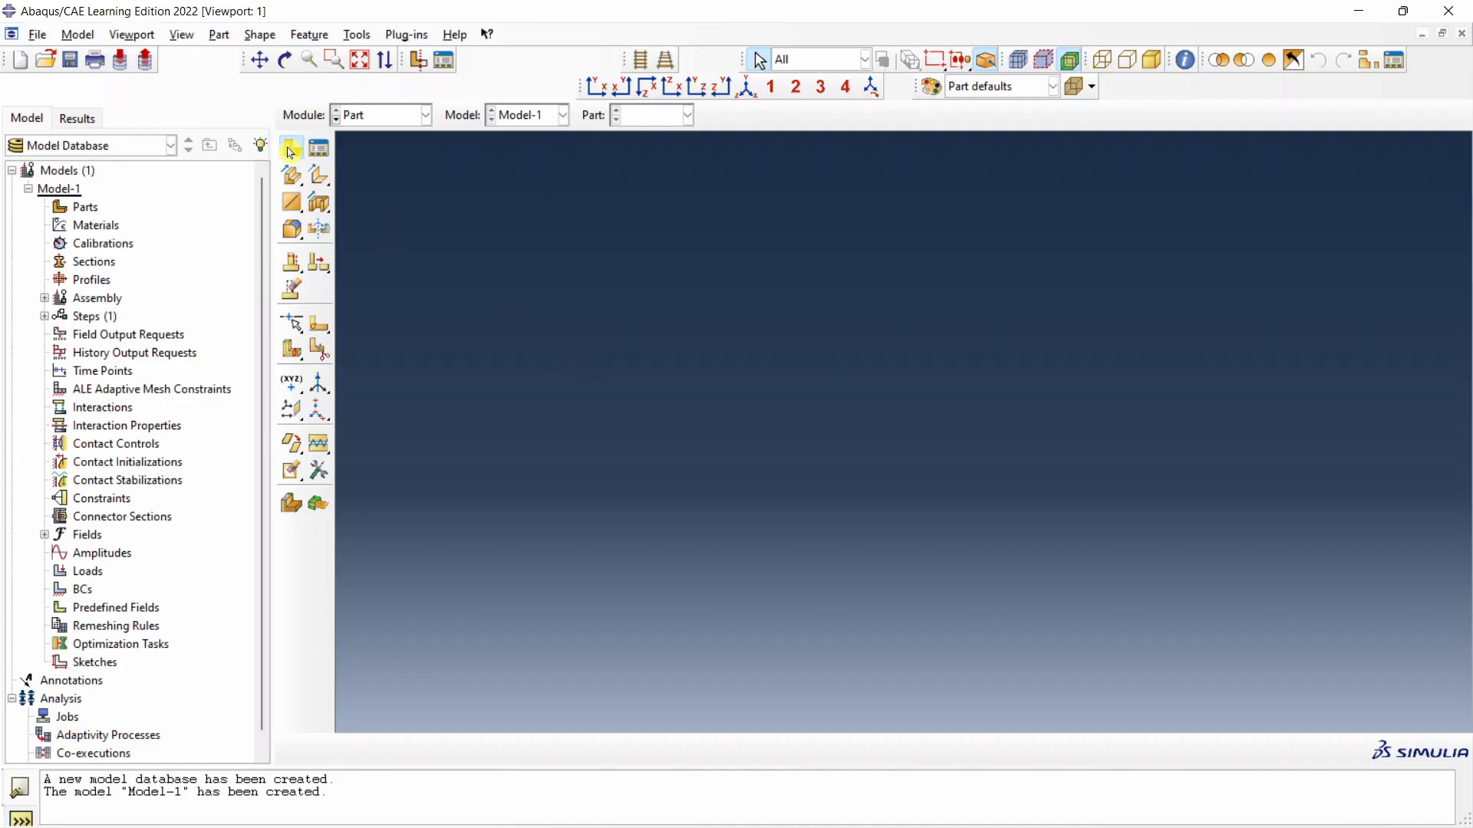
- Create part 'Bar' as a 3D deformable solid revolution and set its approximate sketch size
left_click(290, 150)
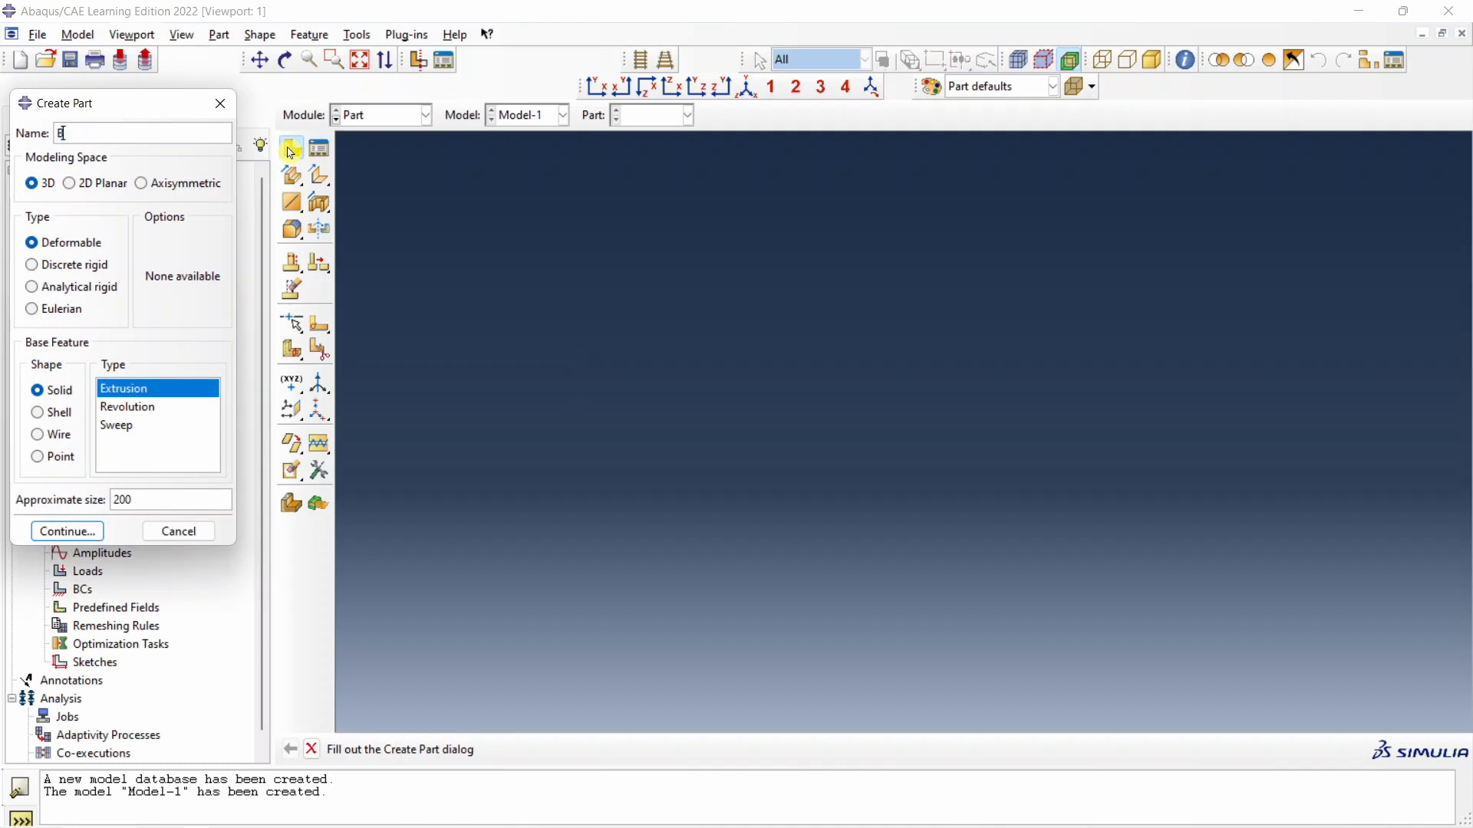
type("ar")
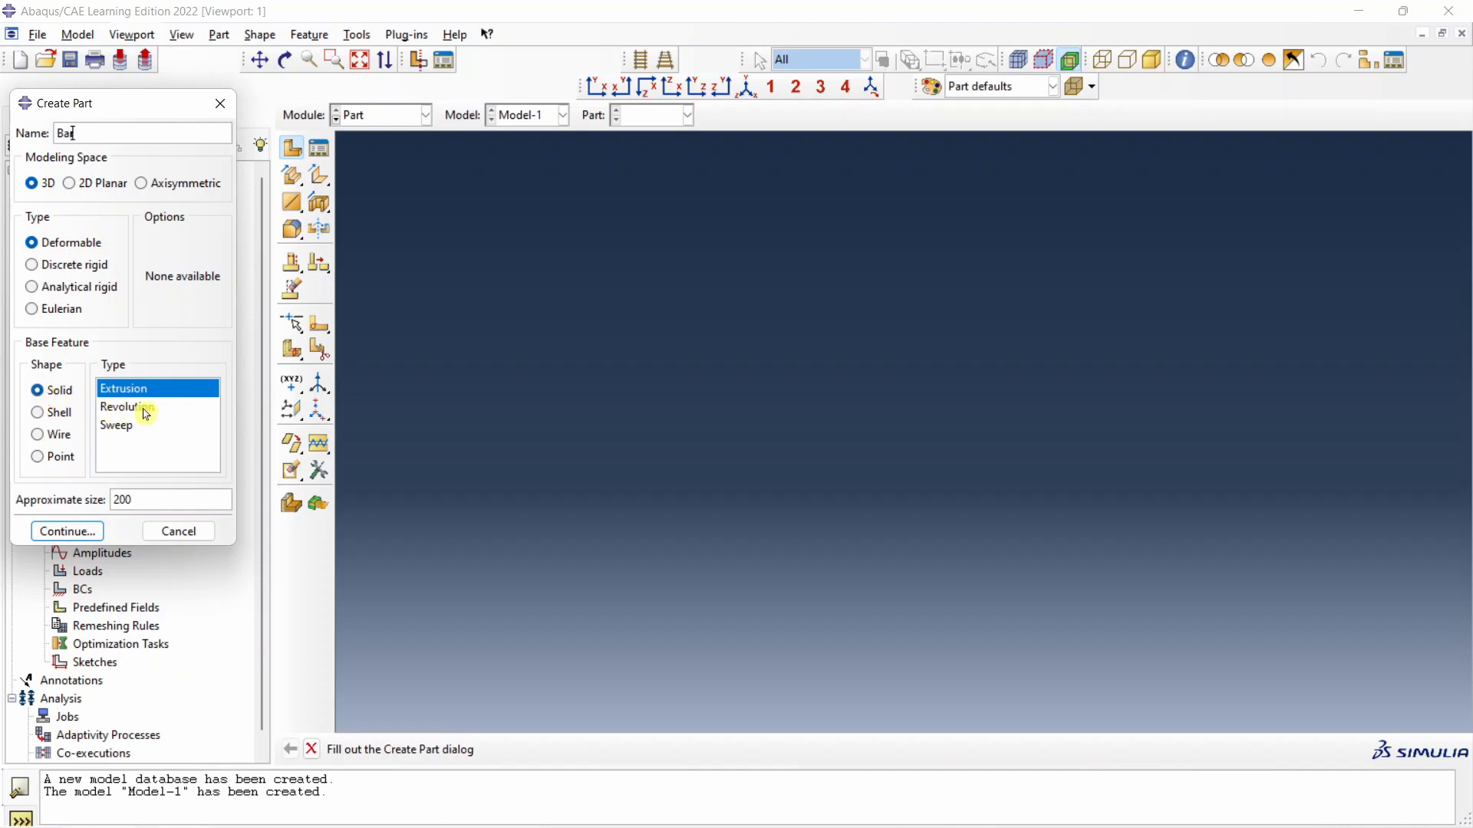
left_click(128, 407)
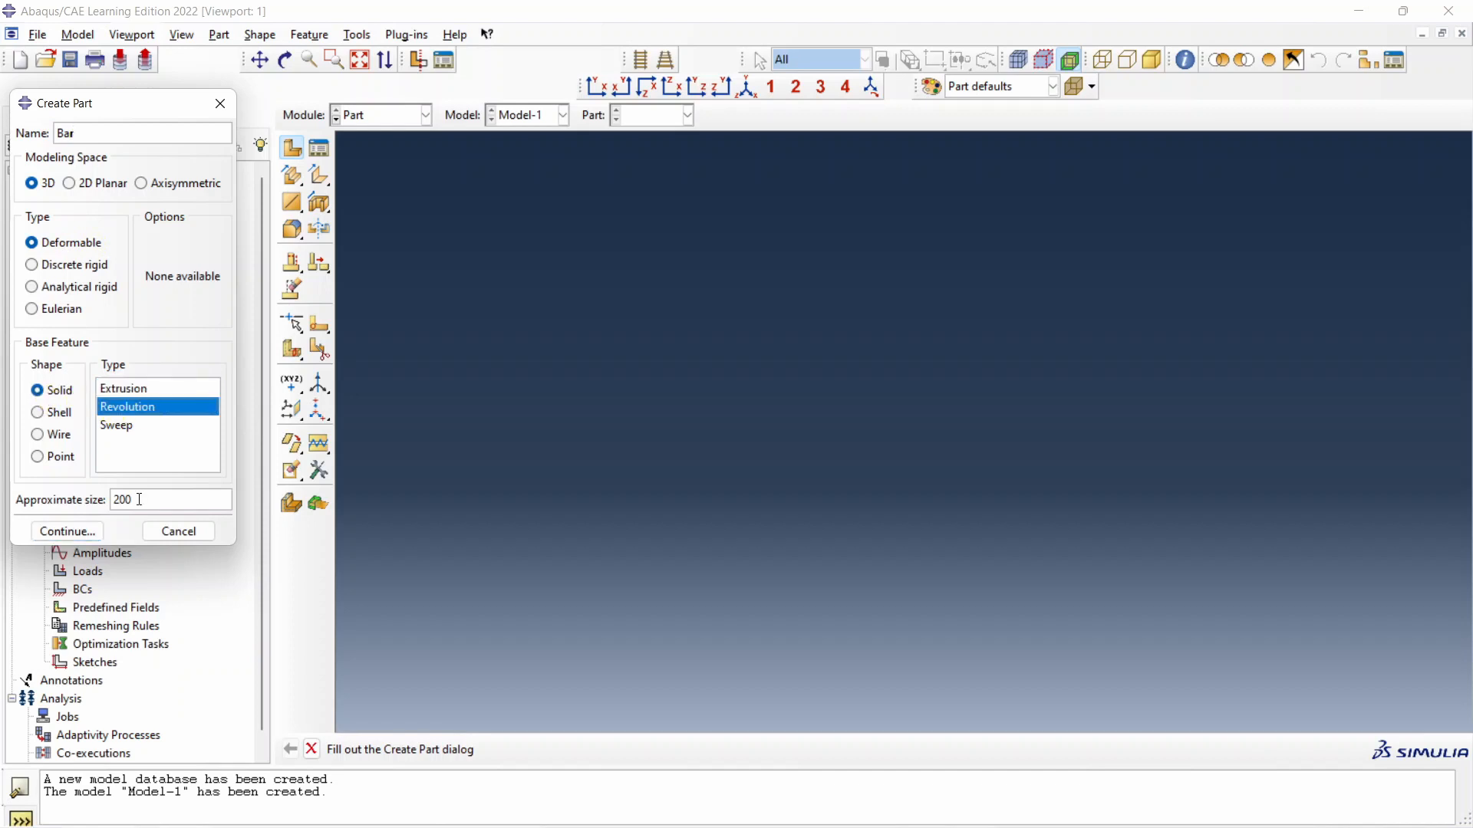
triple_click(123, 499)
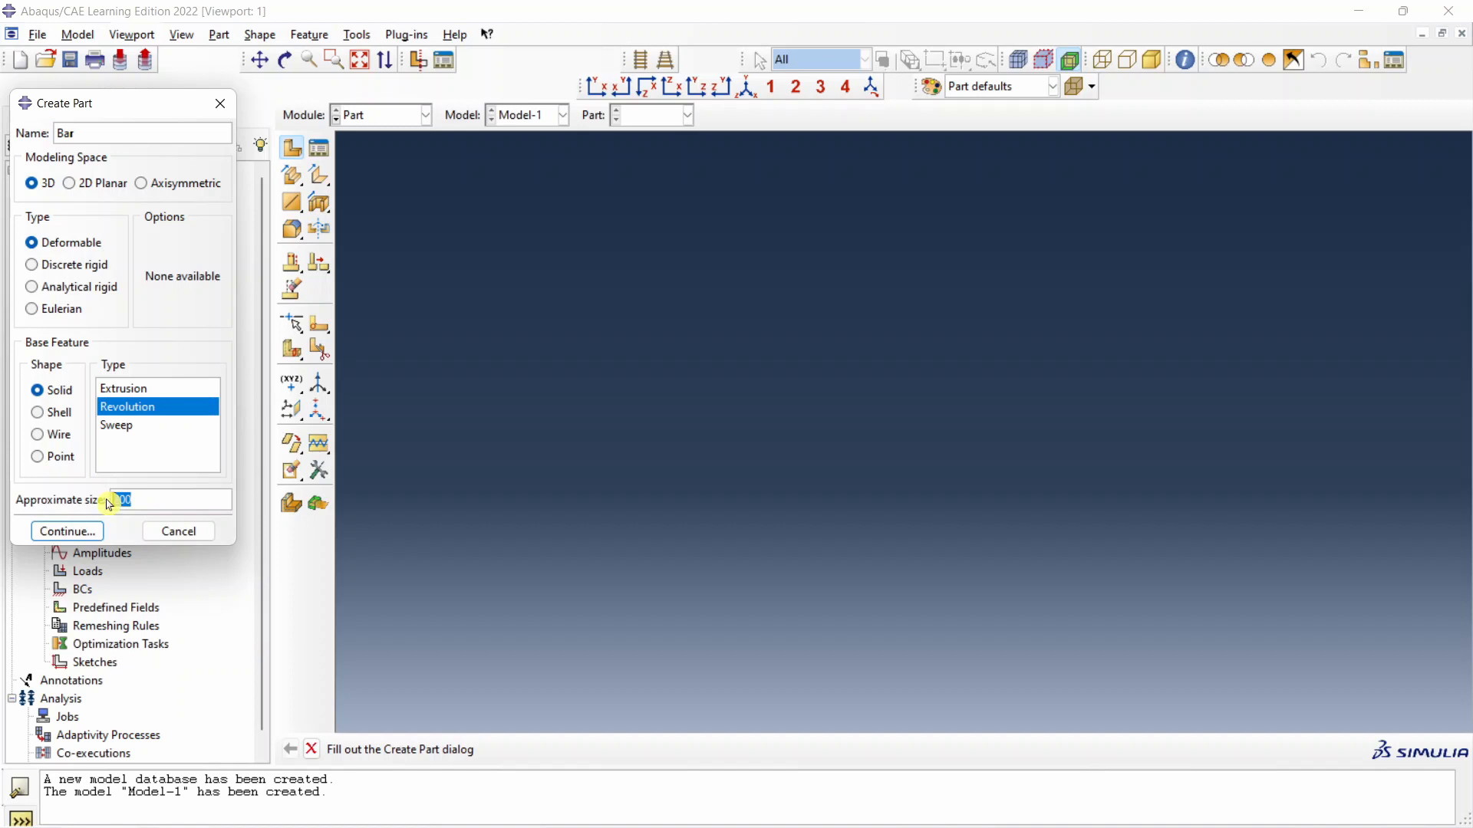
left_click(67, 531)
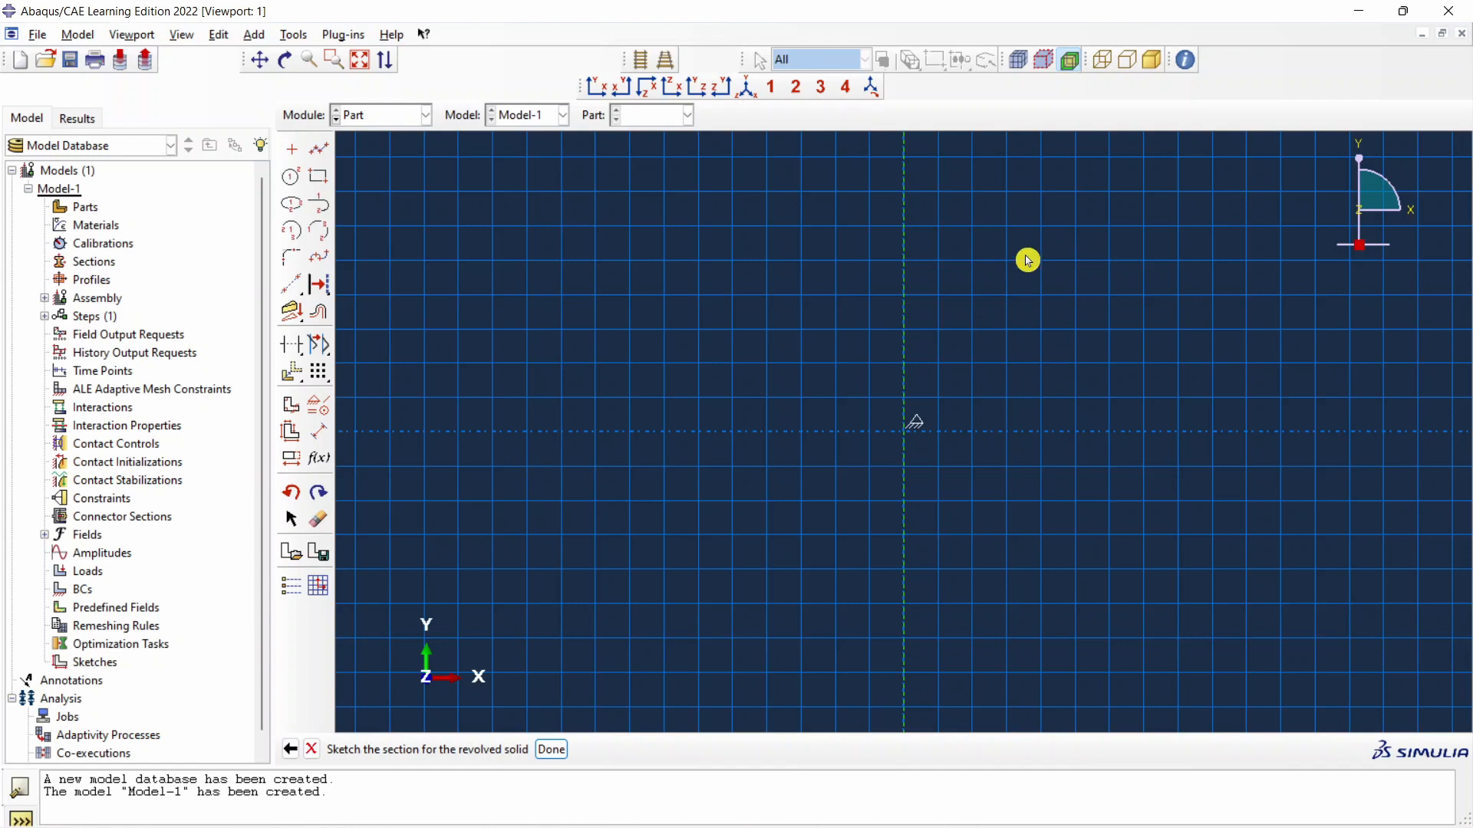
mouse_move(318, 150)
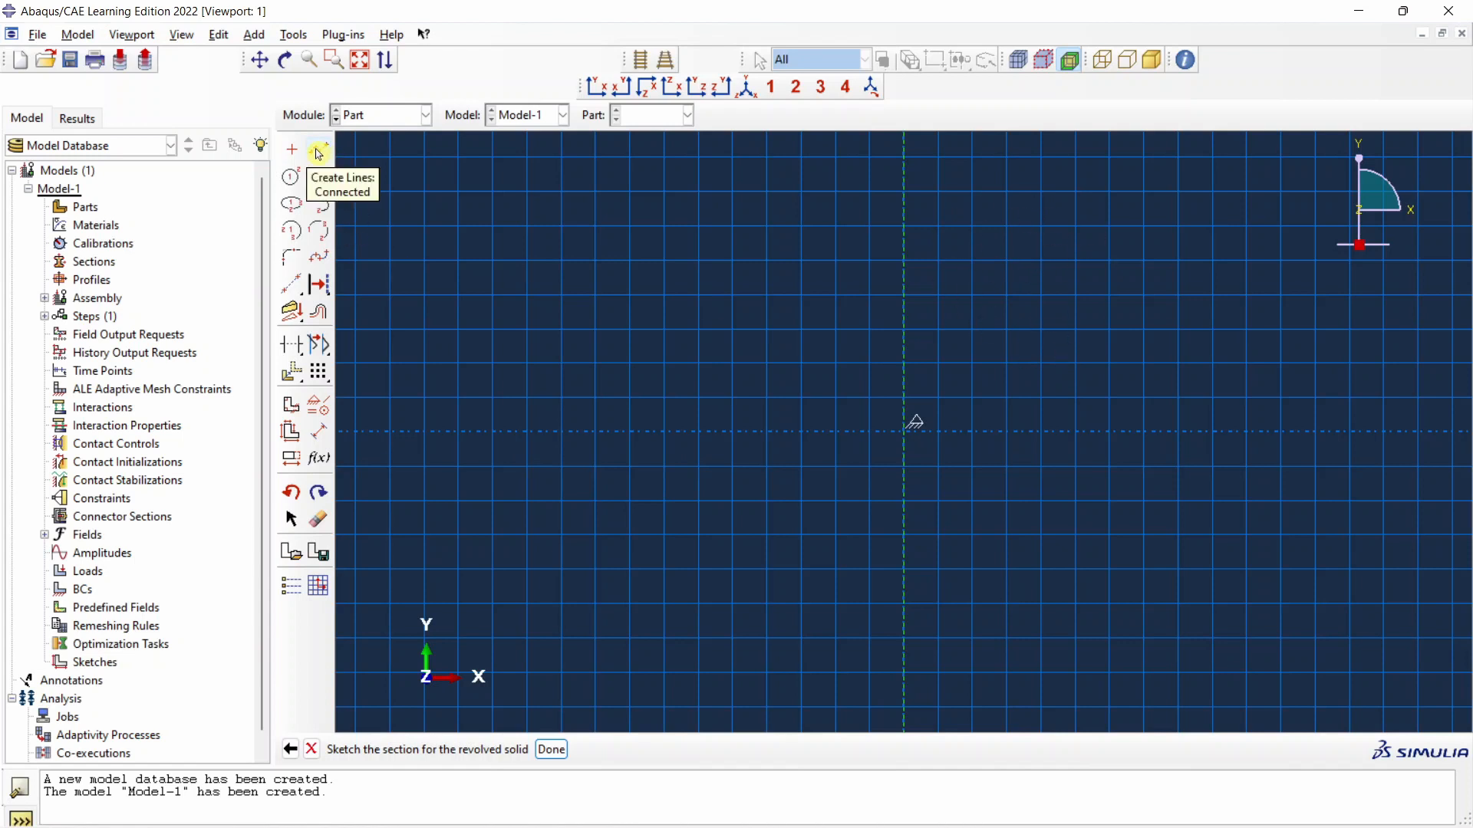
- Draw the closed stepped bar profile with connected lines from the origin through 50,0, 50,7 and 150
left_click(318, 150)
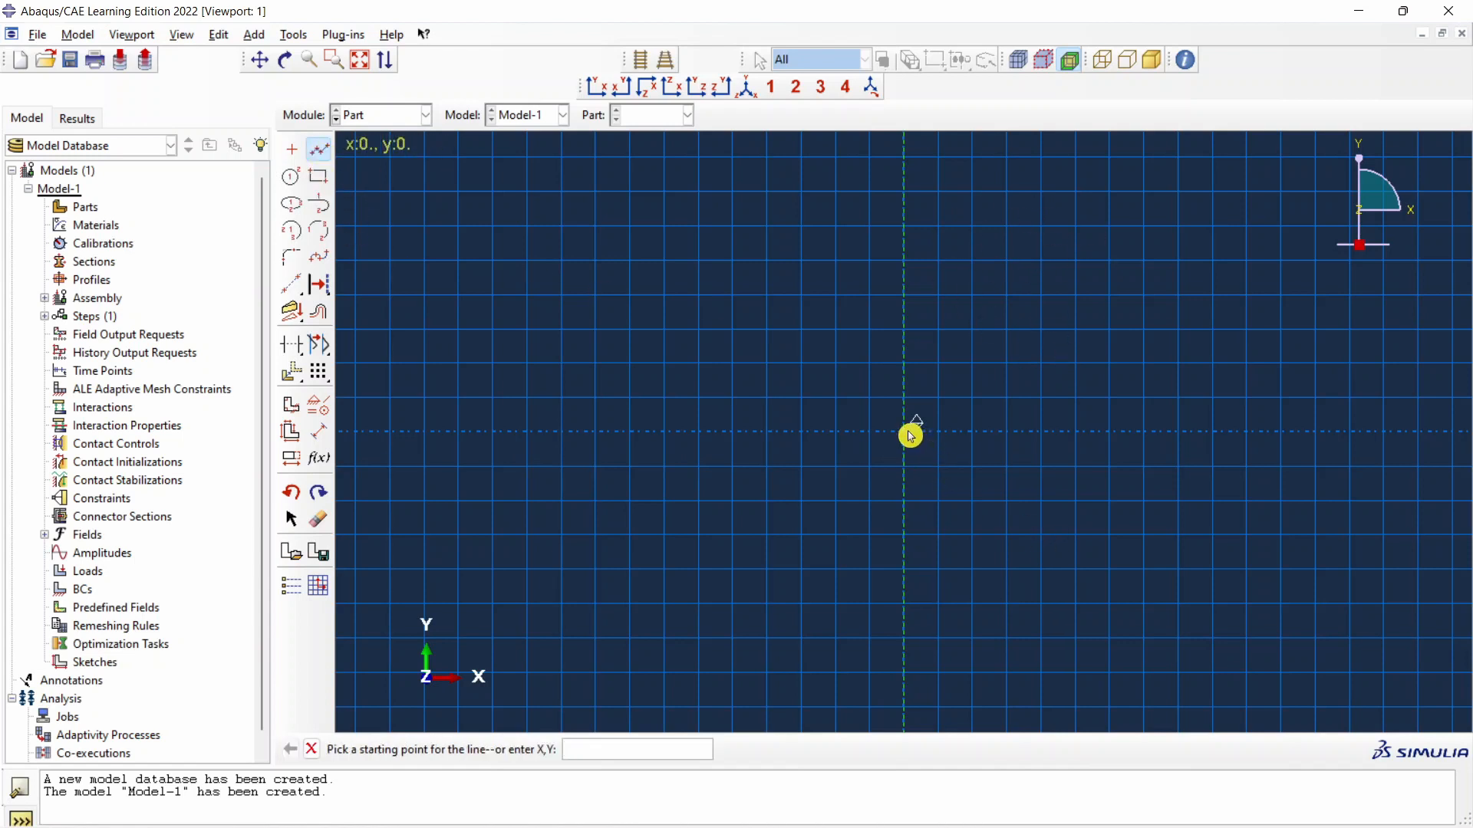
left_click(906, 436)
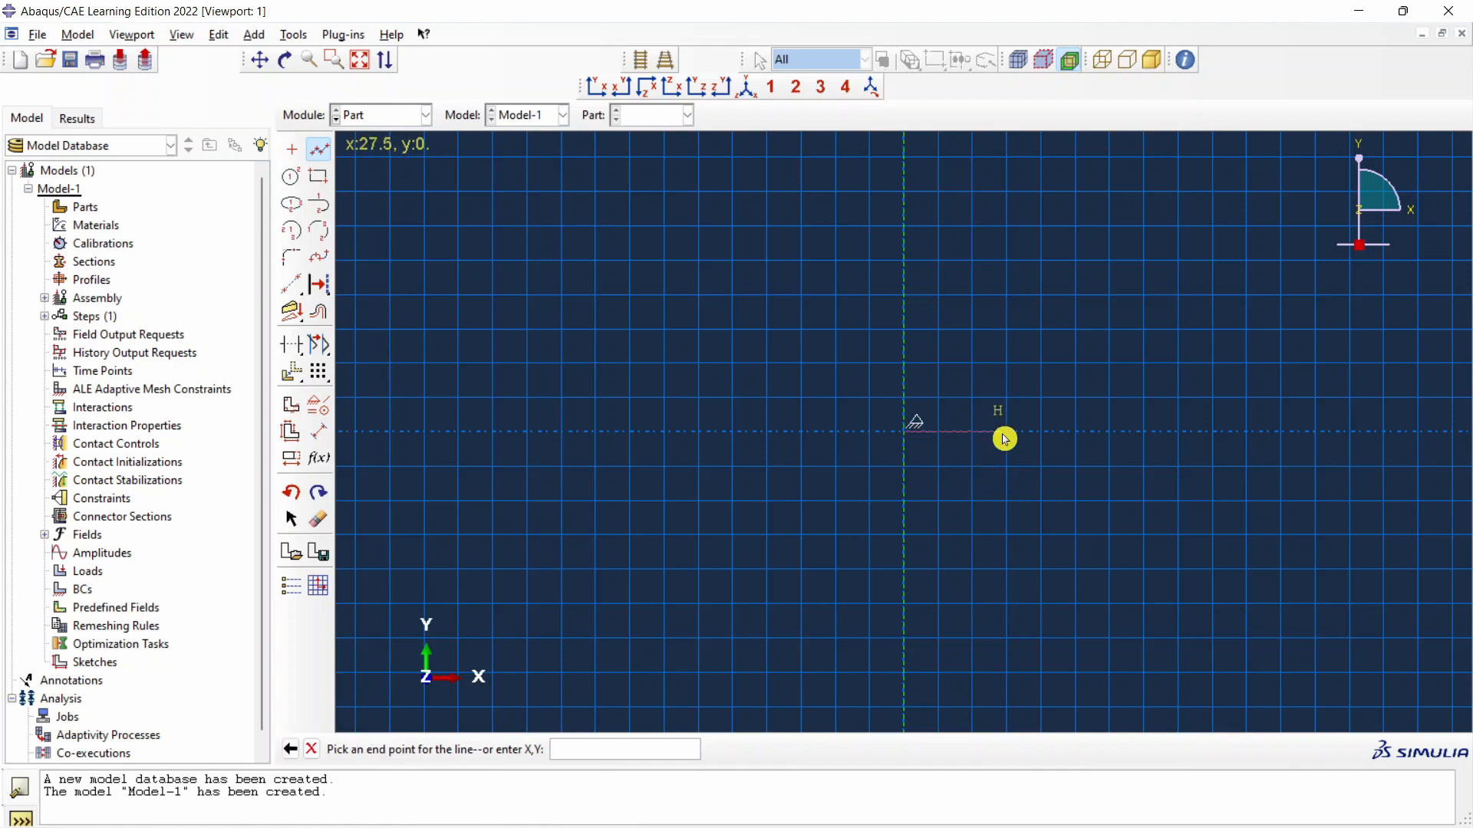
type("50,0")
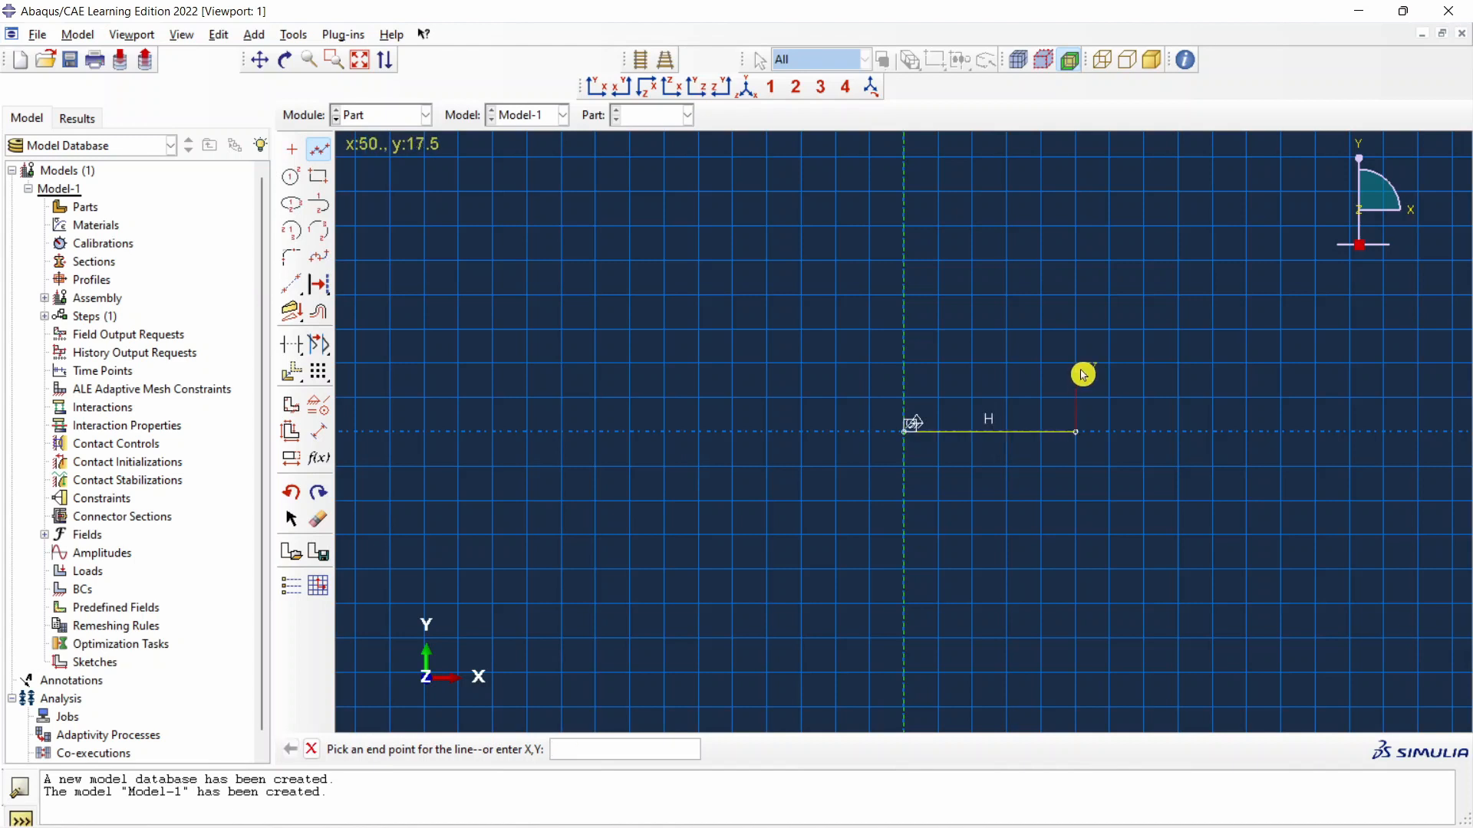
type("50,7")
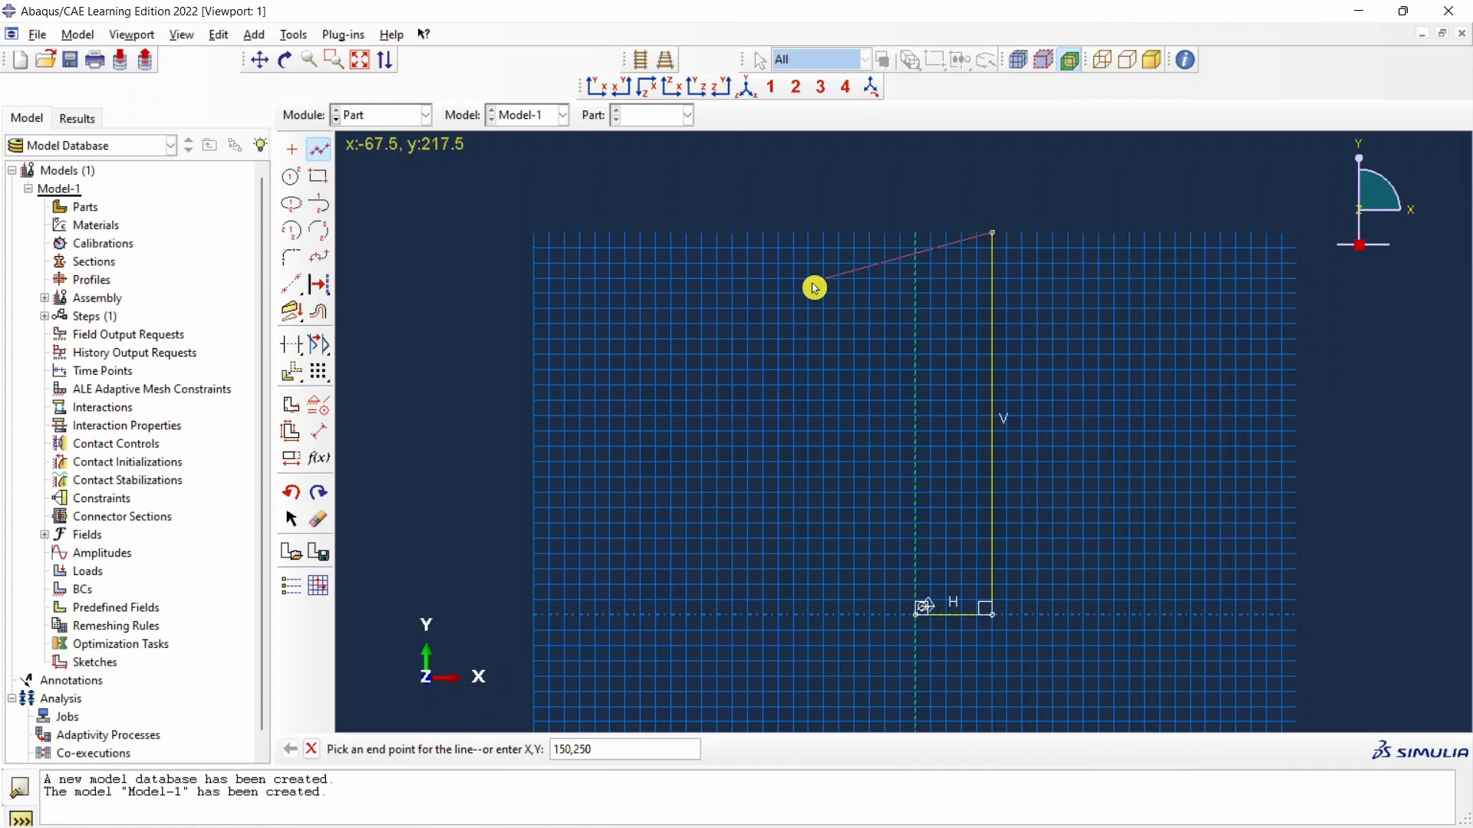
left_click(993, 230)
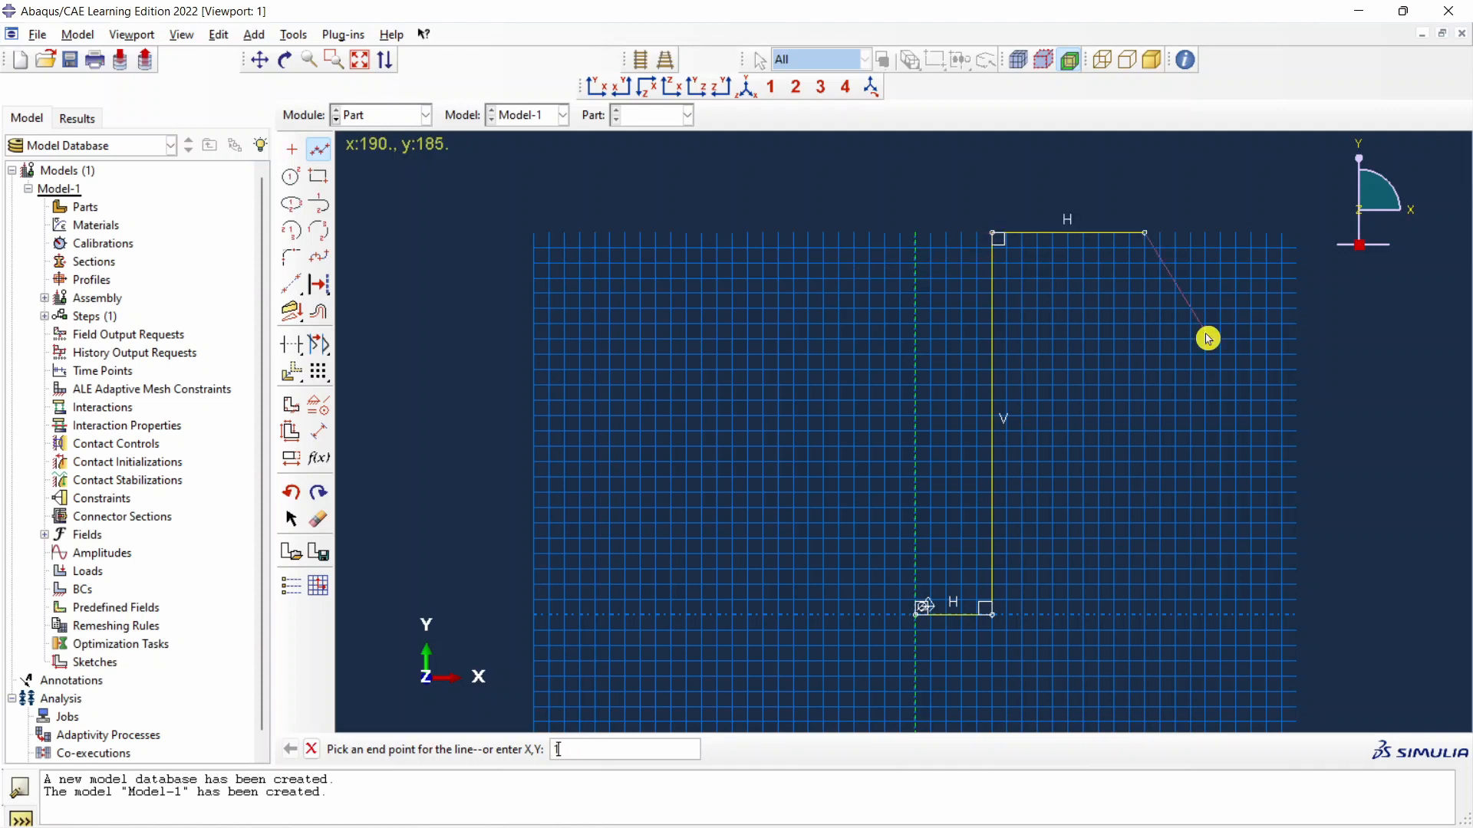
type("150,")
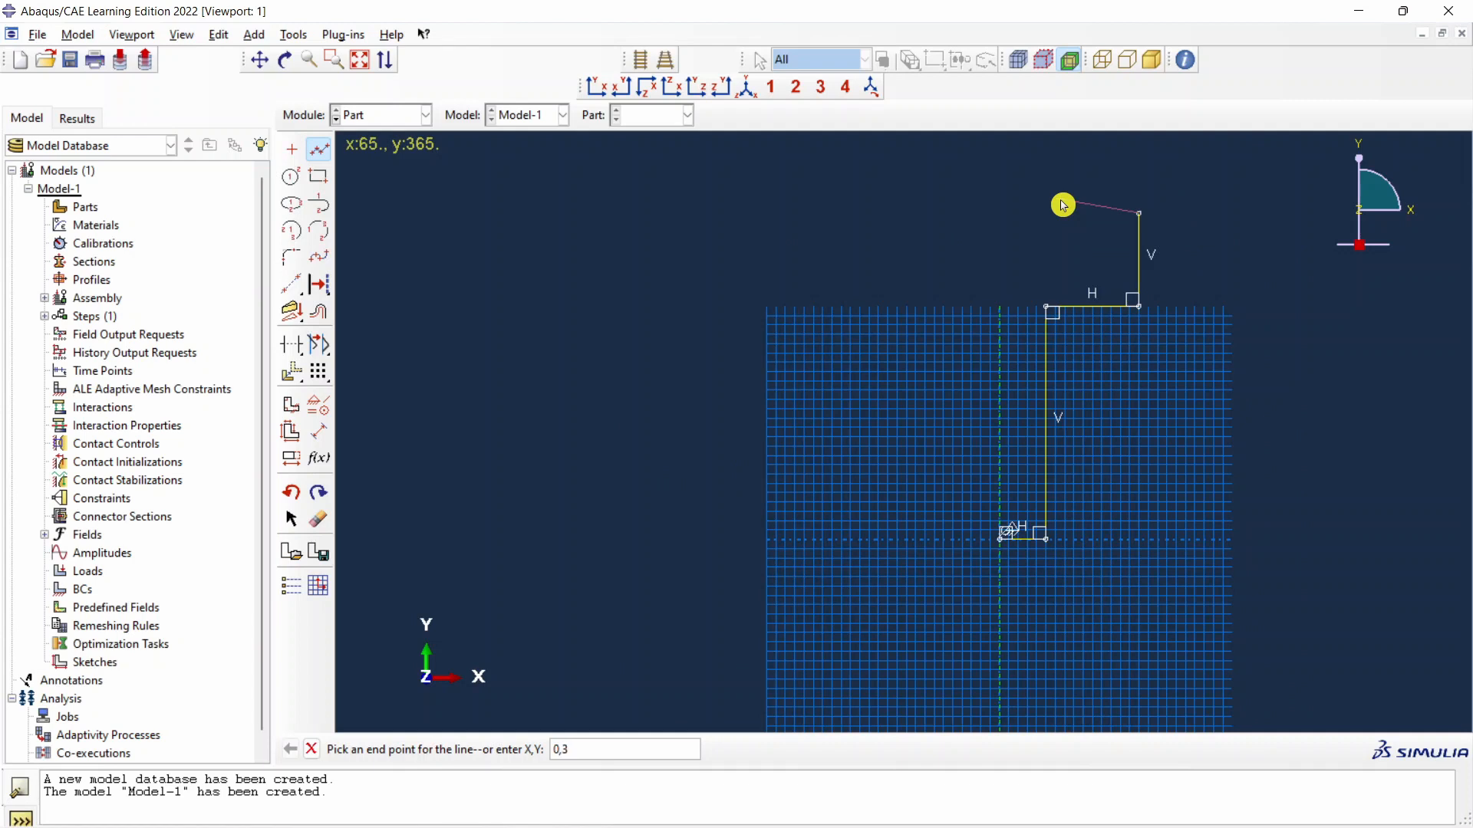
left_click(1062, 206)
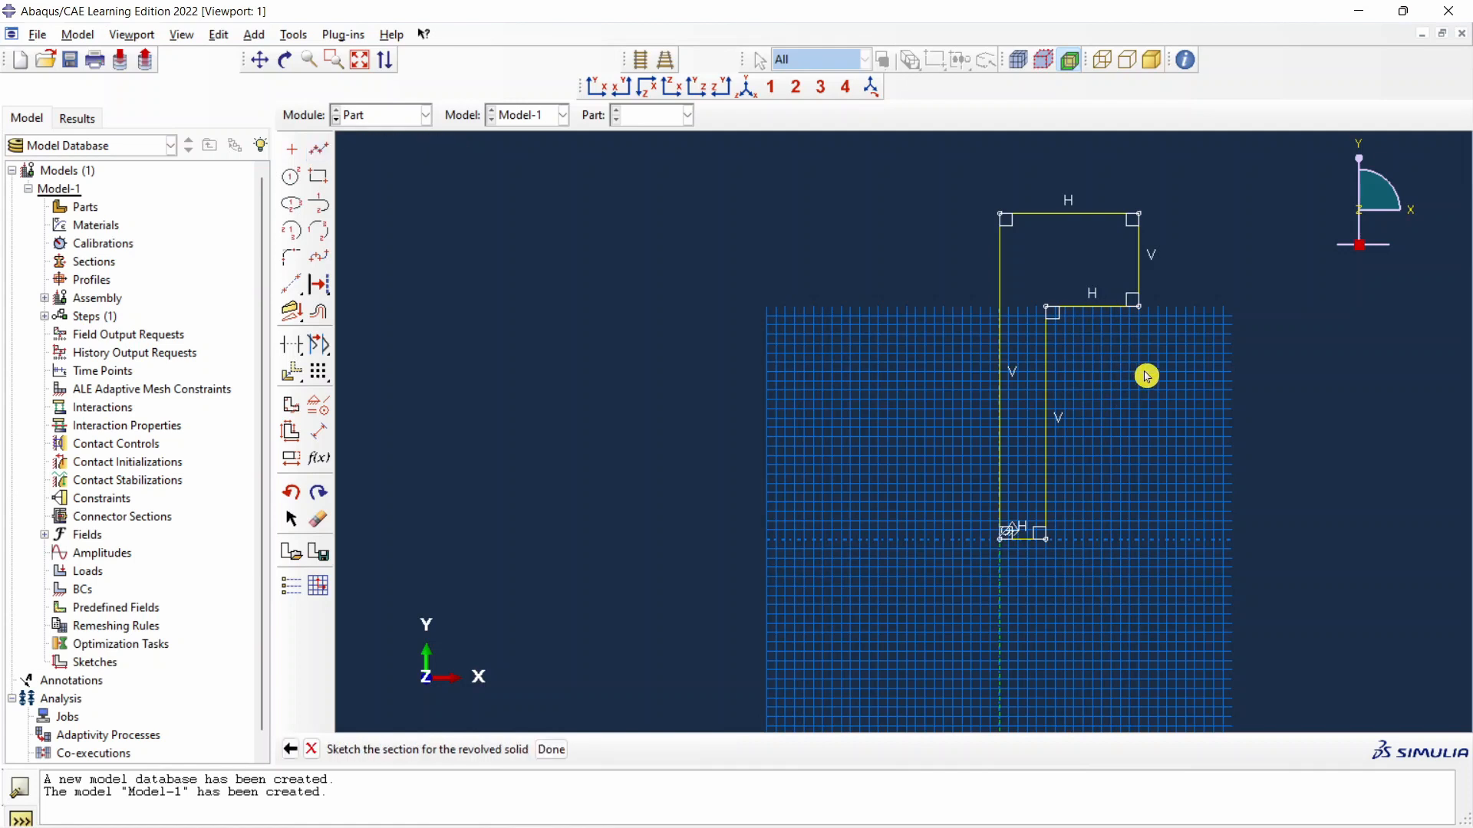
left_click(551, 749)
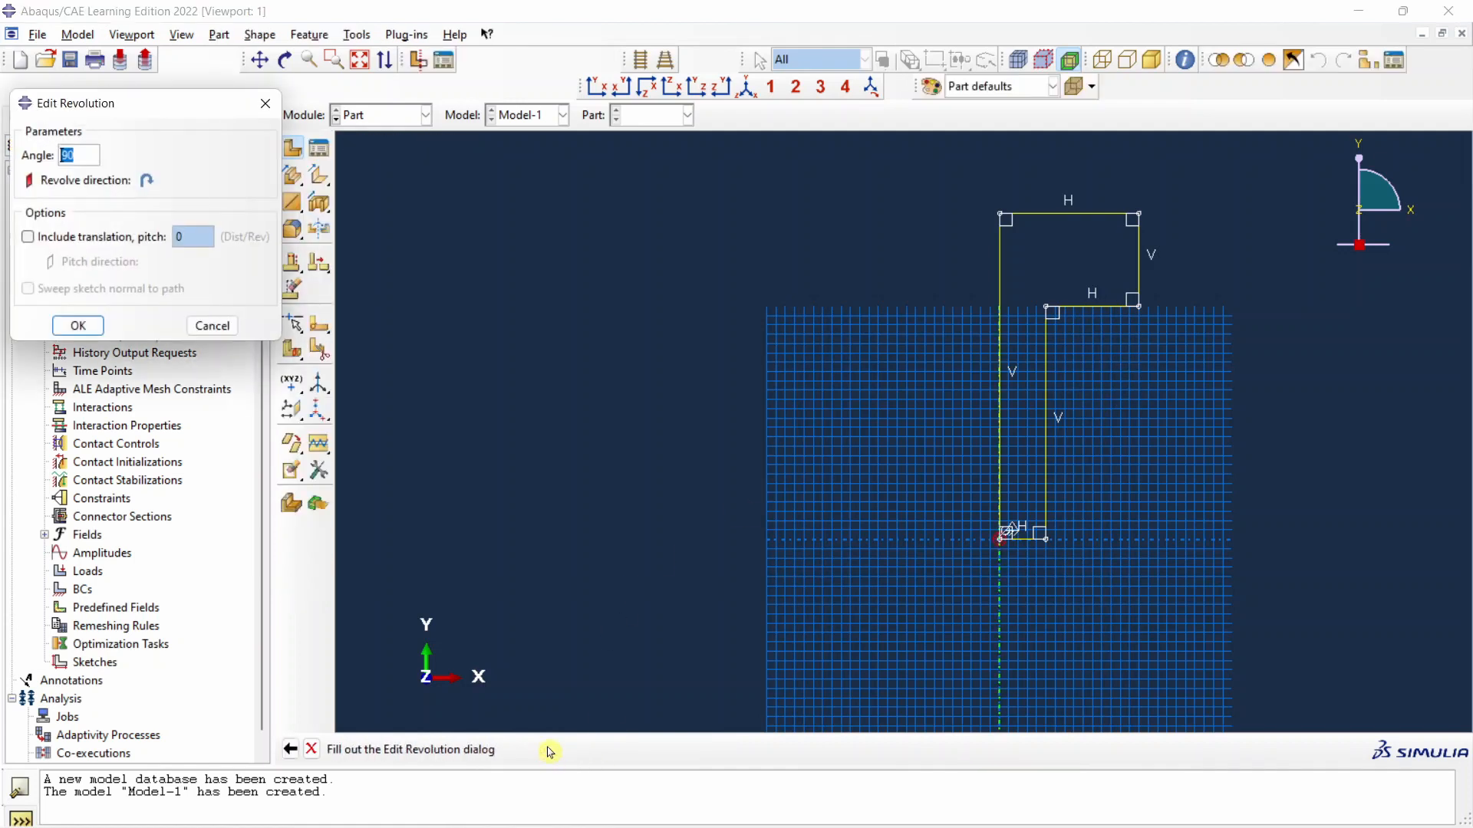
- Revolve the Bar profile through a full 360 degrees
left_click(79, 155)
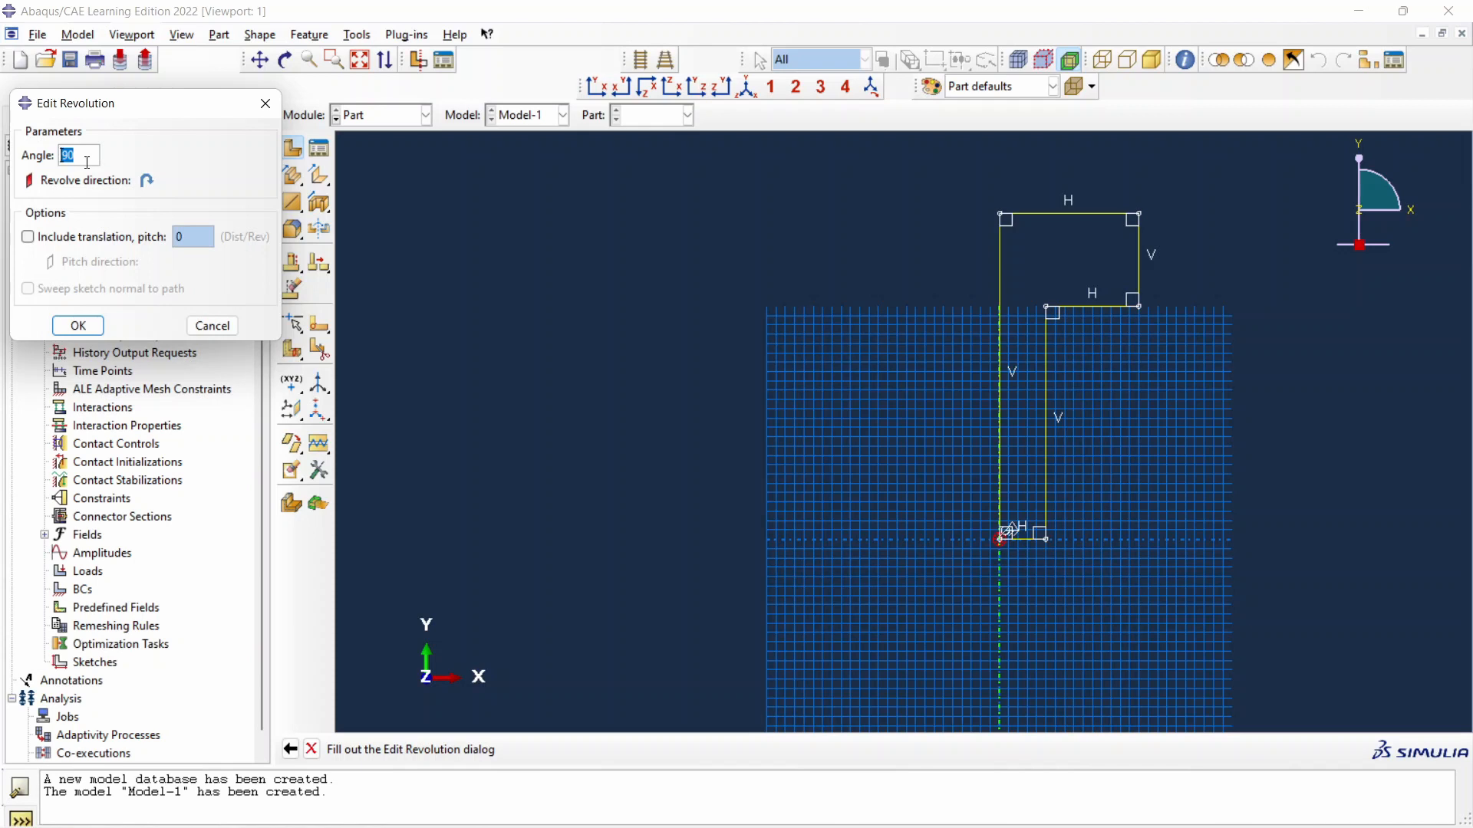
type("360")
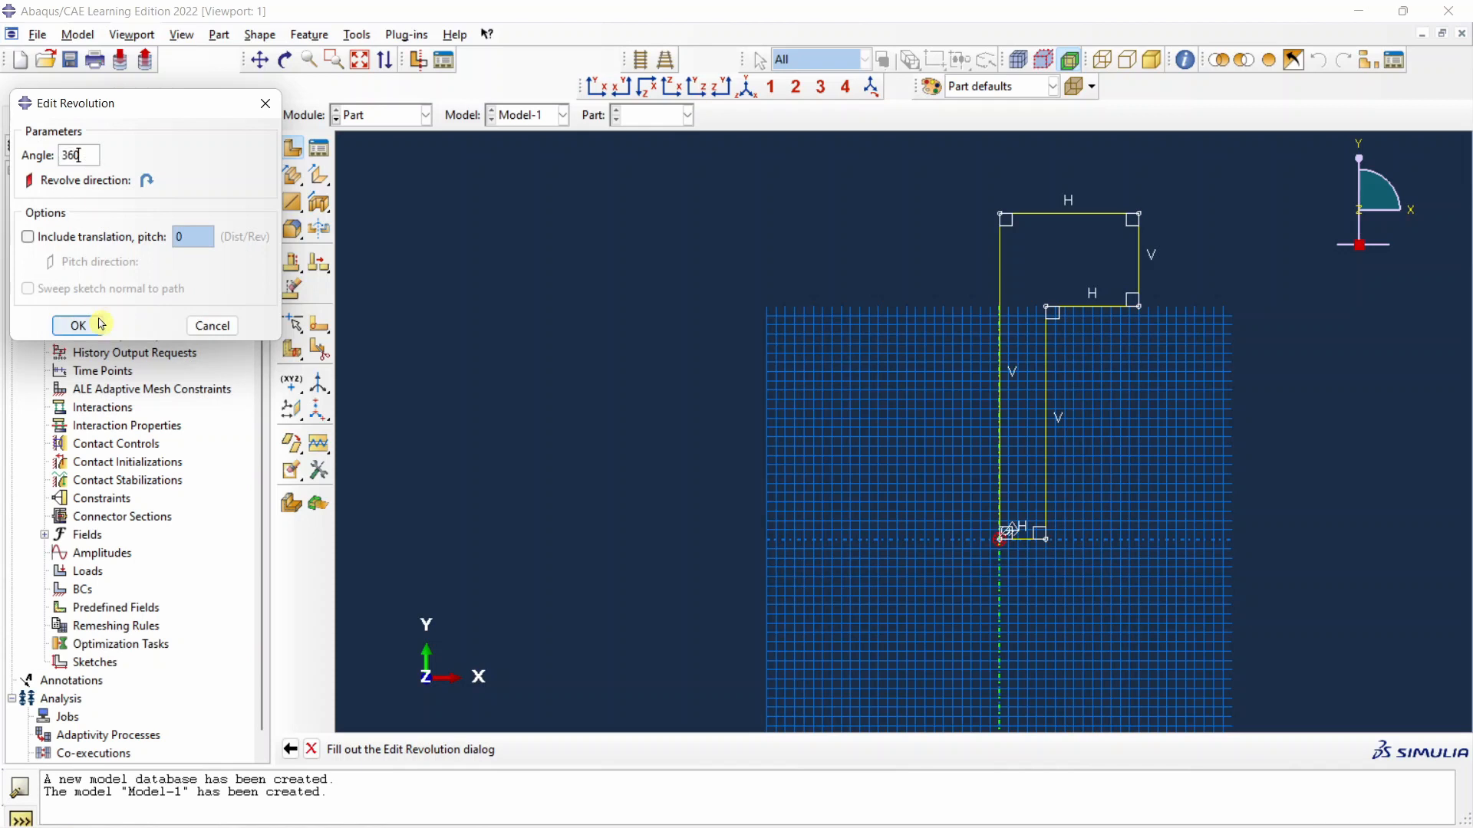
left_click(77, 325)
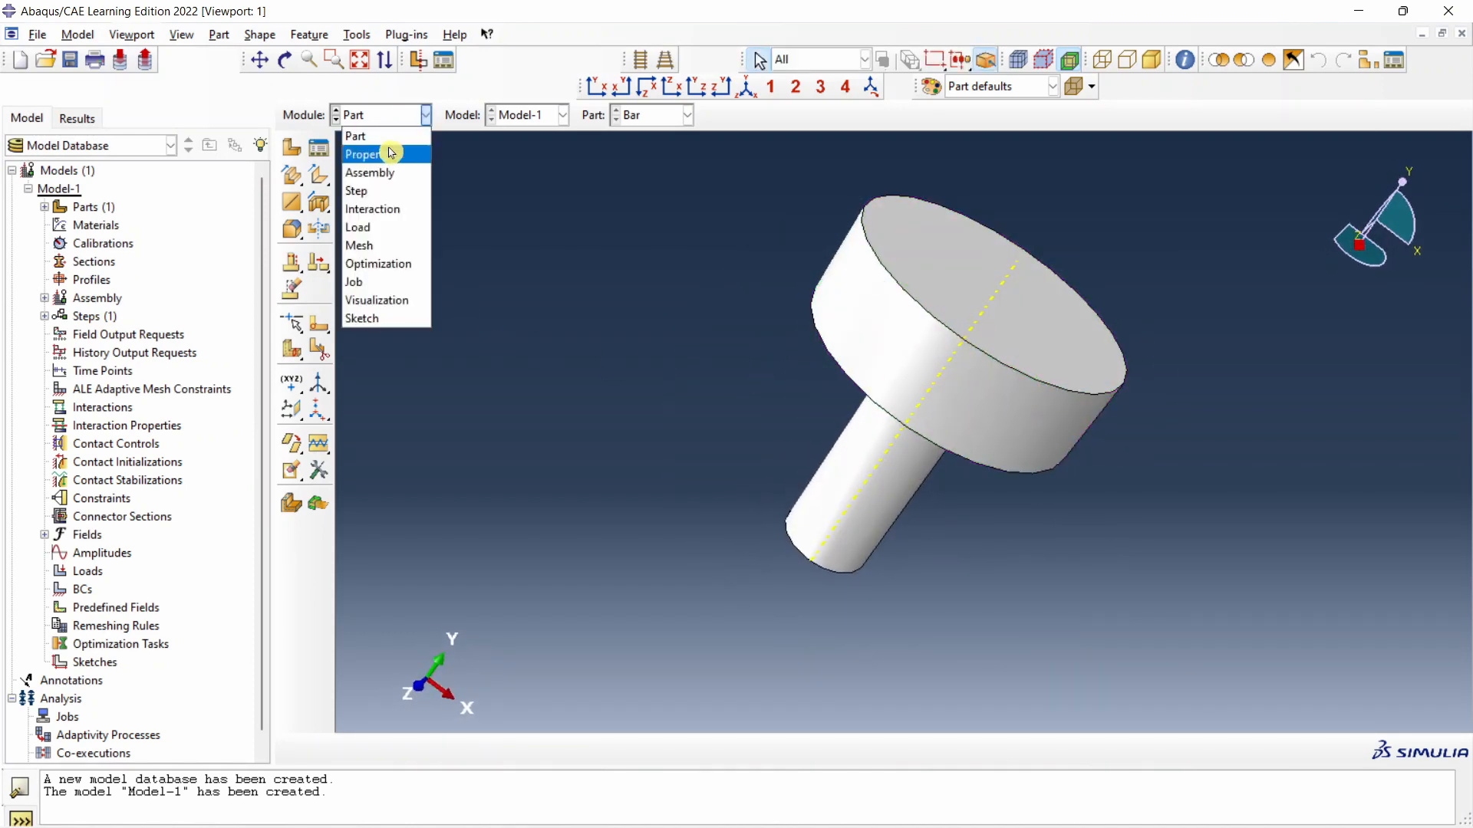
- Create material 'Steel' with density 8050 and elastic Young's modulus 210e3
left_click(363, 154)
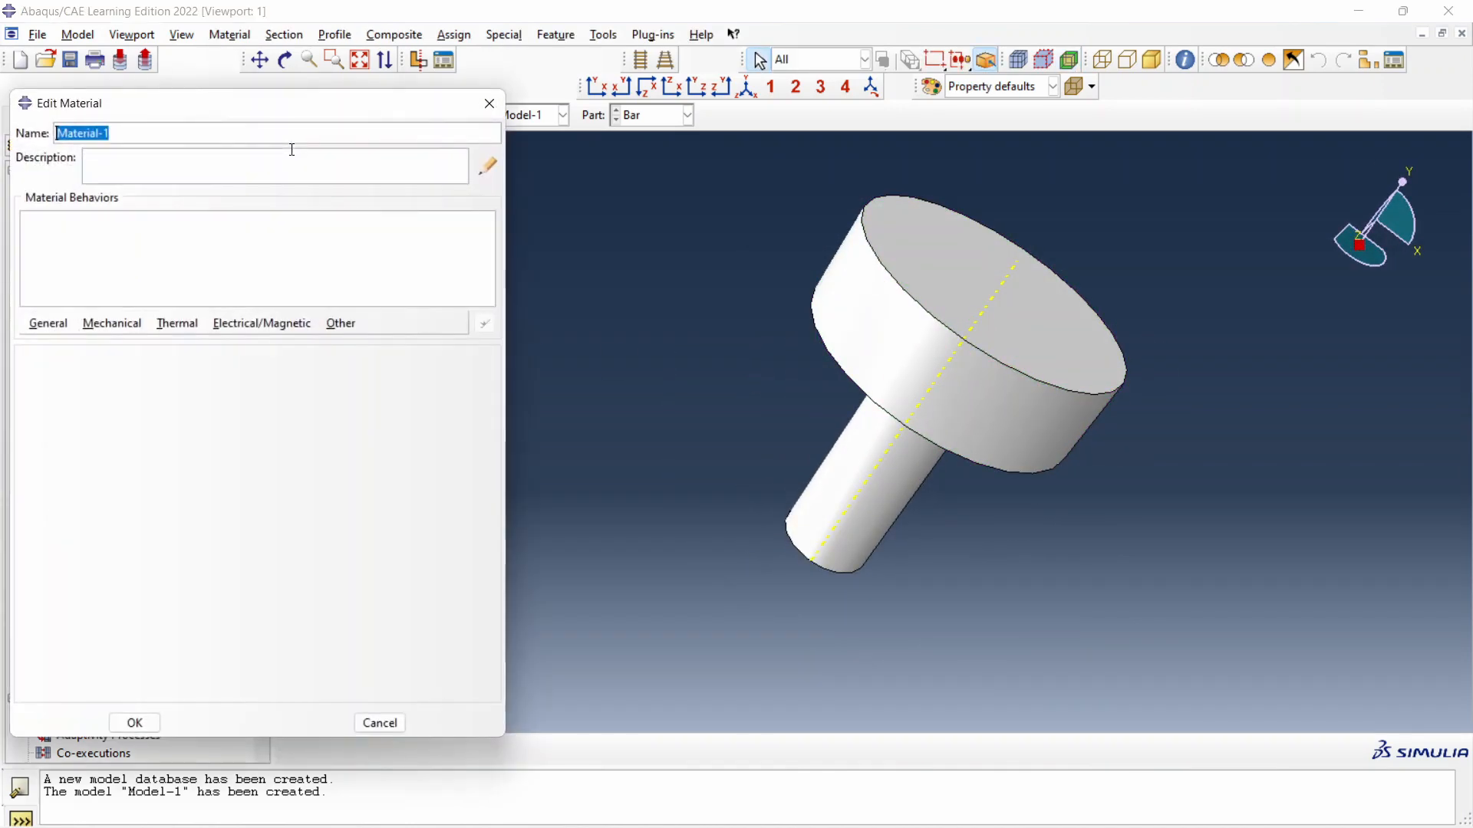
type("Steel")
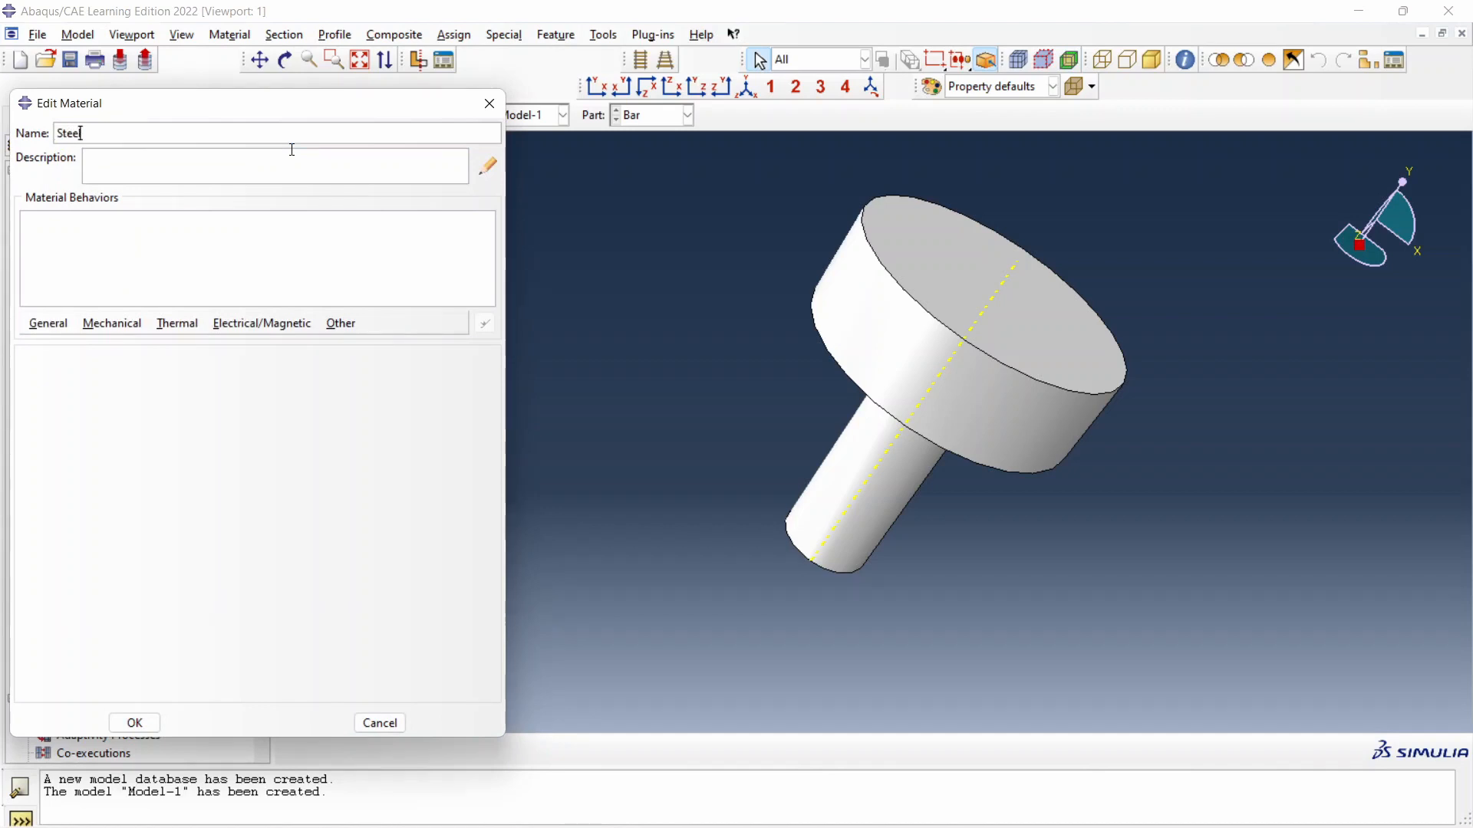
left_click(48, 324)
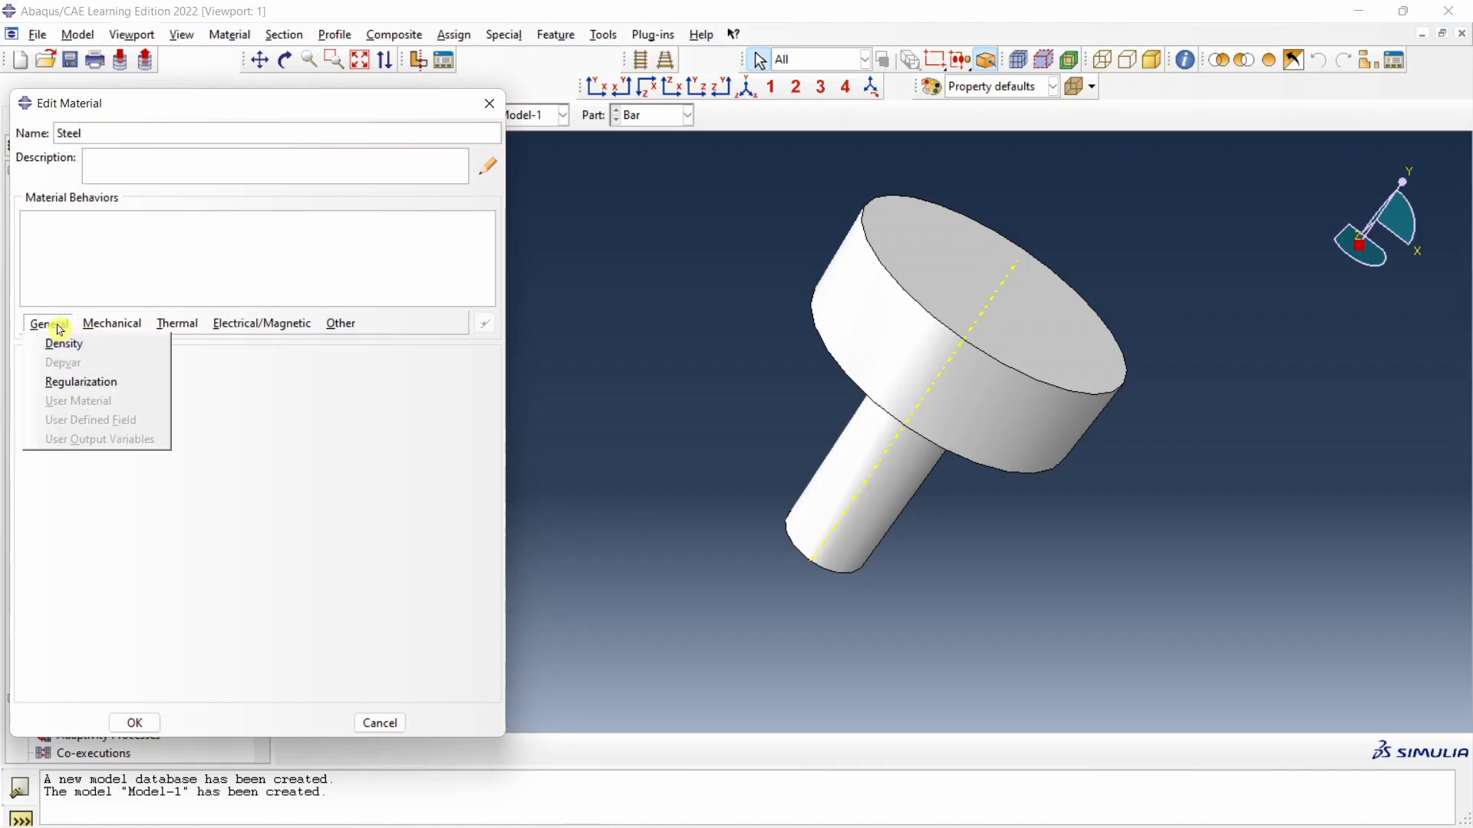
left_click(63, 344)
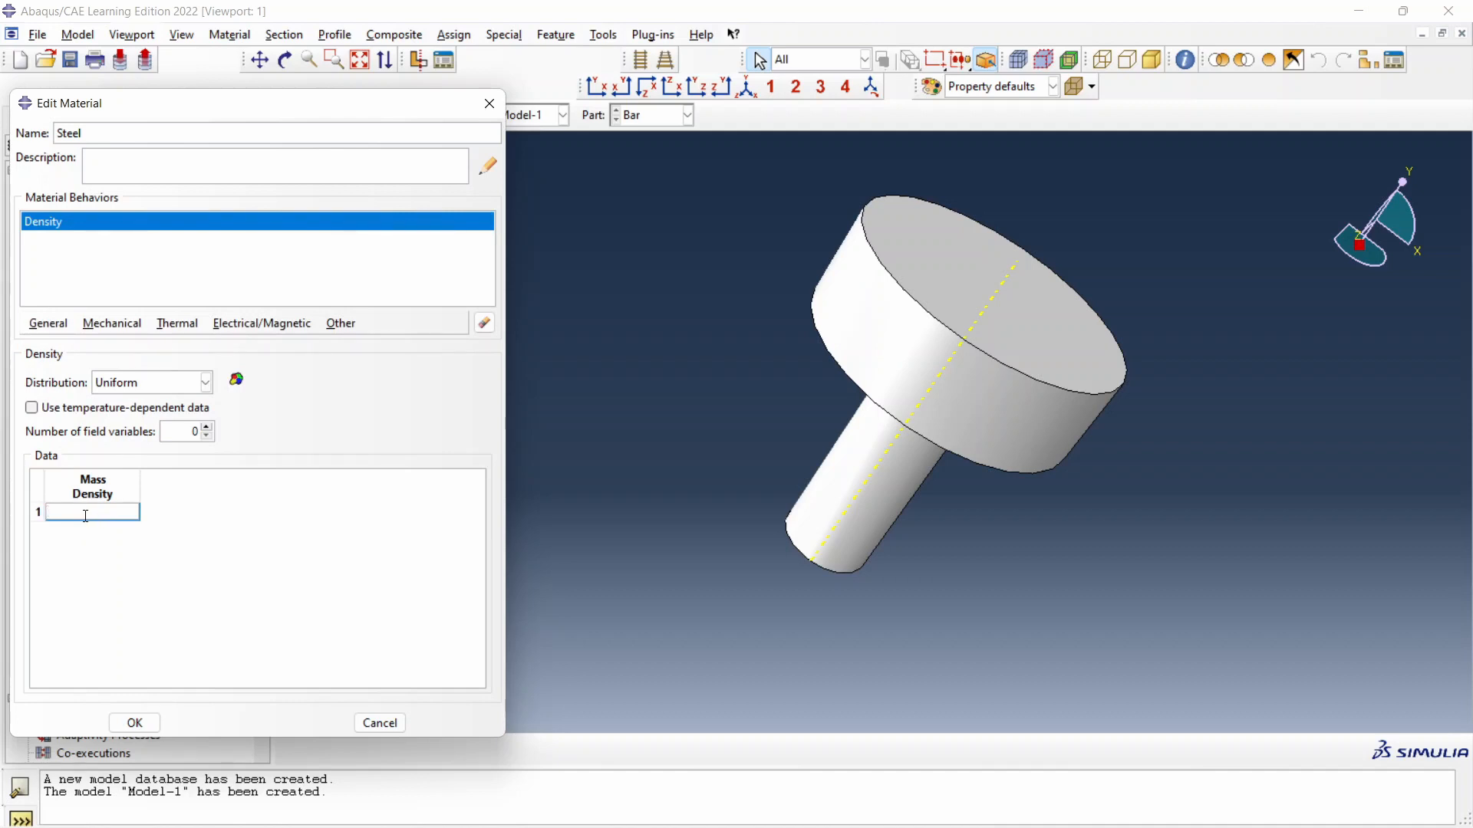
type("8050")
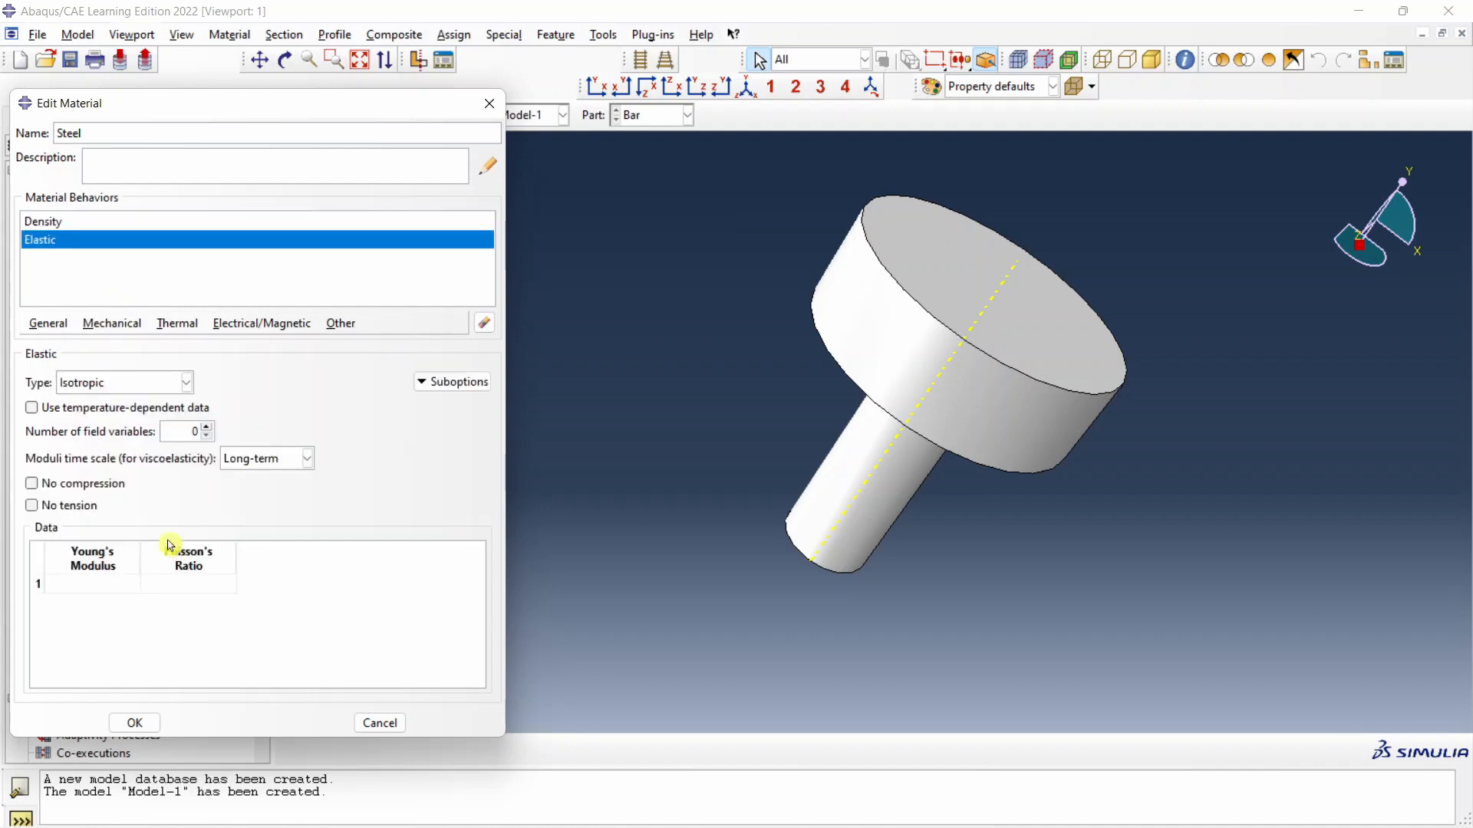
left_click(91, 584)
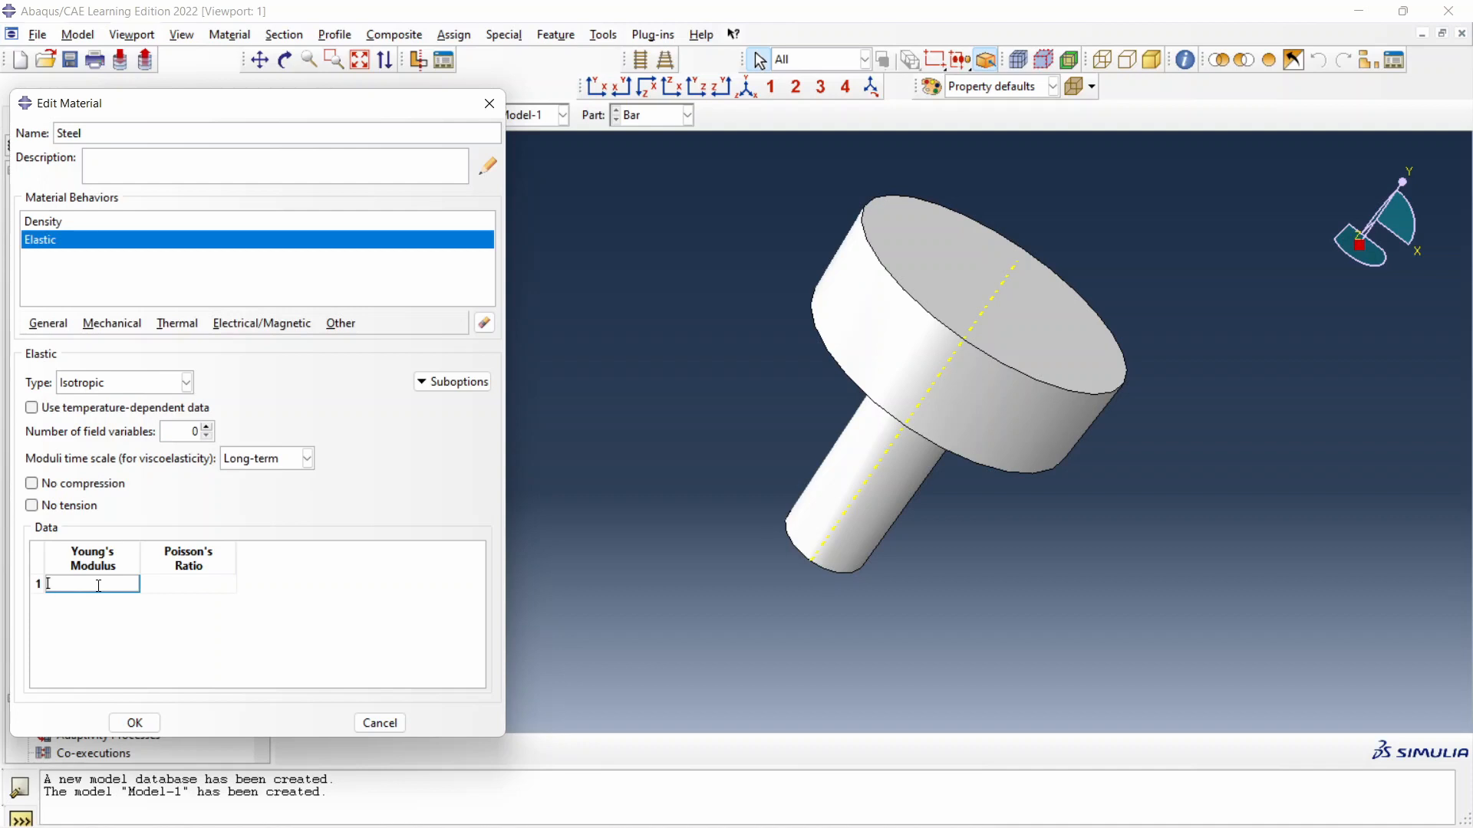
type("210e3")
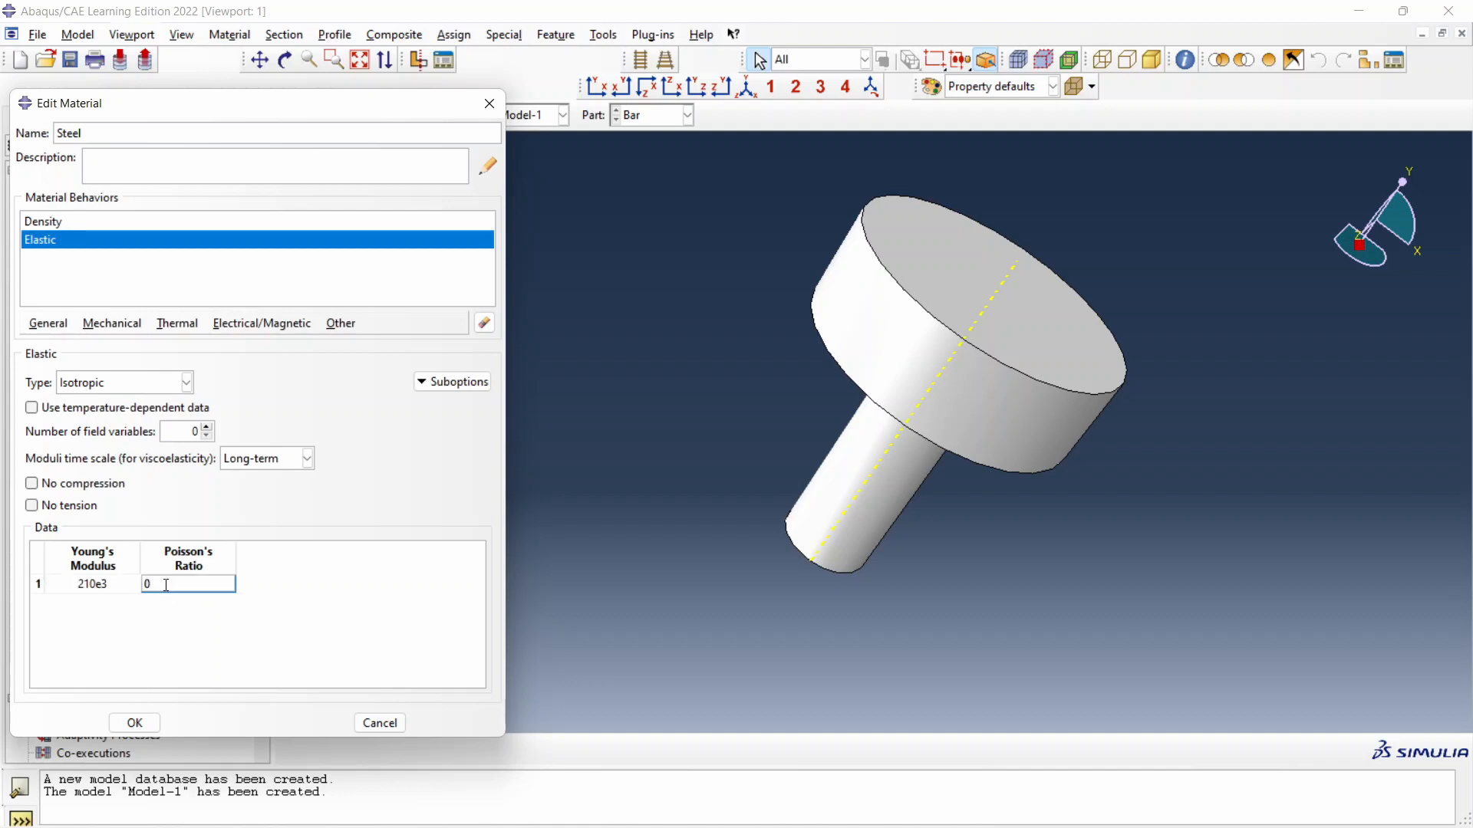
left_click(134, 722)
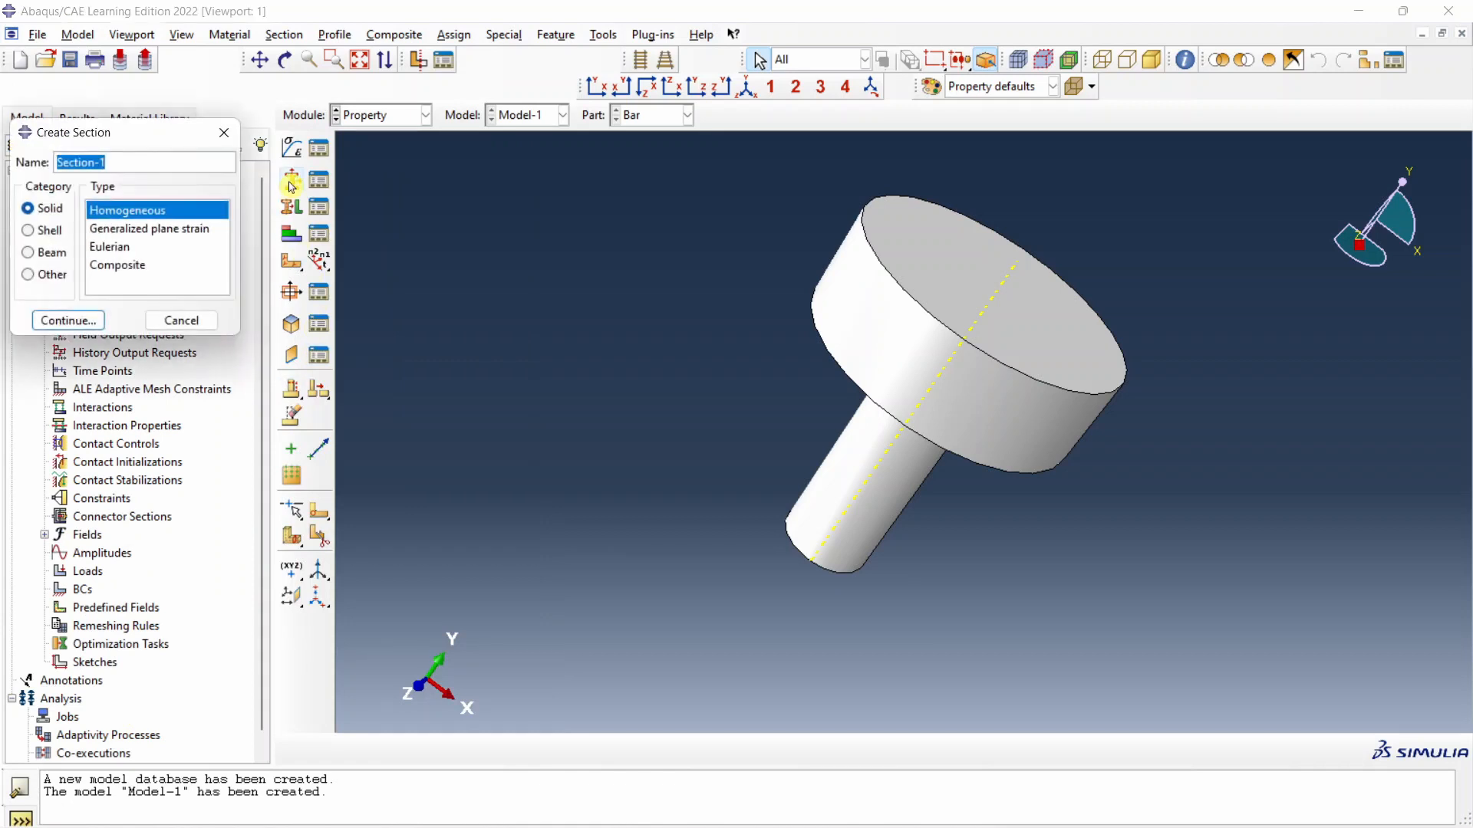
- Create the homogeneous solid 'Steel' section, assign it to the Bar, then enter the Step module
type("Steel")
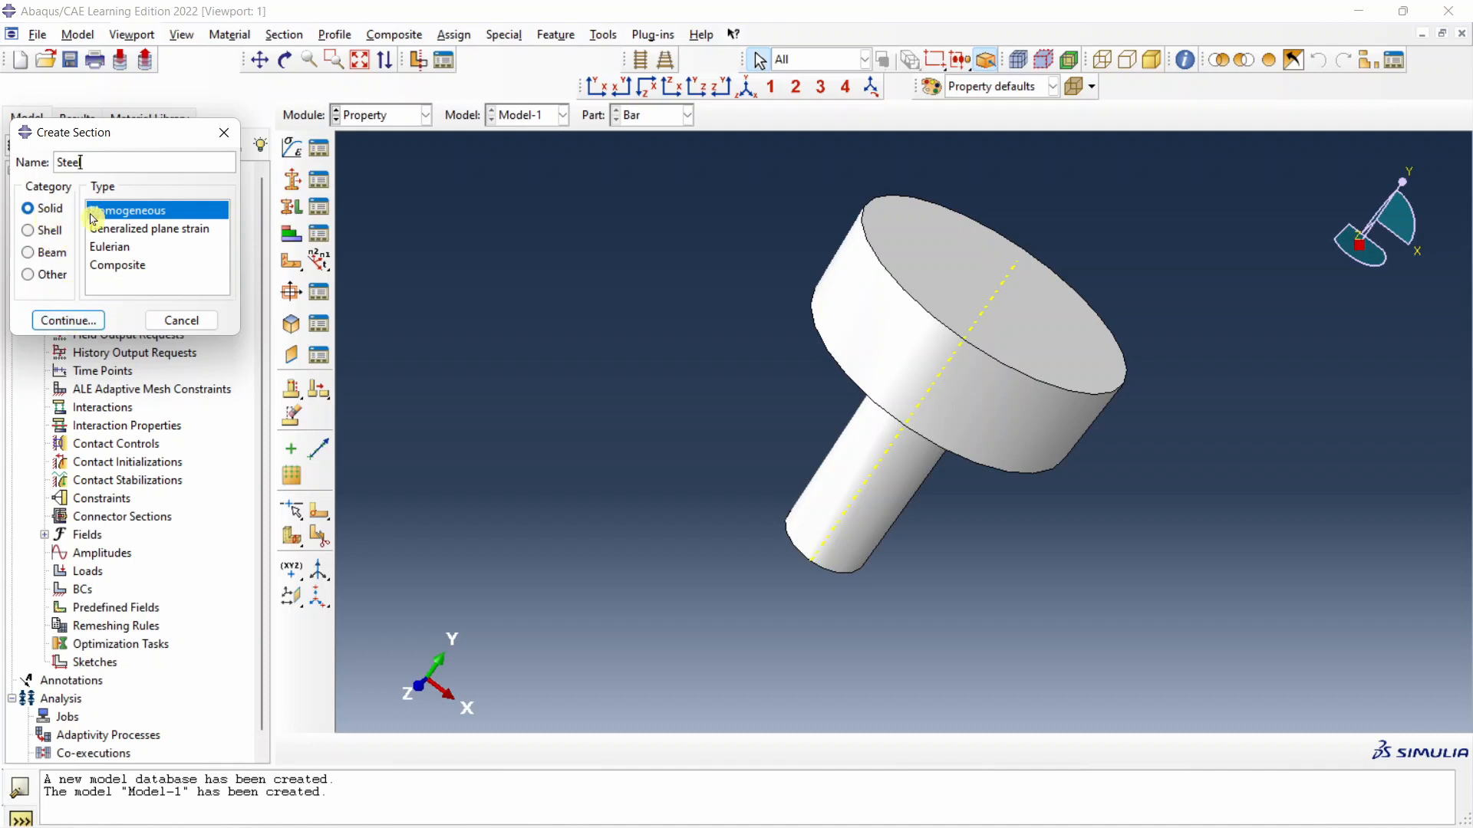
left_click(67, 320)
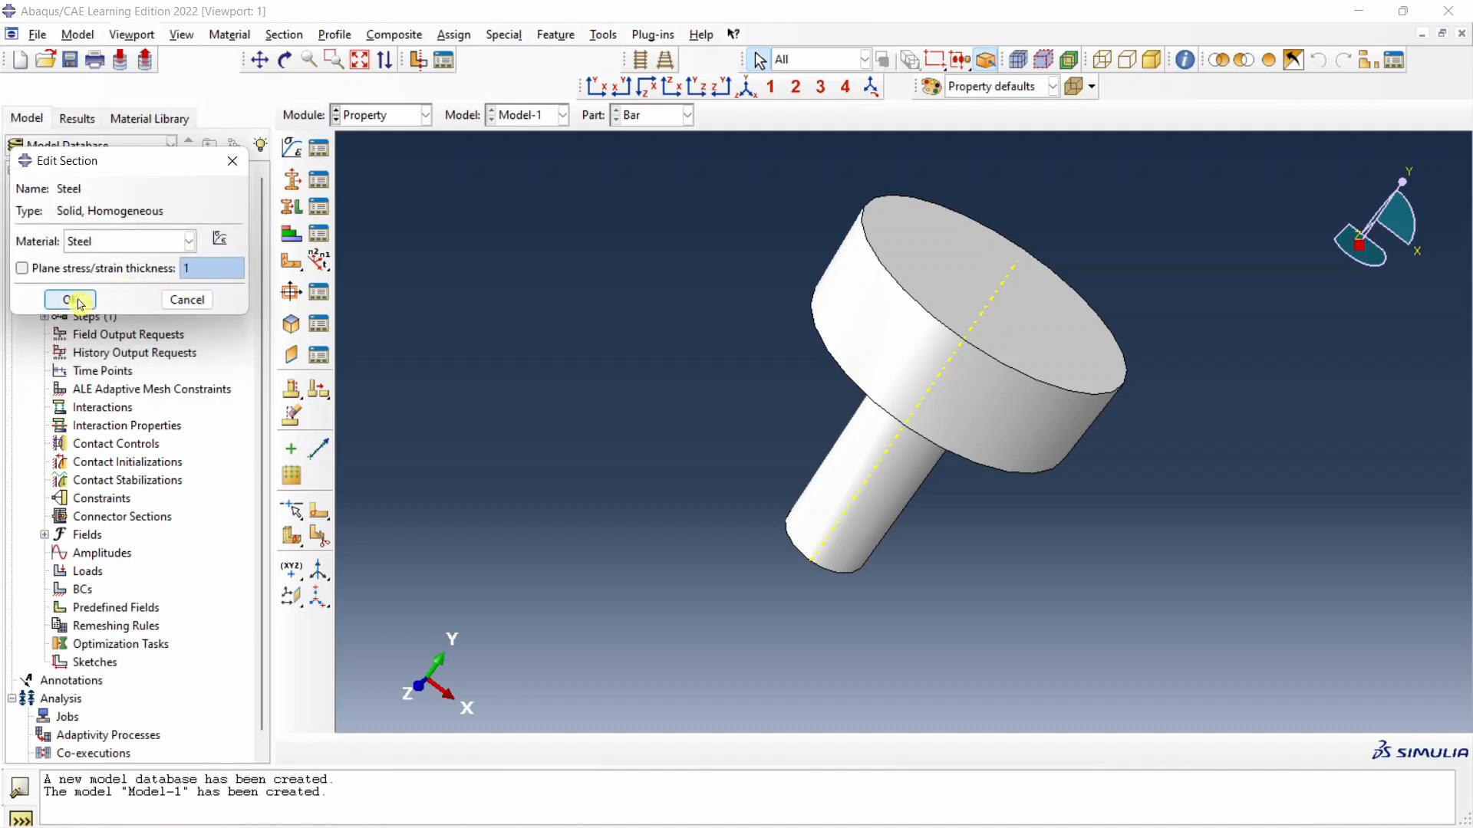
left_click(69, 300)
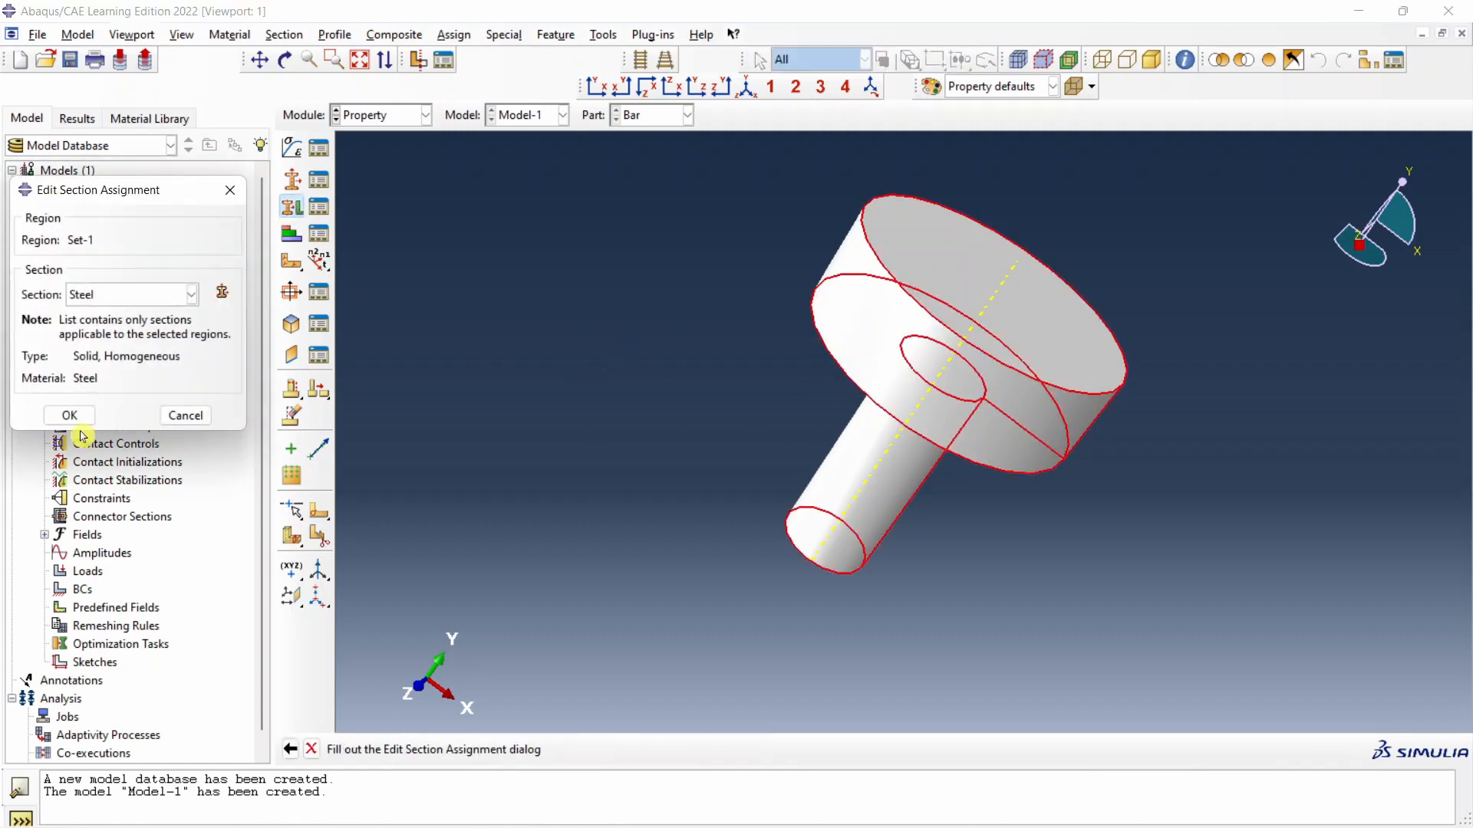
left_click(69, 415)
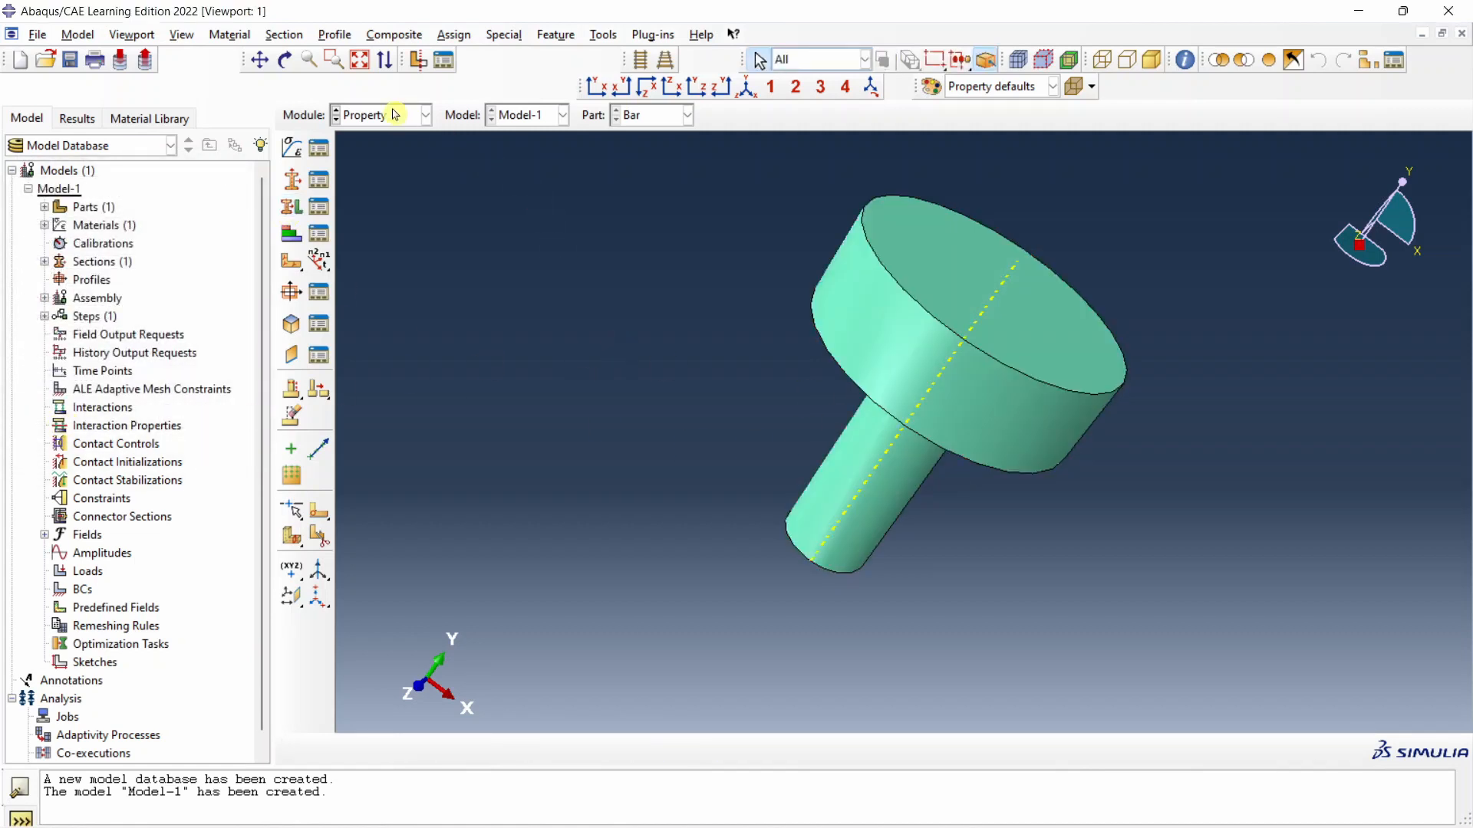
left_click(423, 114)
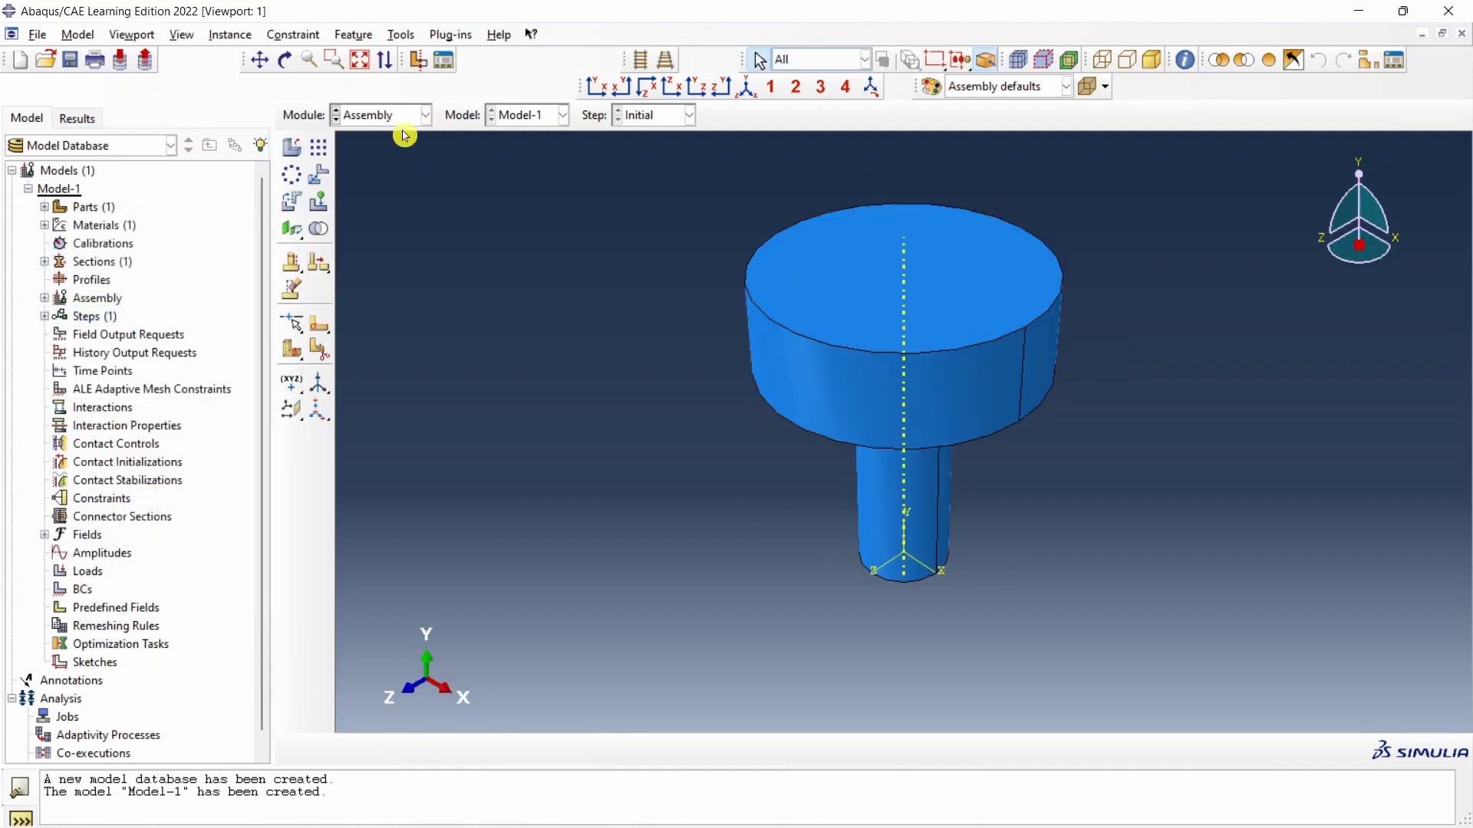
left_click(424, 115)
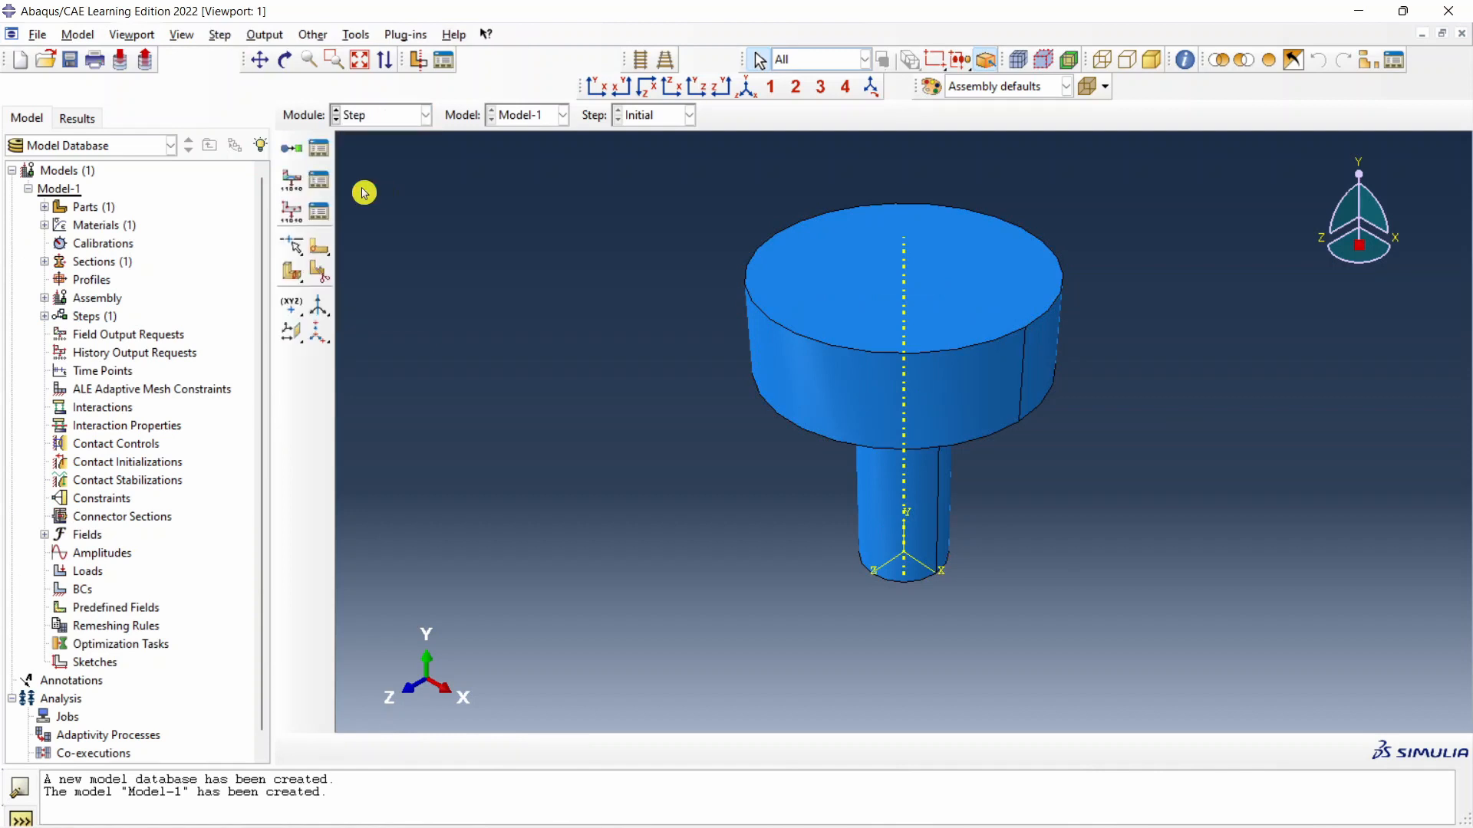
- Create Static, General Step-1 using fixed incrementation with increment size 0.1
left_click(291, 147)
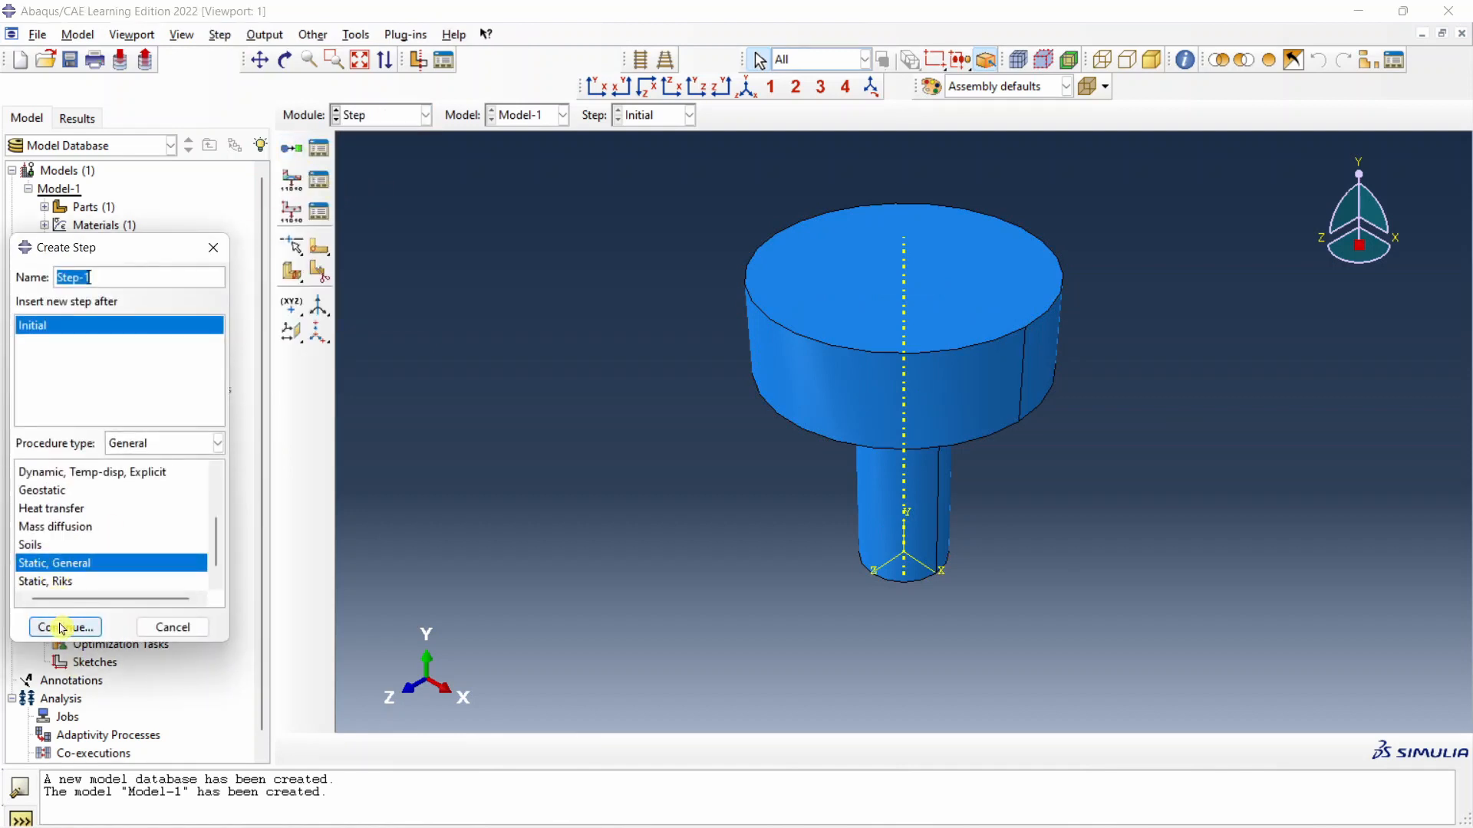
left_click(64, 628)
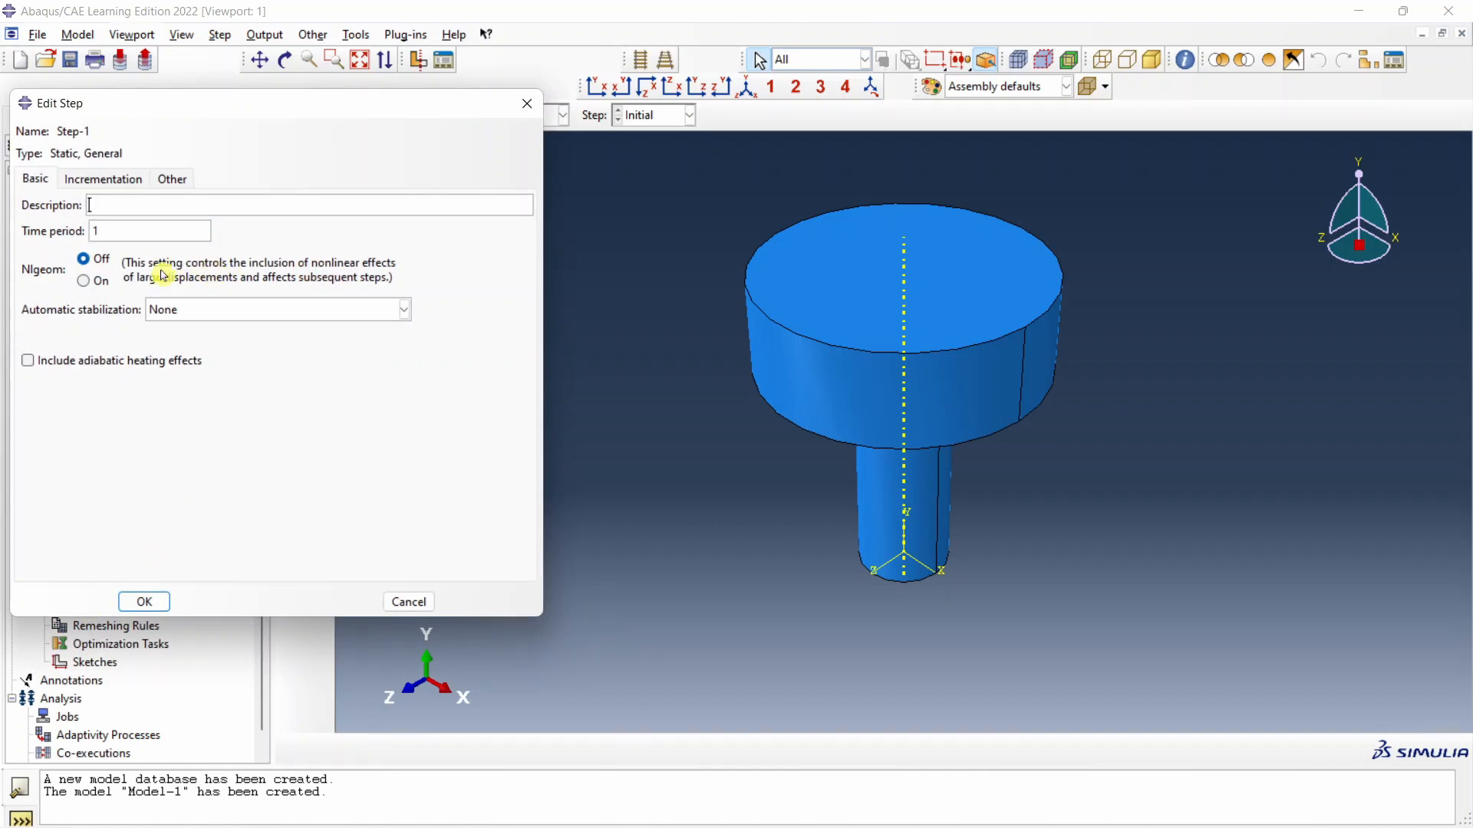
mouse_move(109, 179)
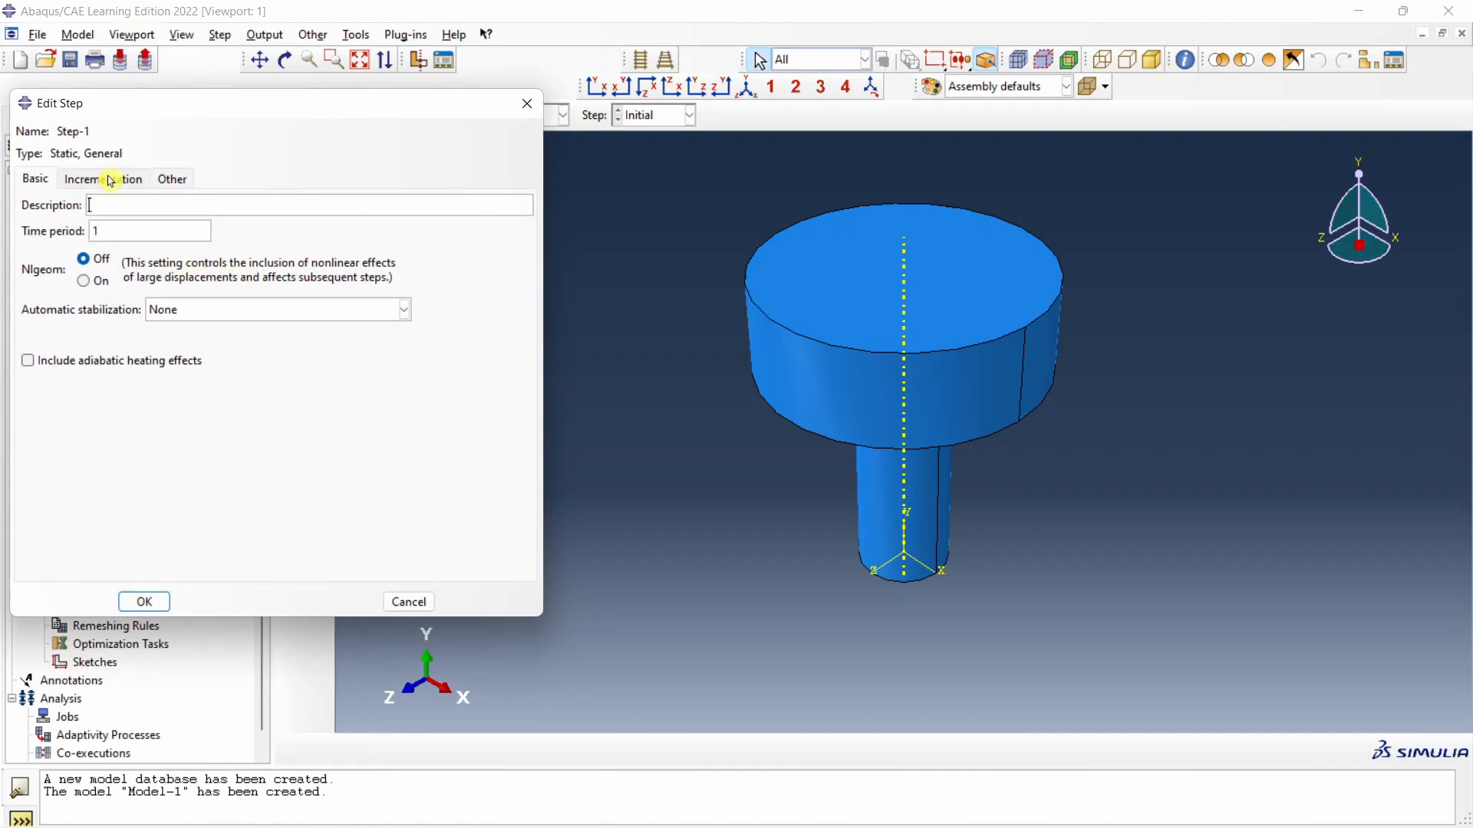
mouse_move(92, 186)
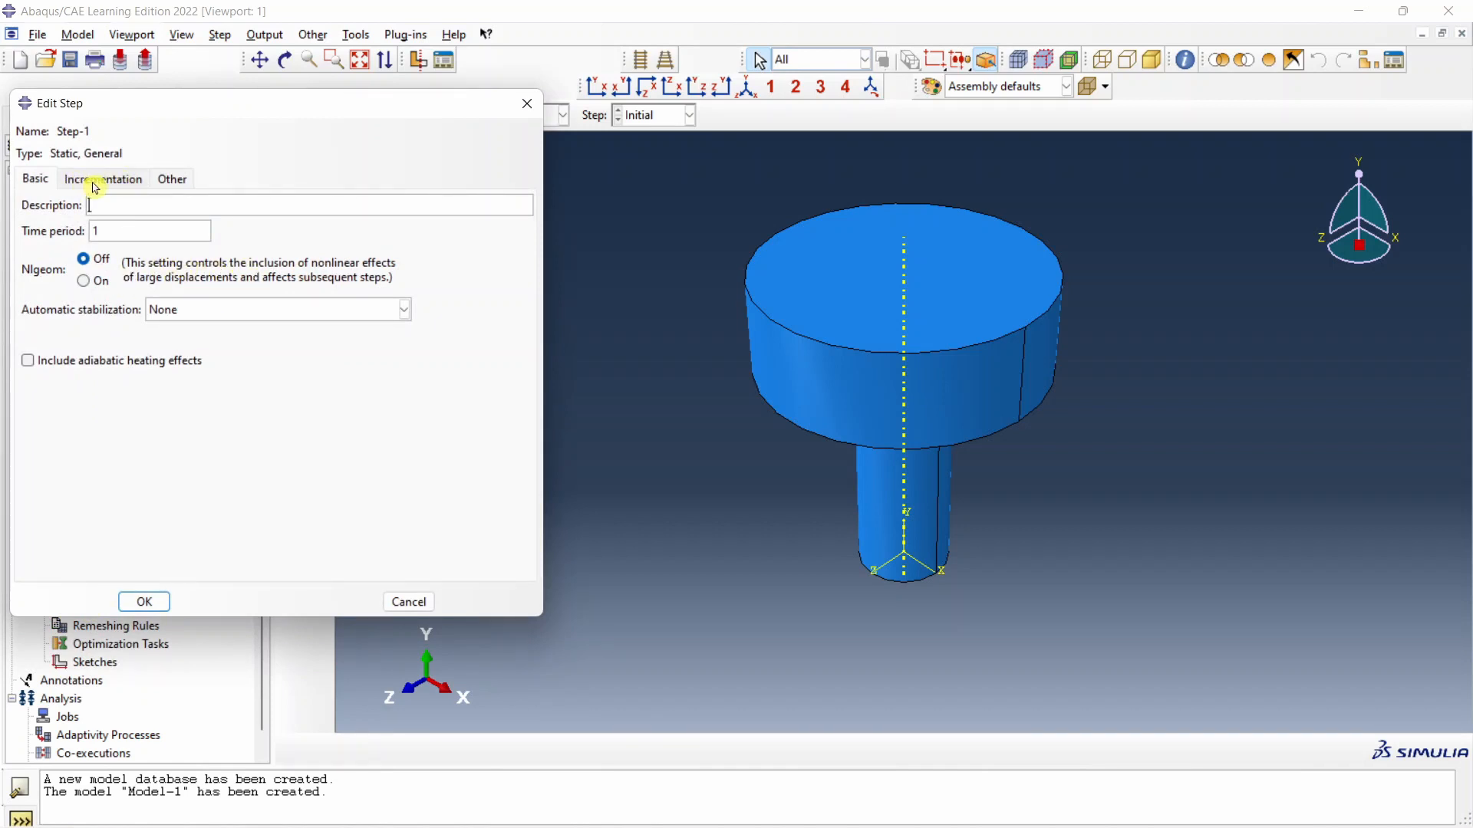
left_click(102, 178)
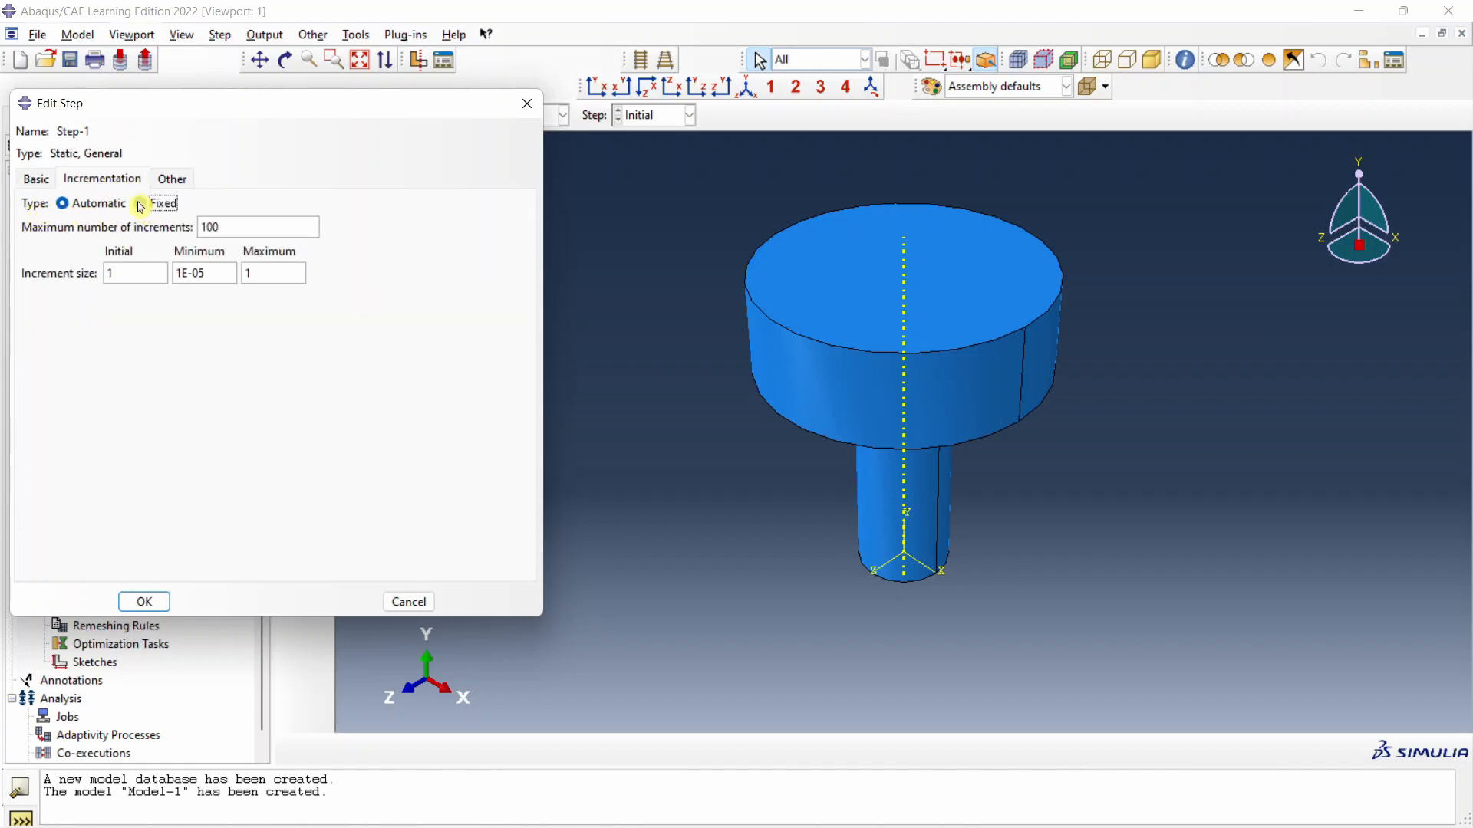
left_click(135, 203)
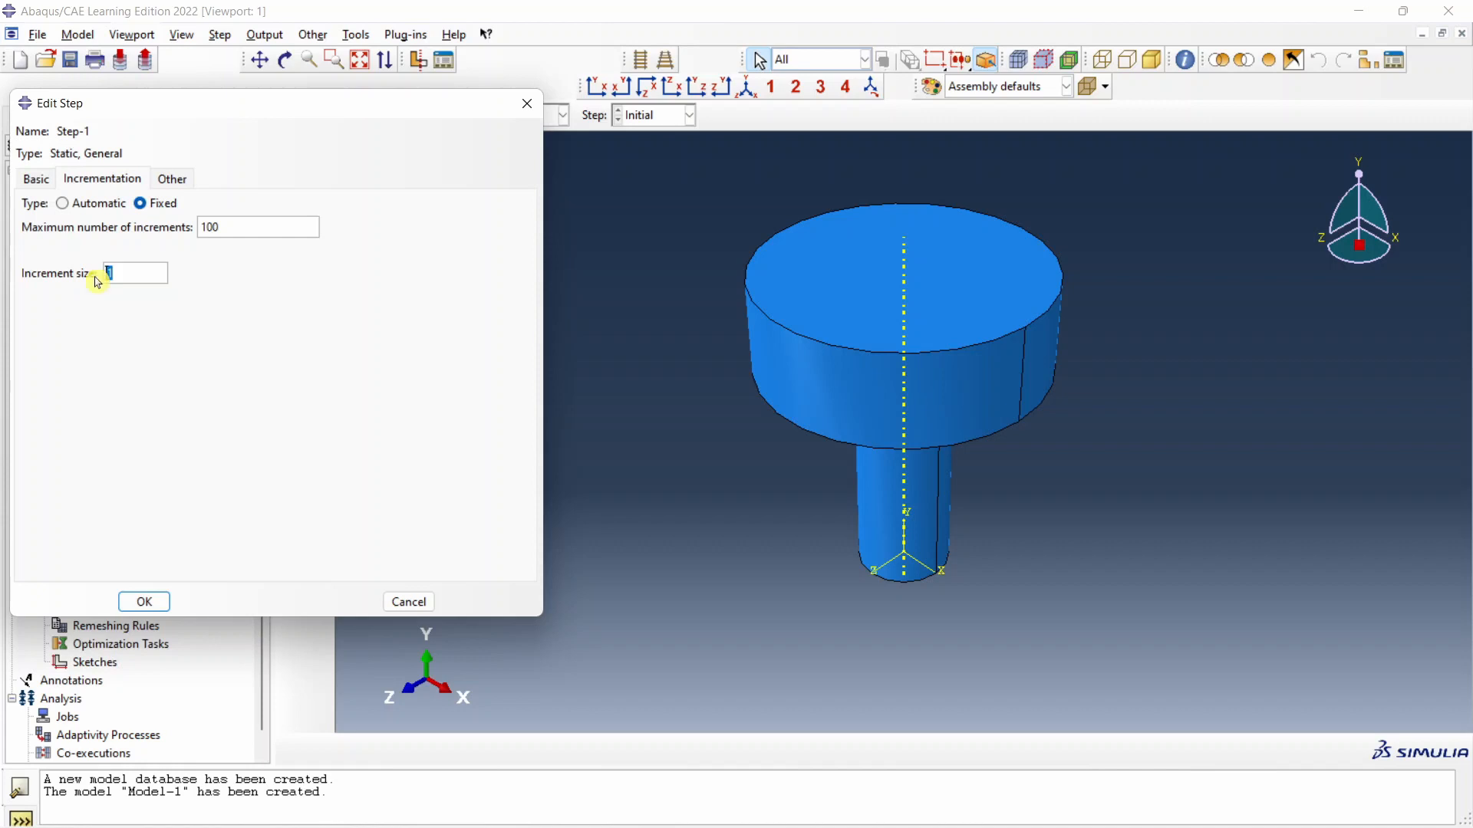
type("0")
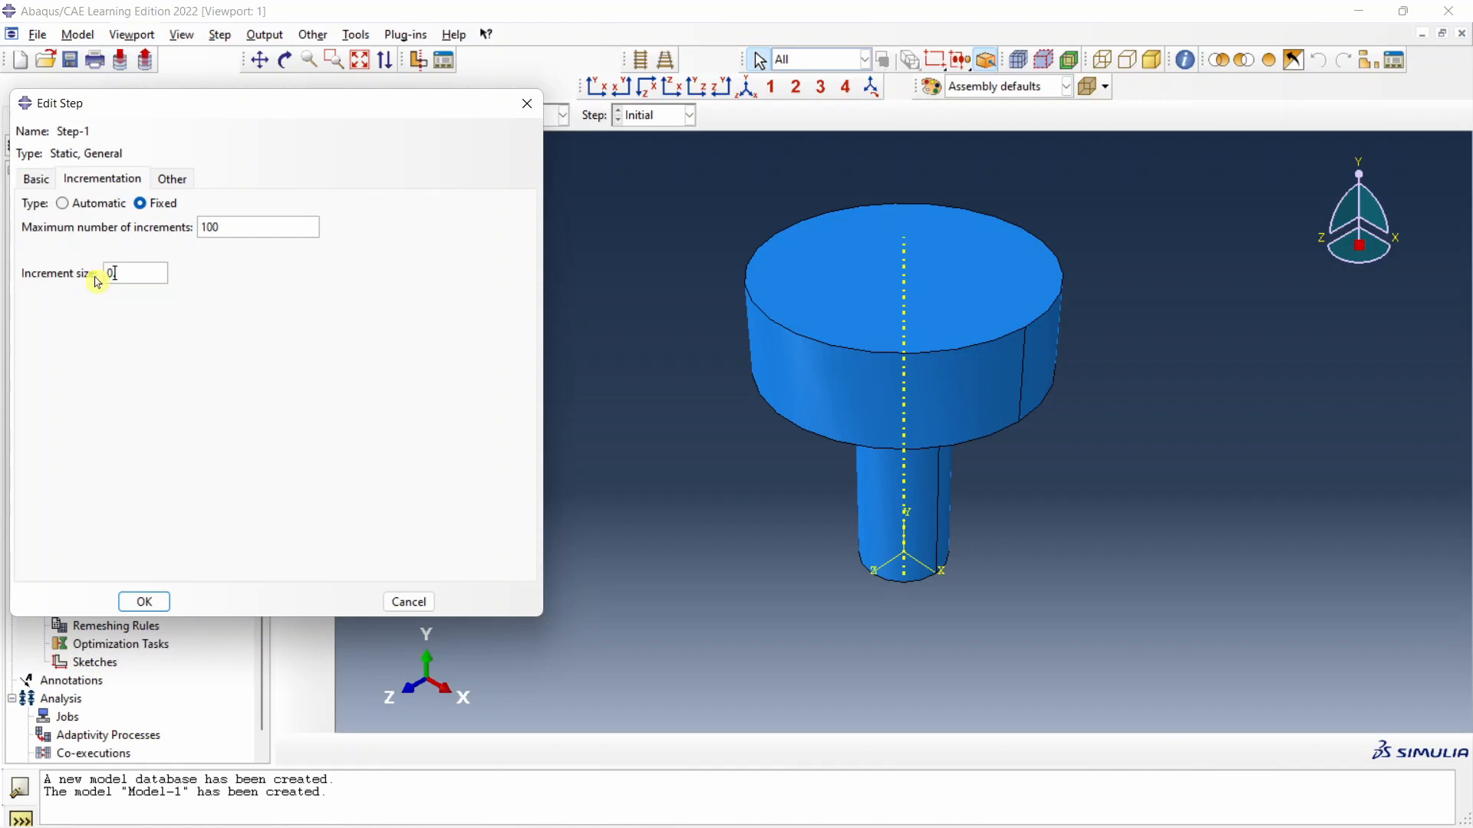
type(".1")
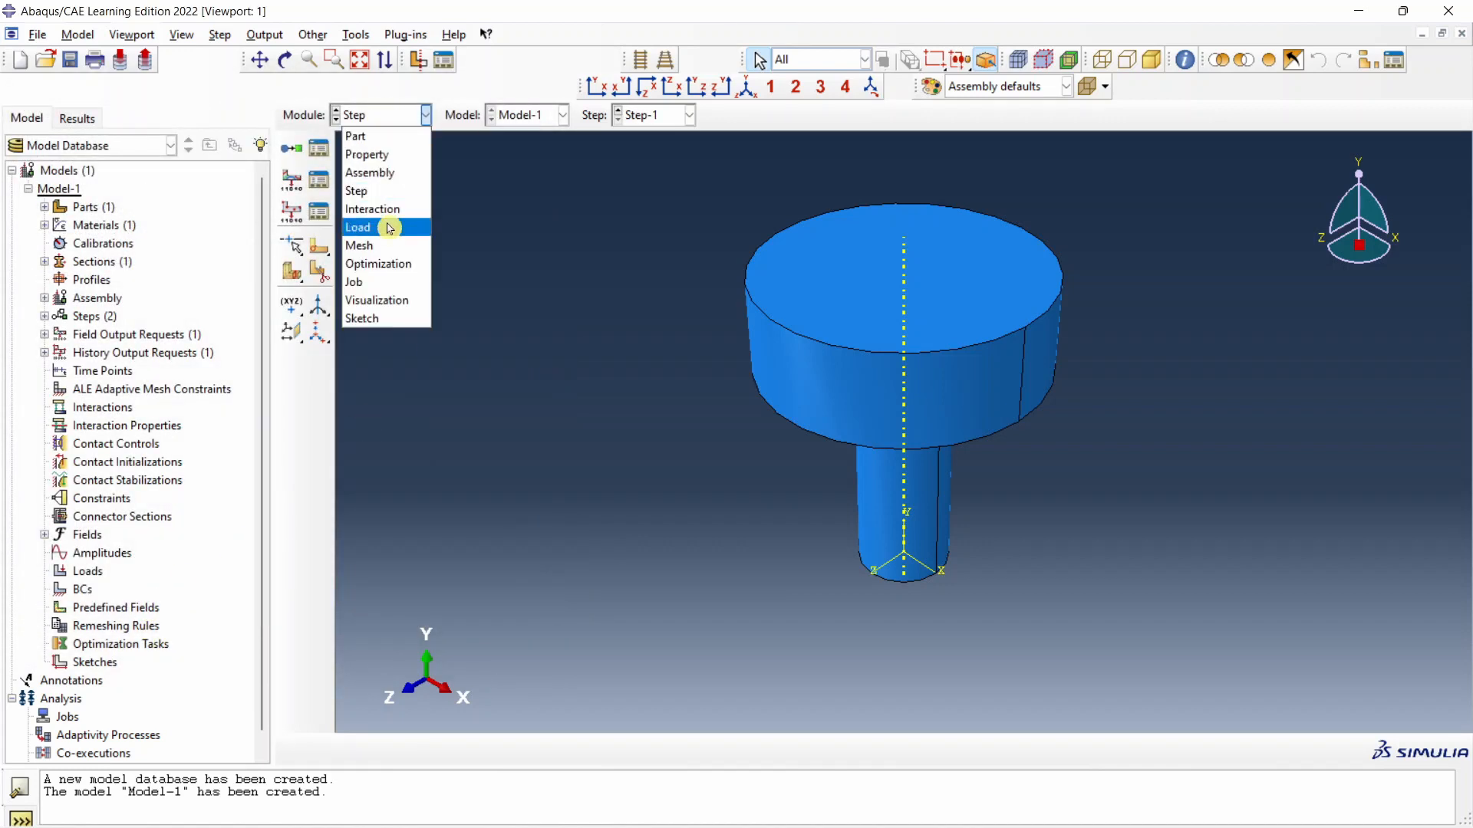
- Add an encastre boundary condition named 'Fixed' on the shaft's small end face
left_click(358, 227)
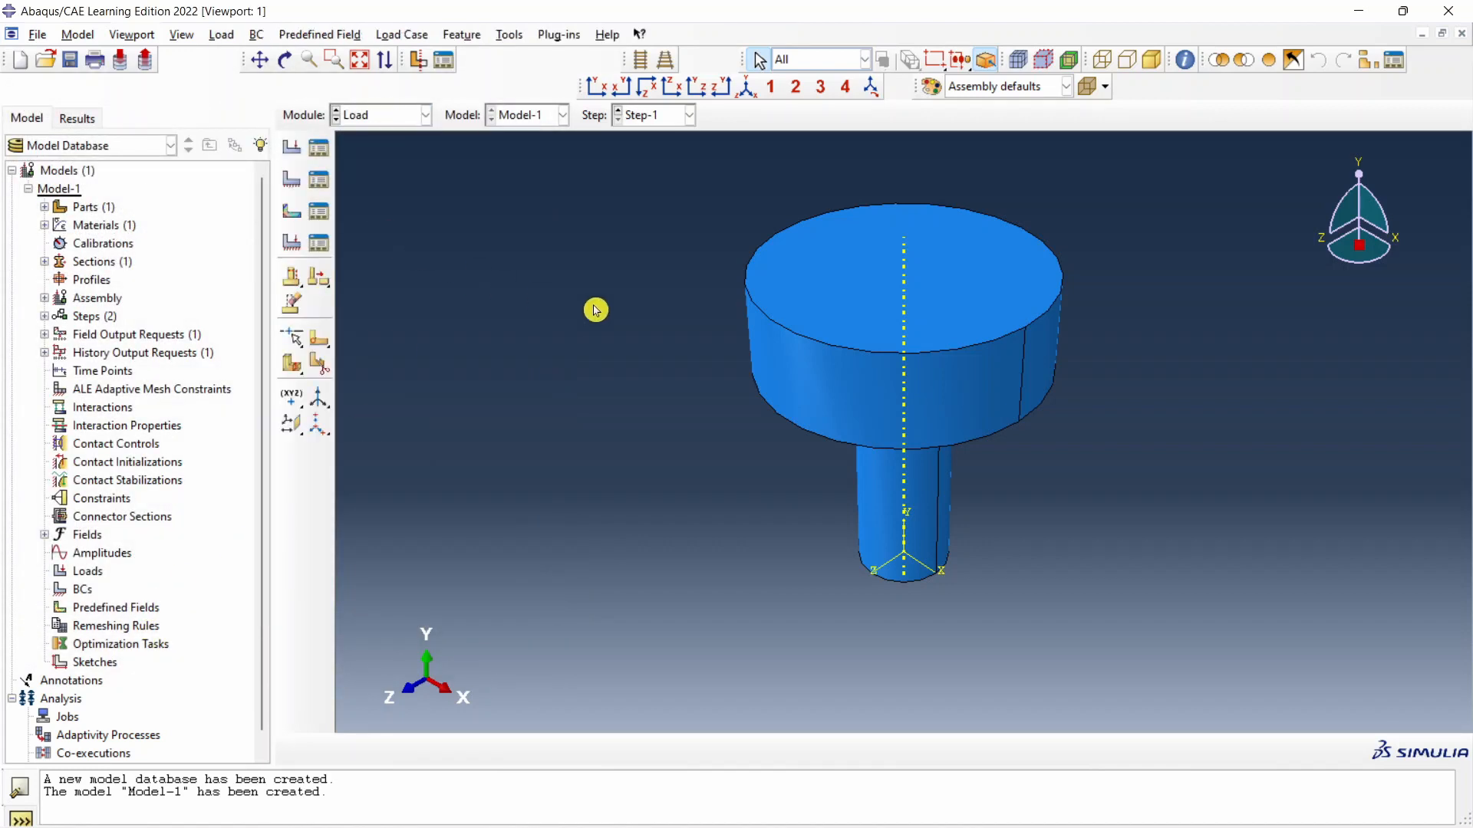
left_click_drag(596, 310, 906, 463)
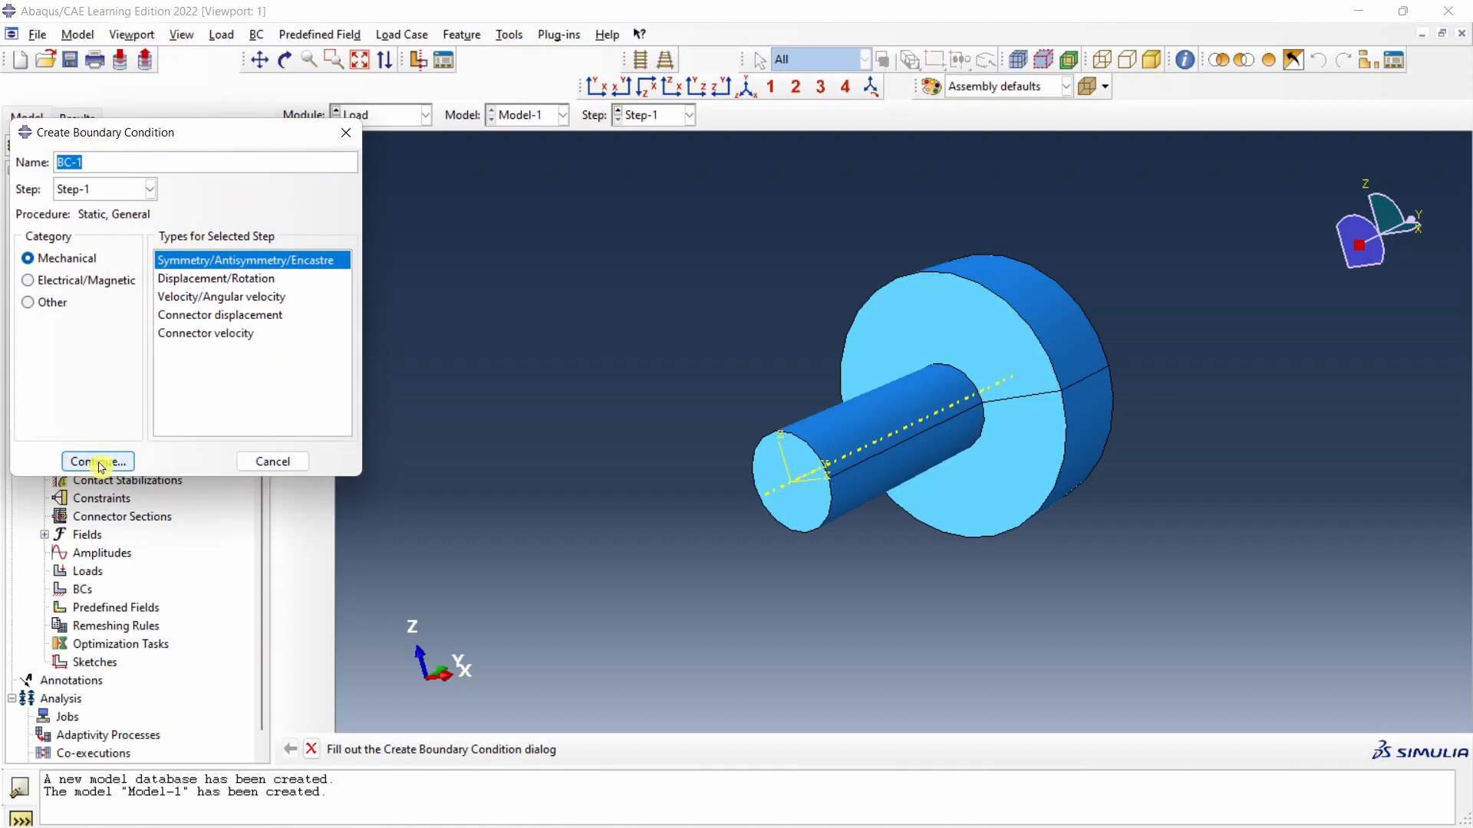
mouse_move(125, 196)
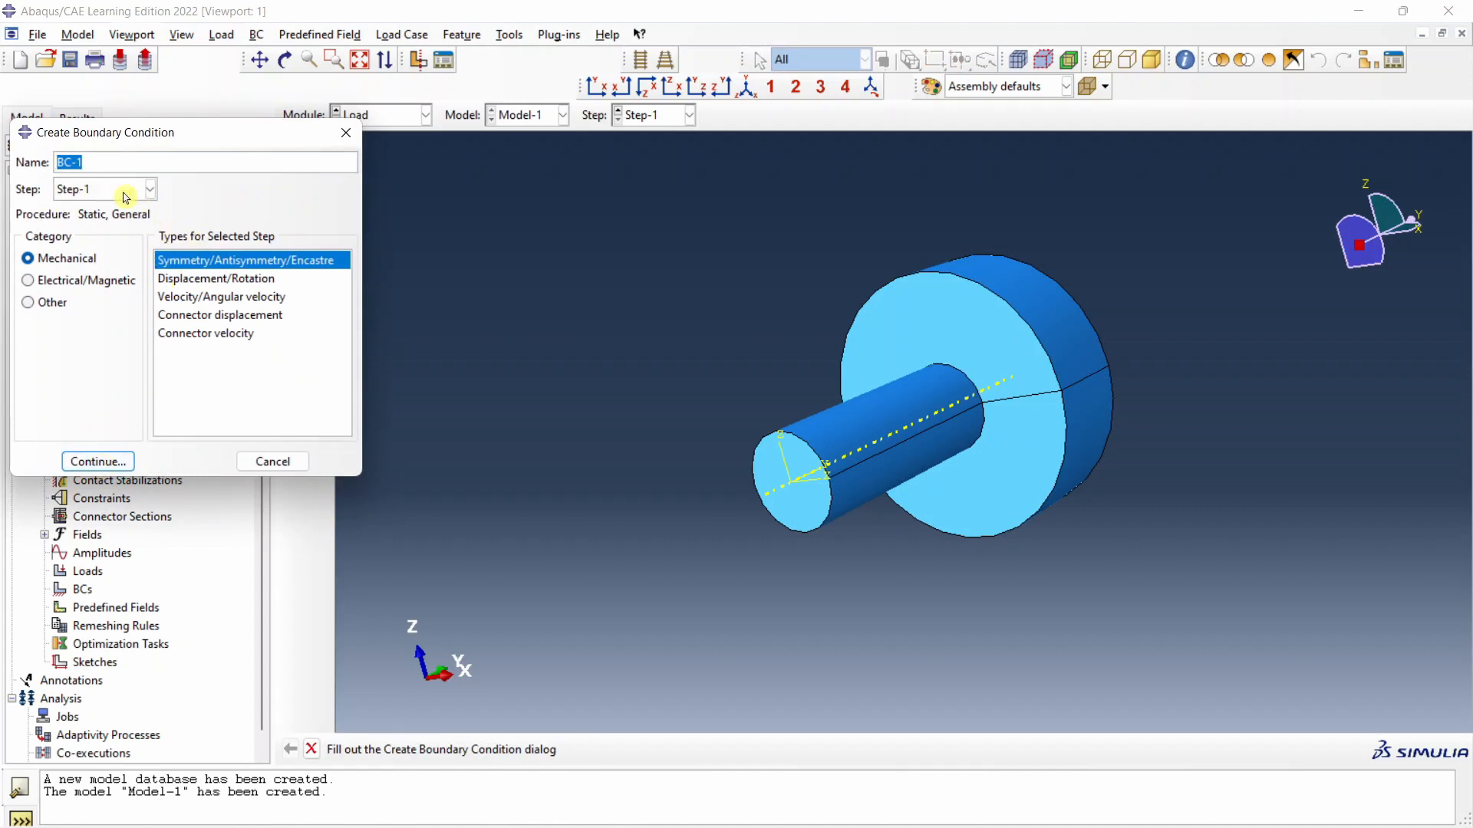
left_click(149, 190)
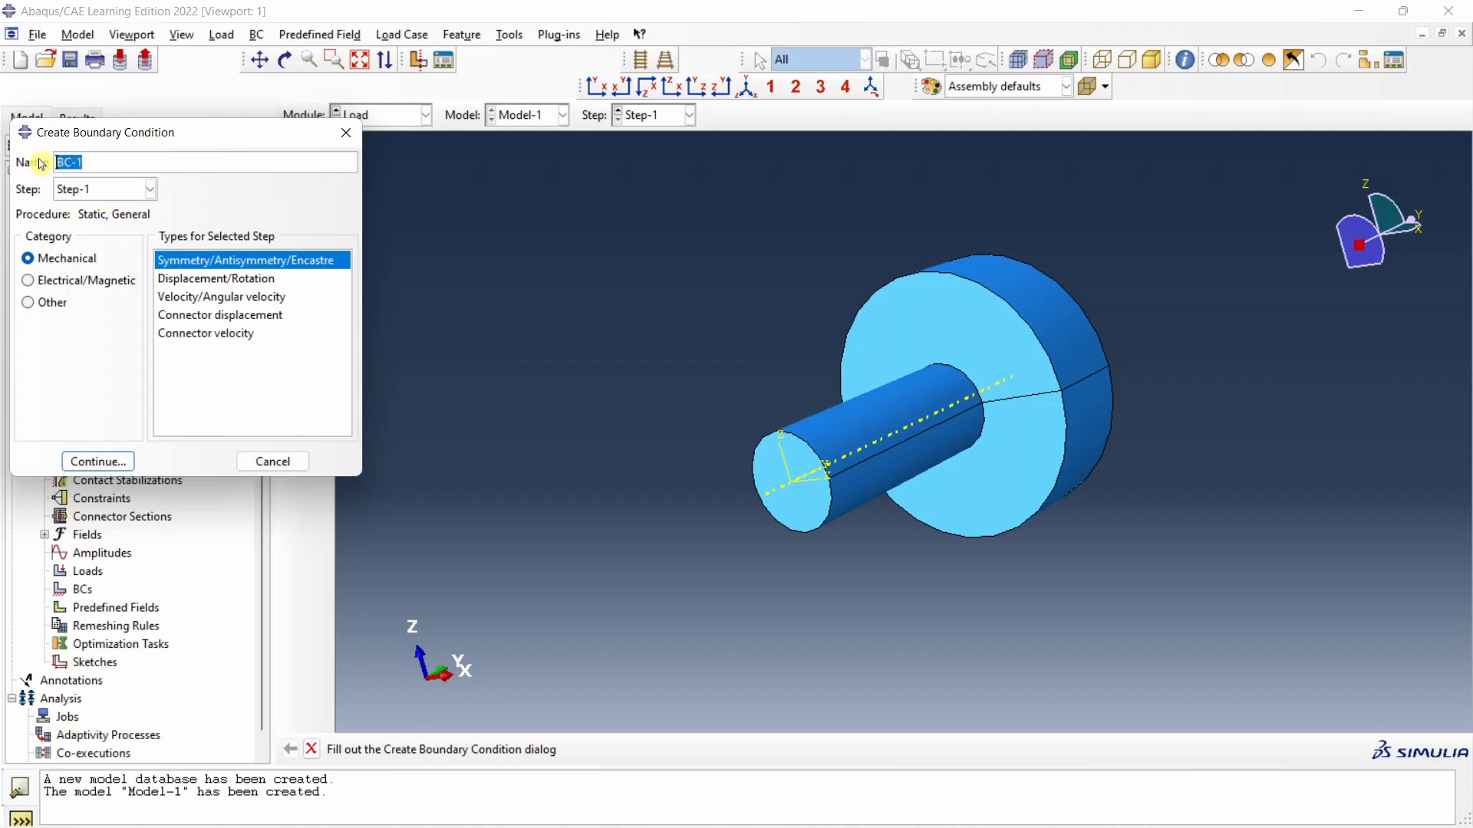
type("Fixed")
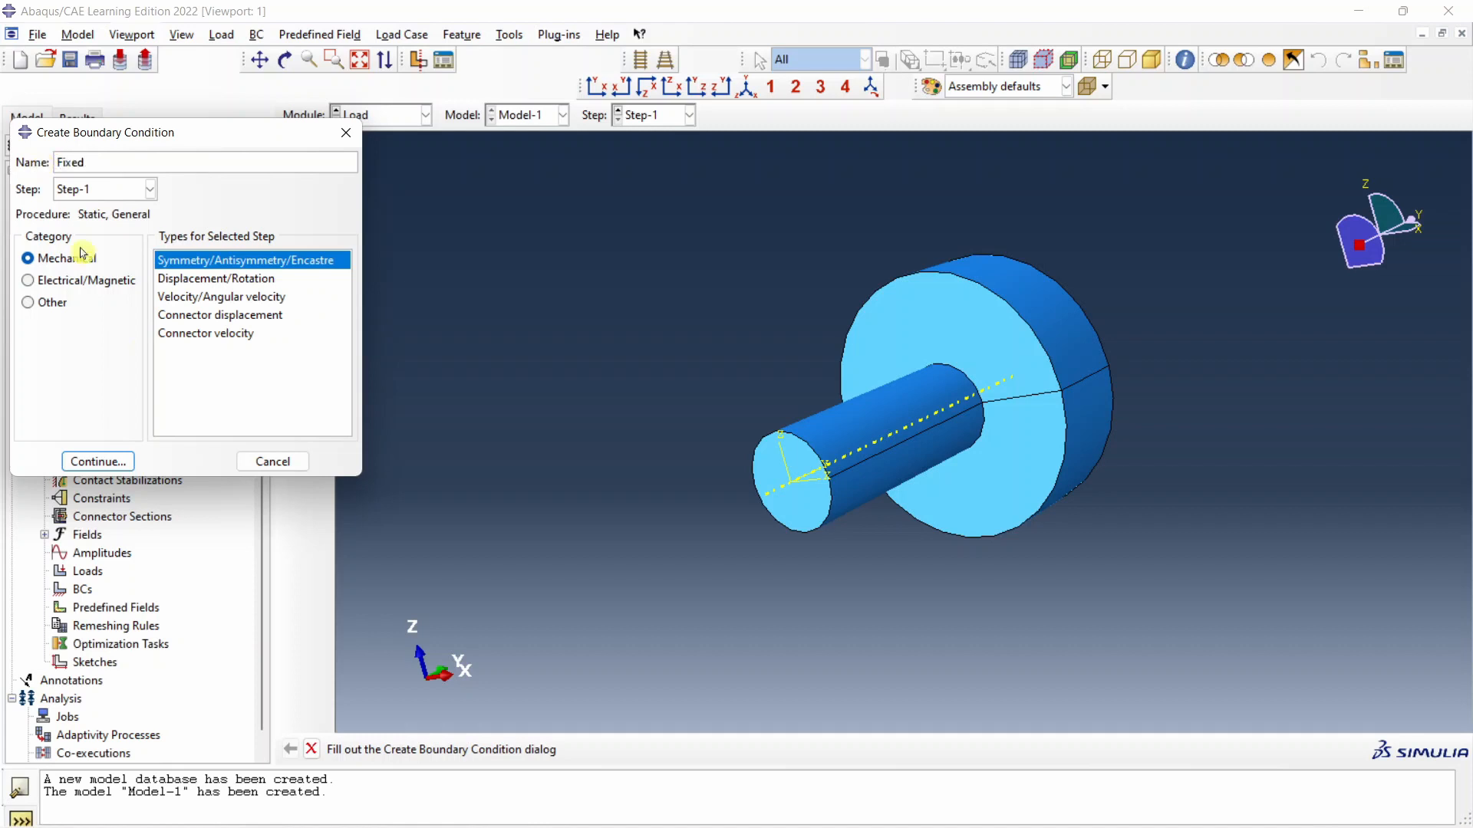
left_click(97, 462)
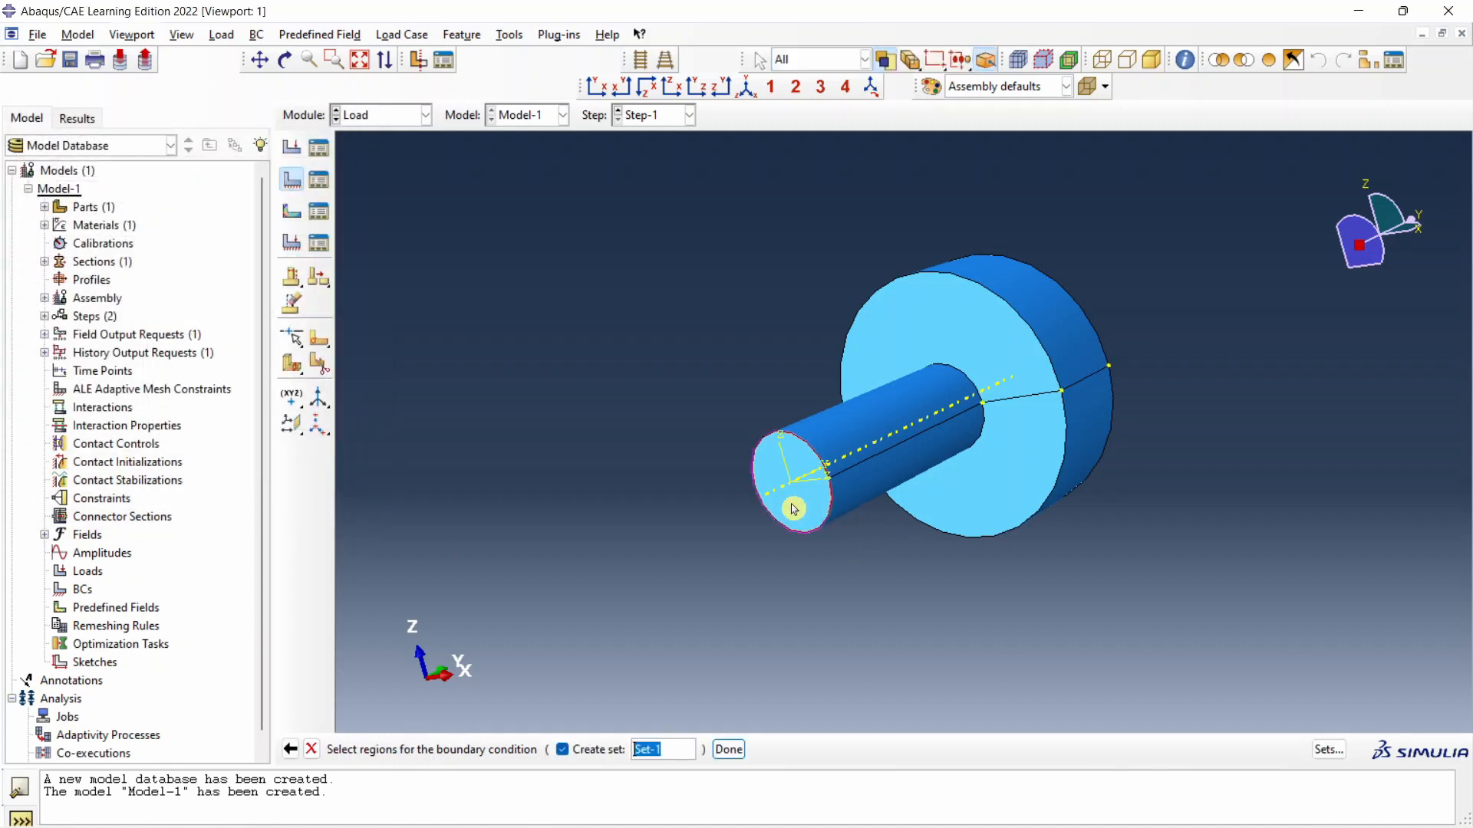
left_click(728, 750)
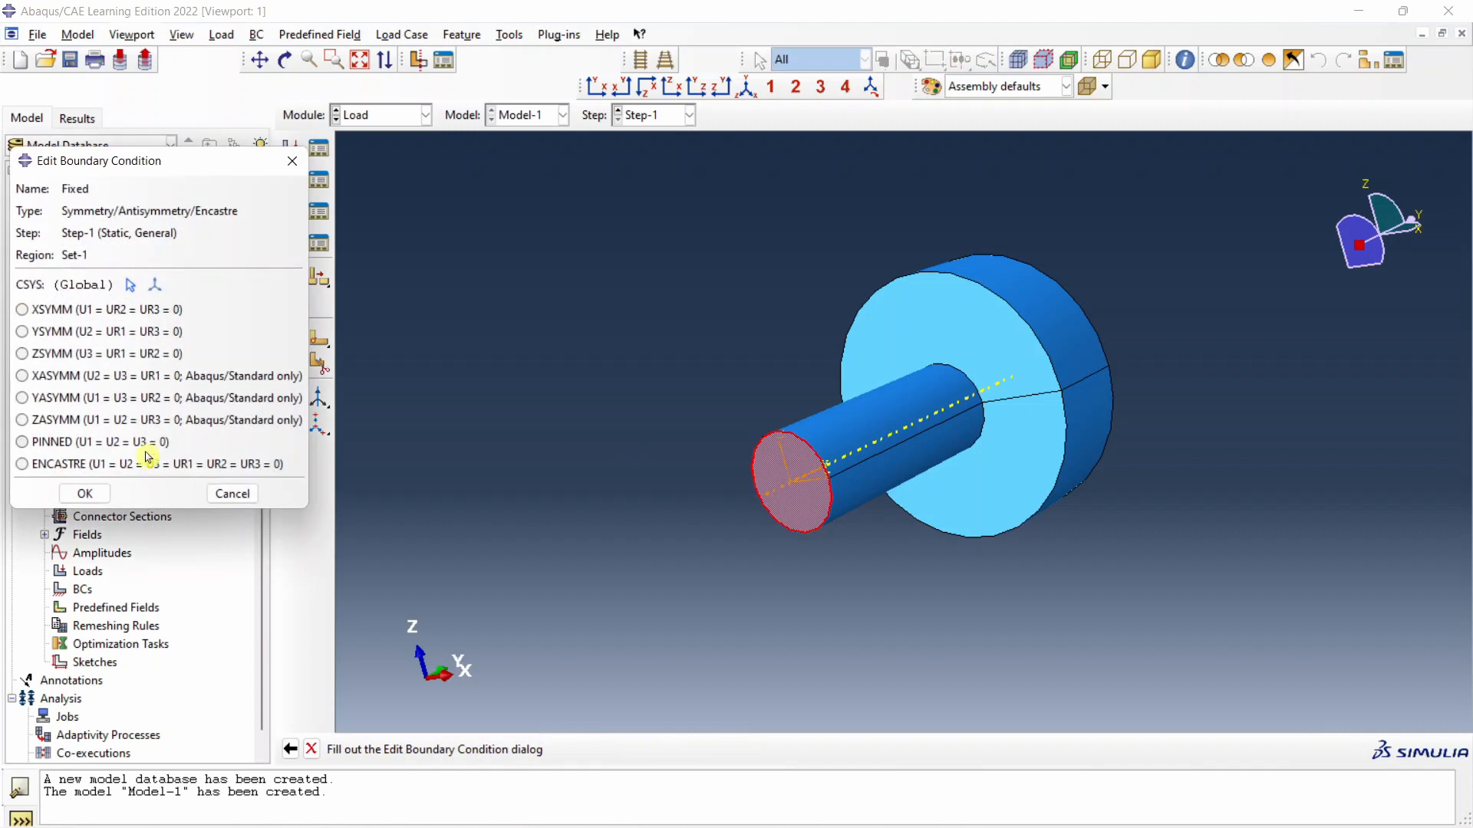
left_click(22, 464)
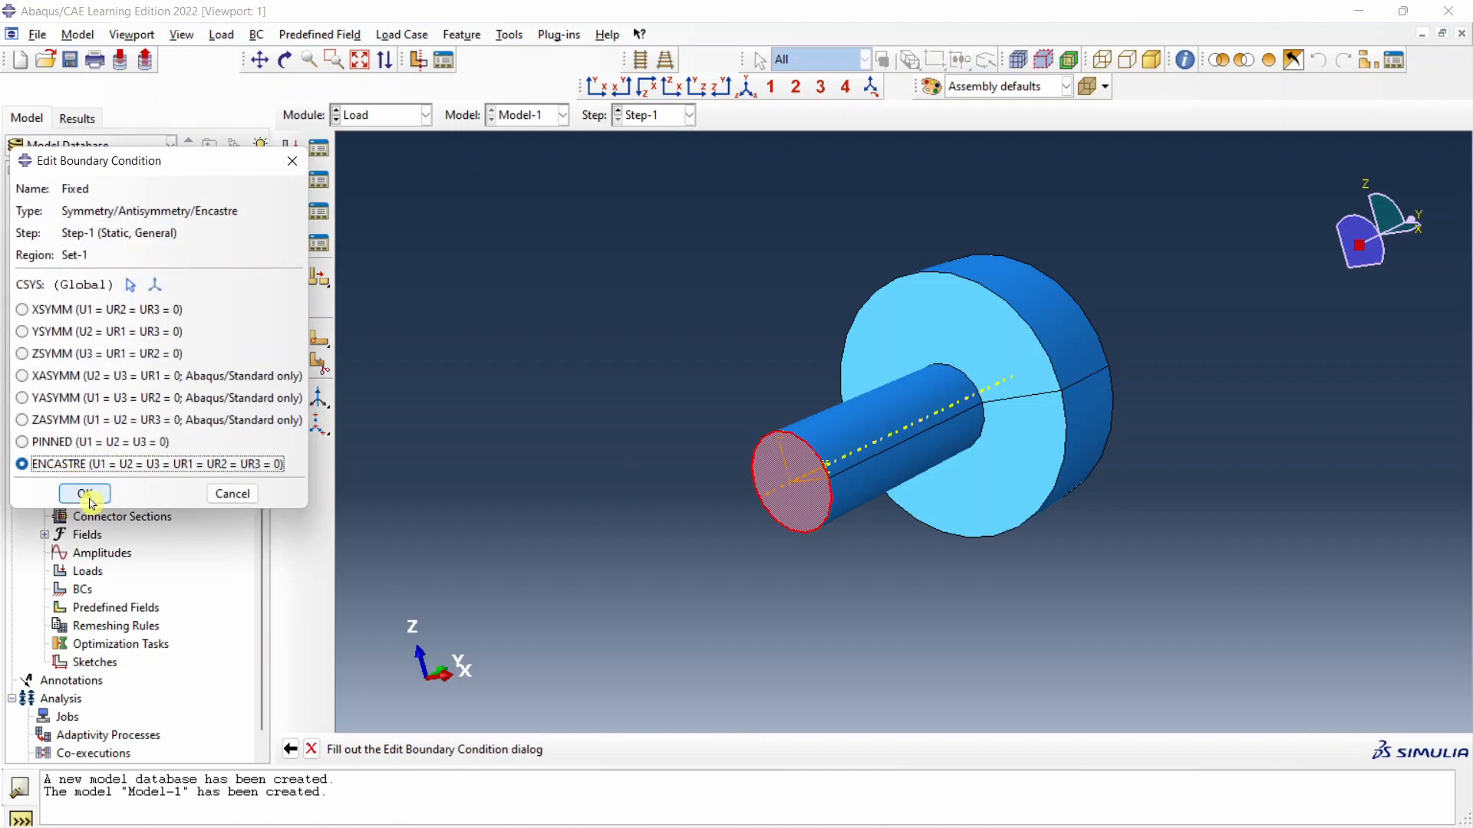
left_click(84, 493)
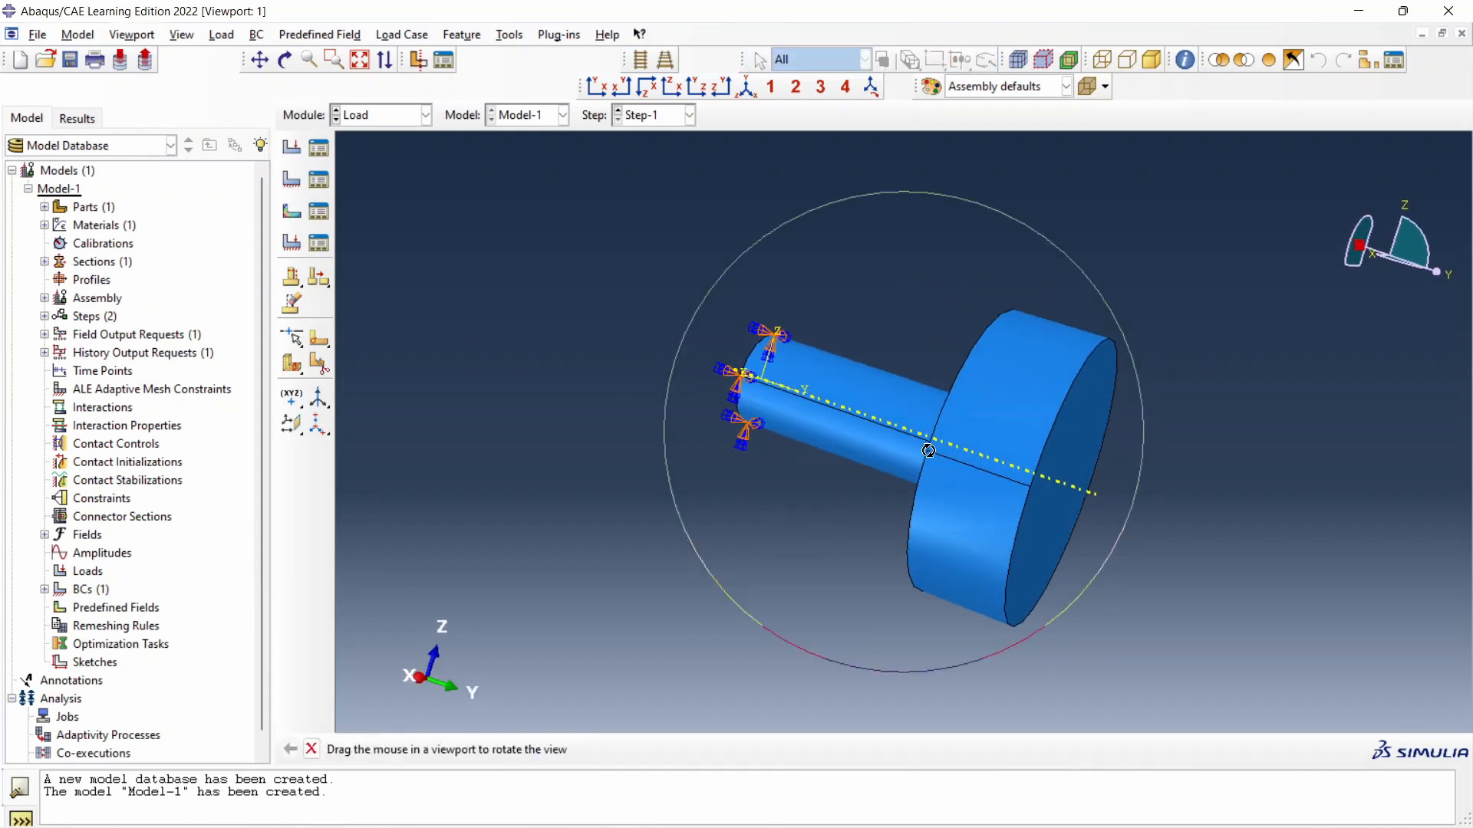
left_click_drag(928, 451, 951, 527)
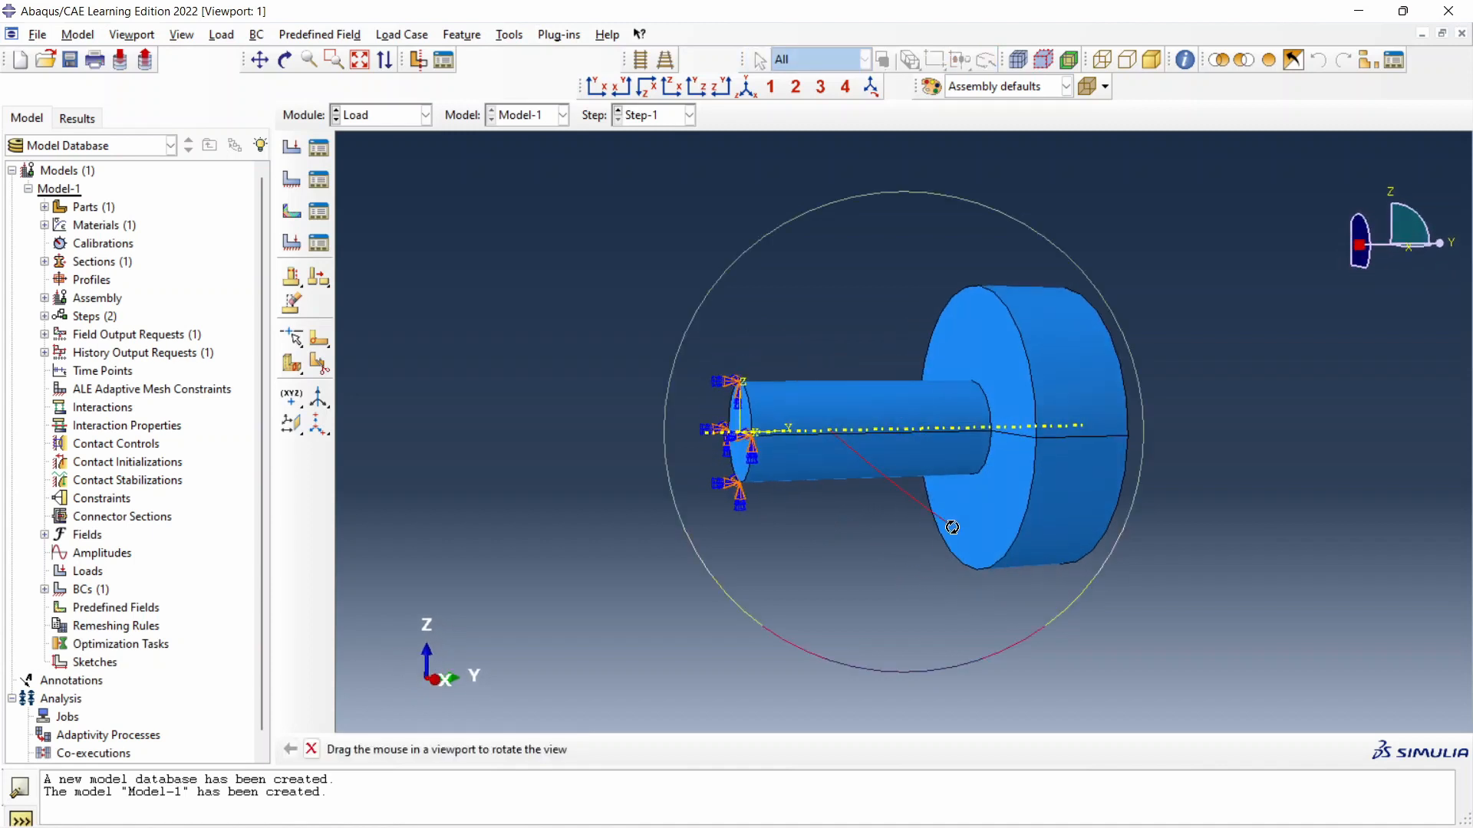
left_click_drag(951, 527, 322, 696)
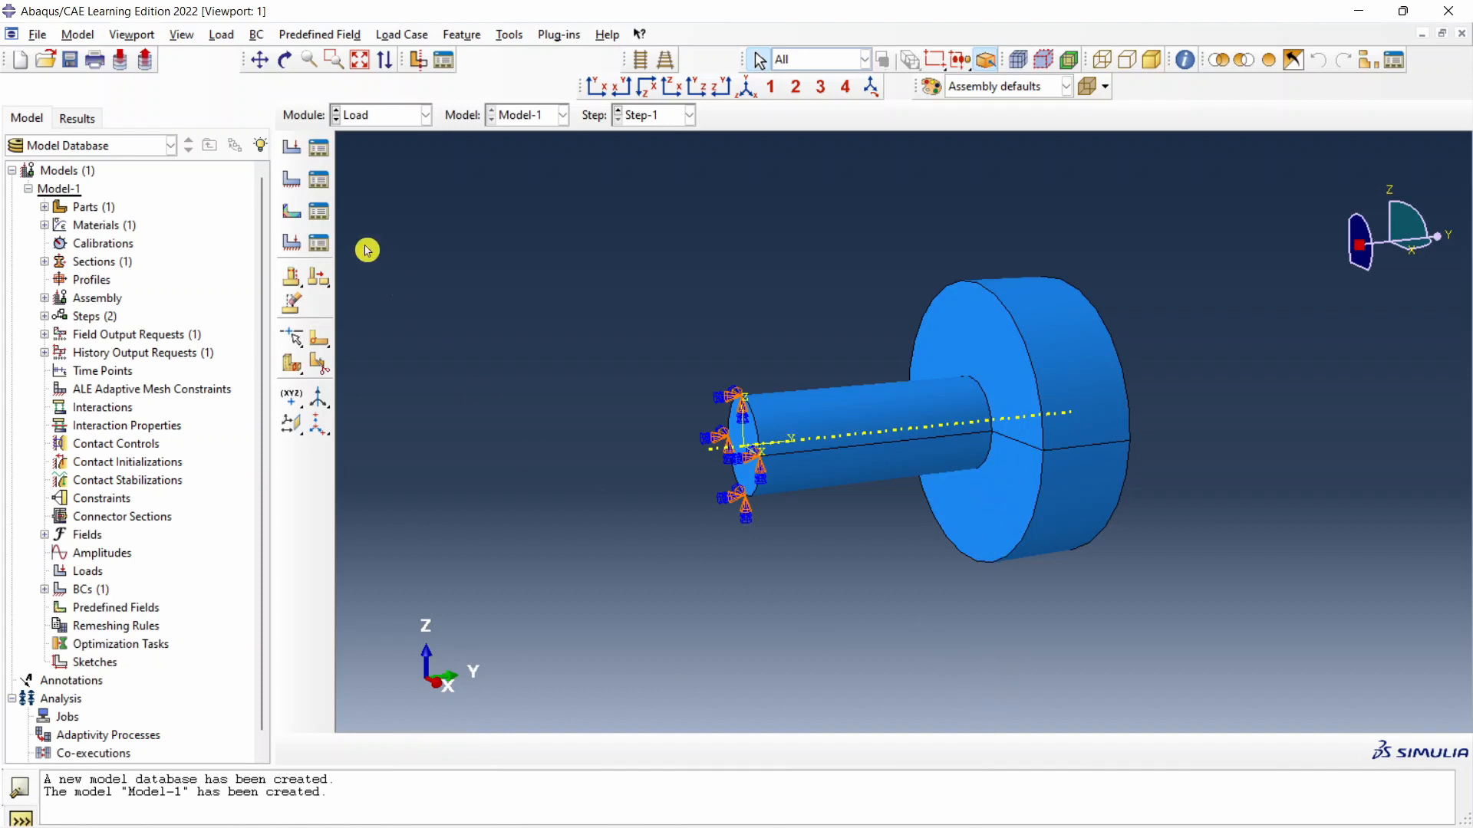
mouse_move(290, 154)
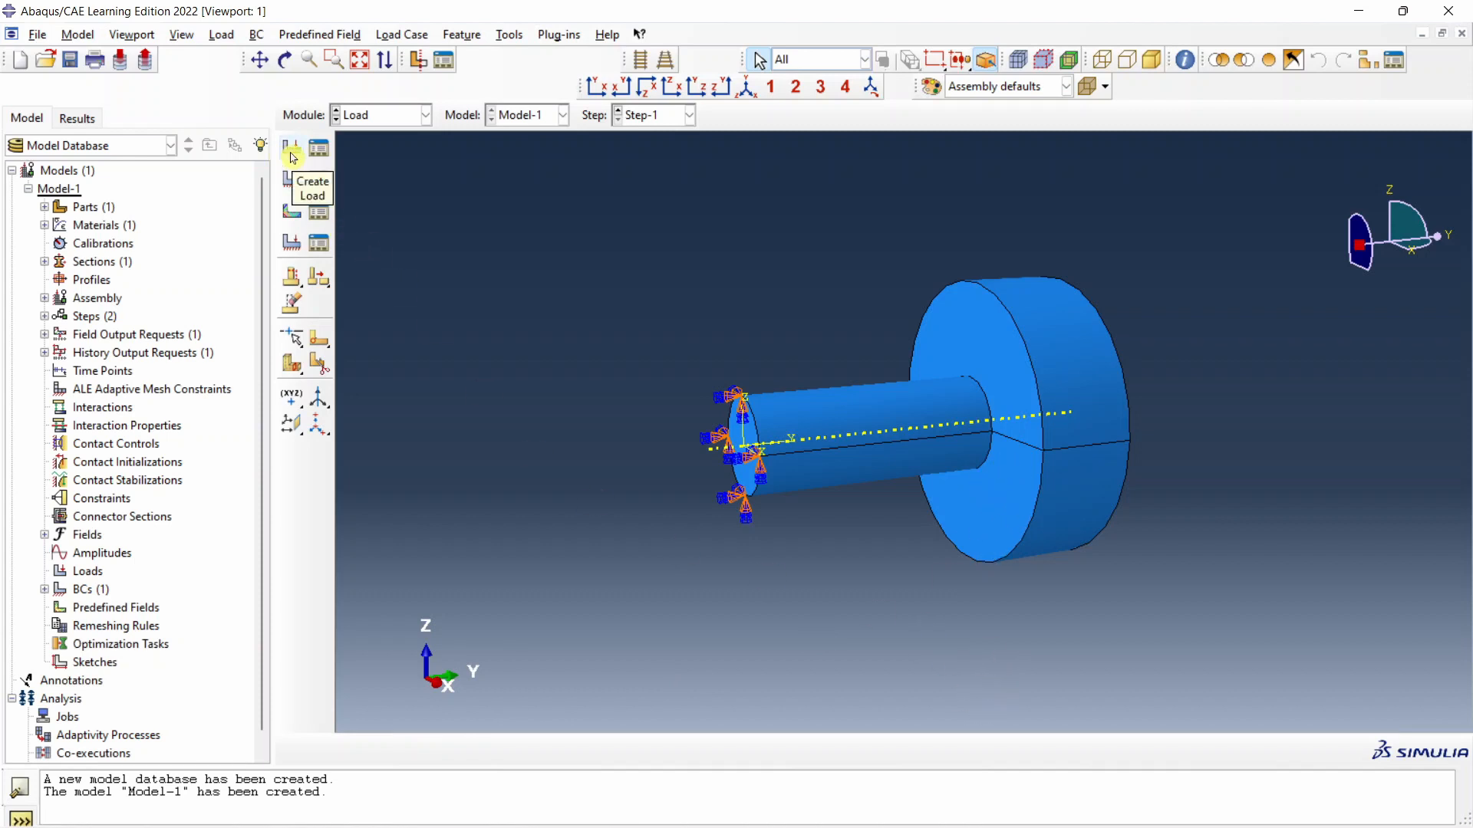
- Create a whole-model load 'Gravity' of type Gravity with Component 3 set to -9800
left_click(291, 147)
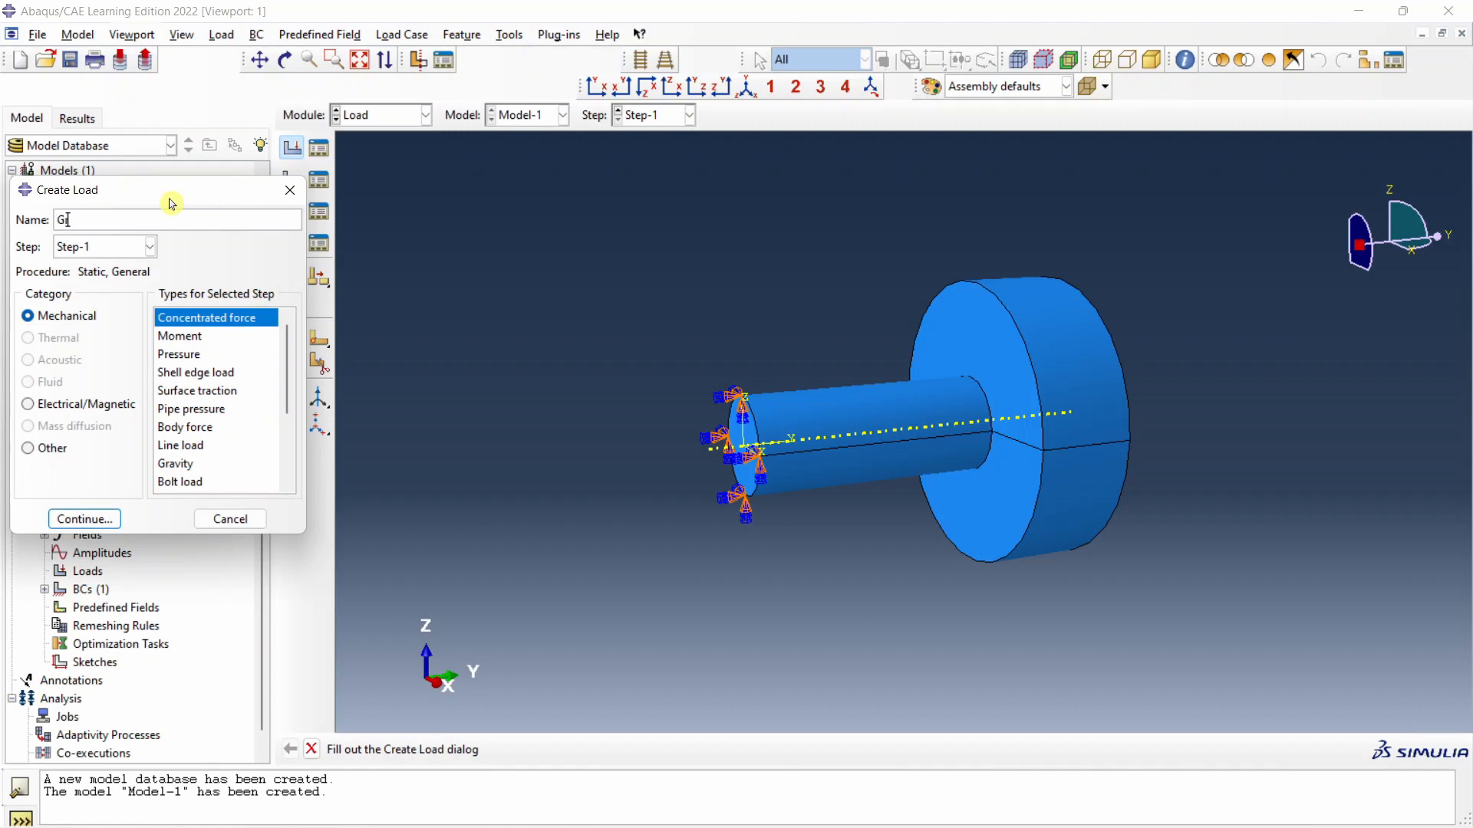
type("ravity")
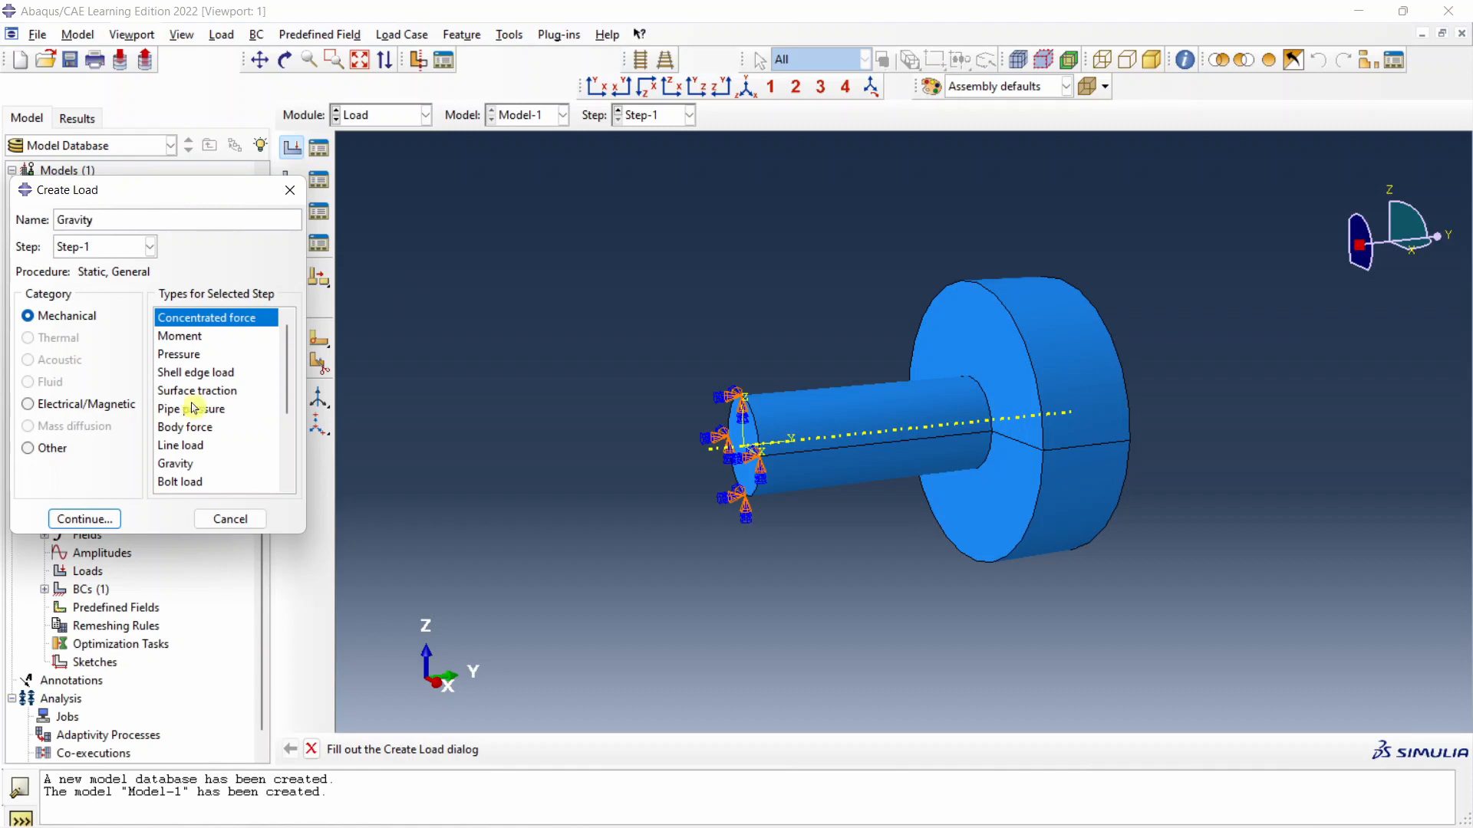
left_click(175, 463)
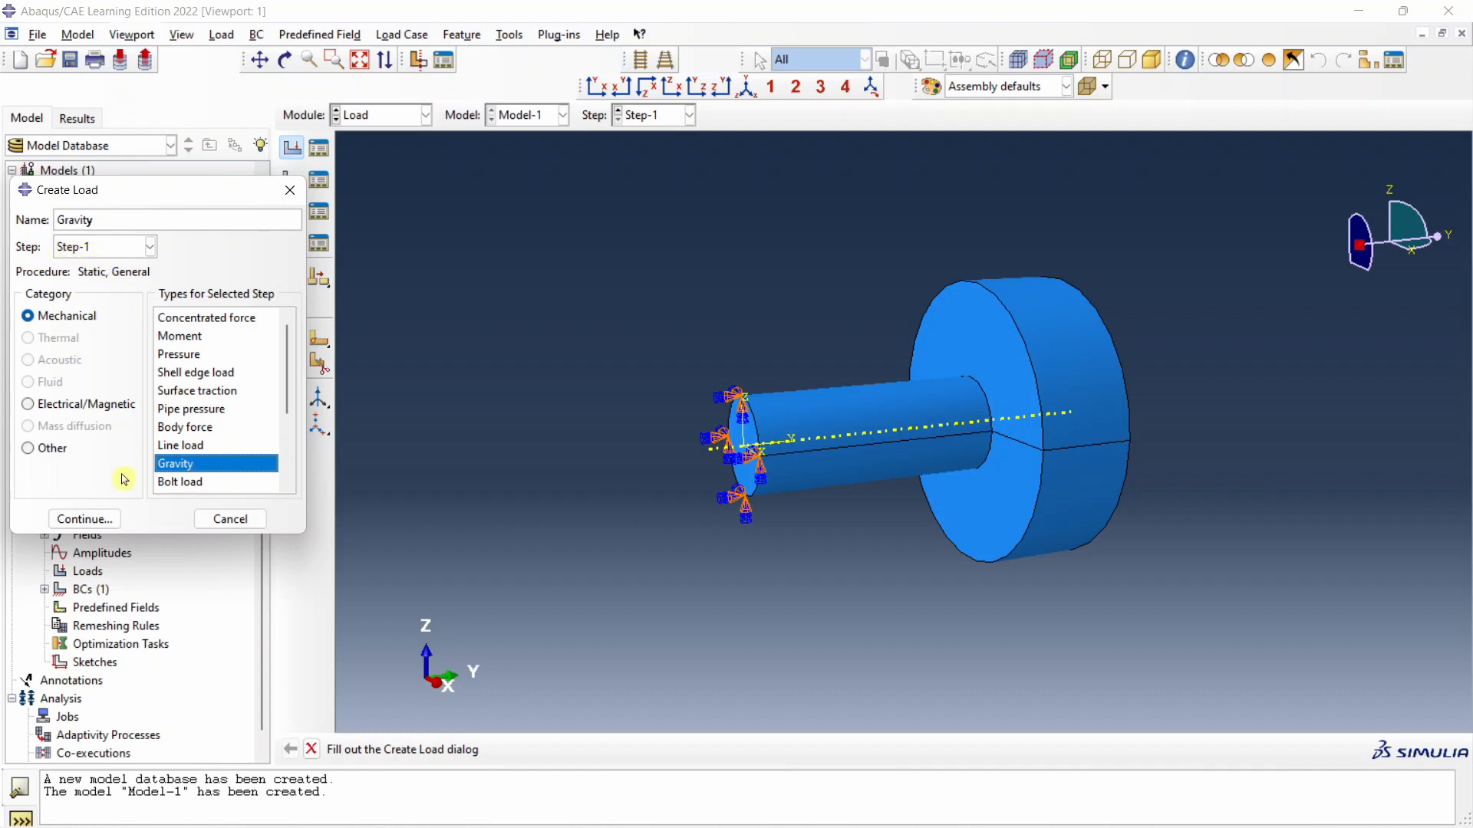
left_click(84, 519)
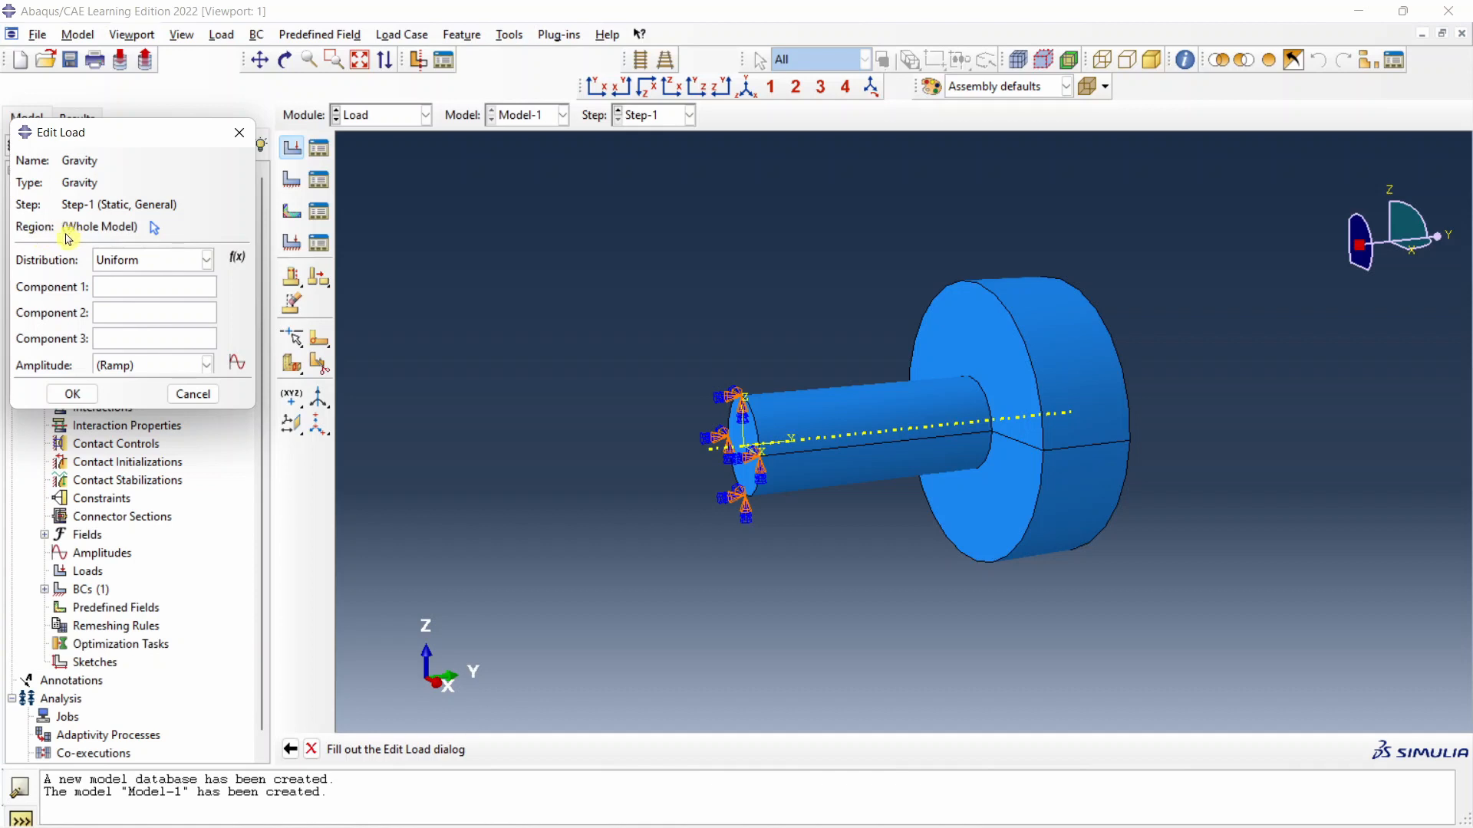
mouse_move(151, 236)
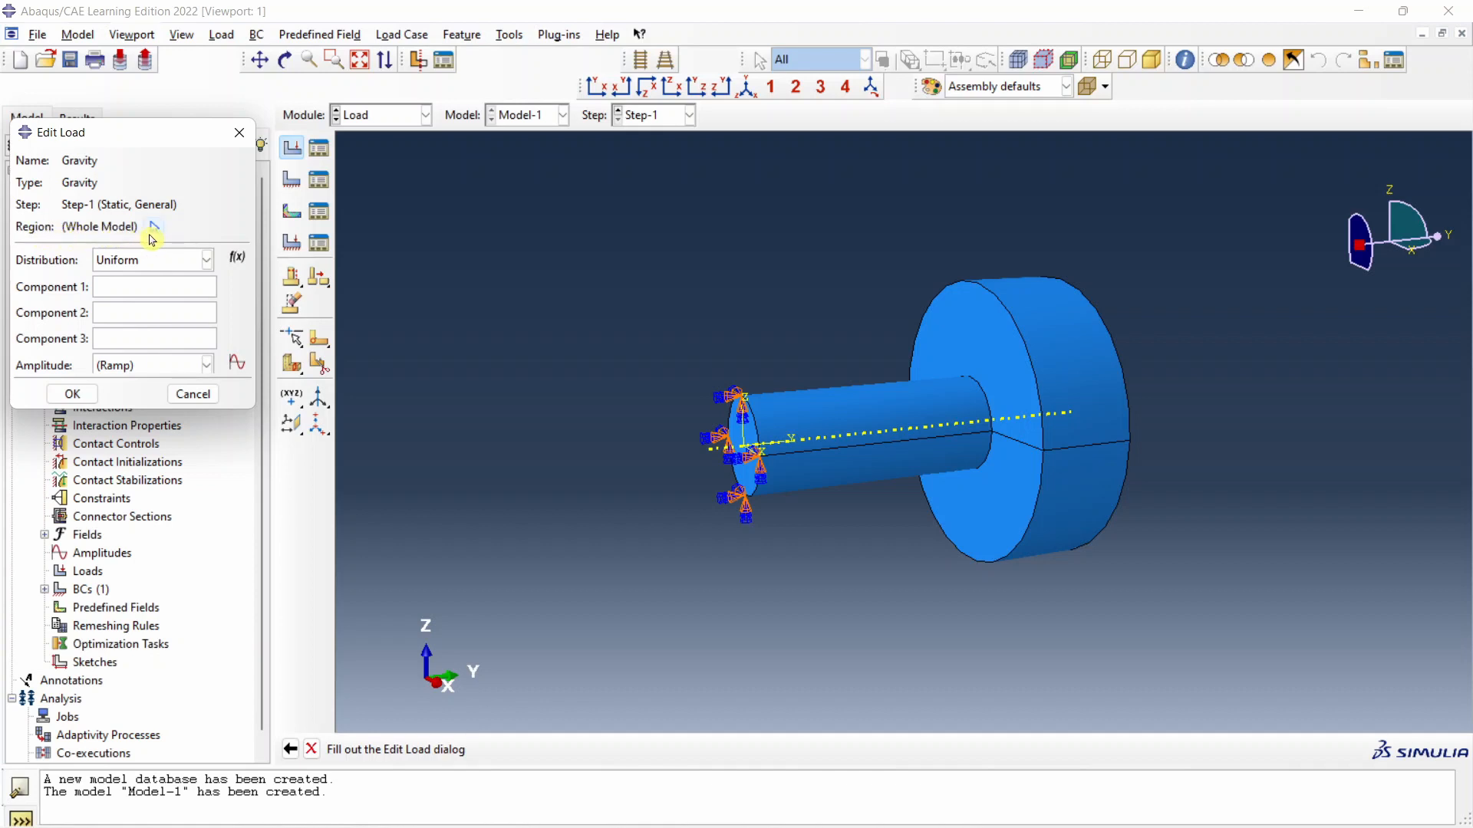
mouse_move(729, 332)
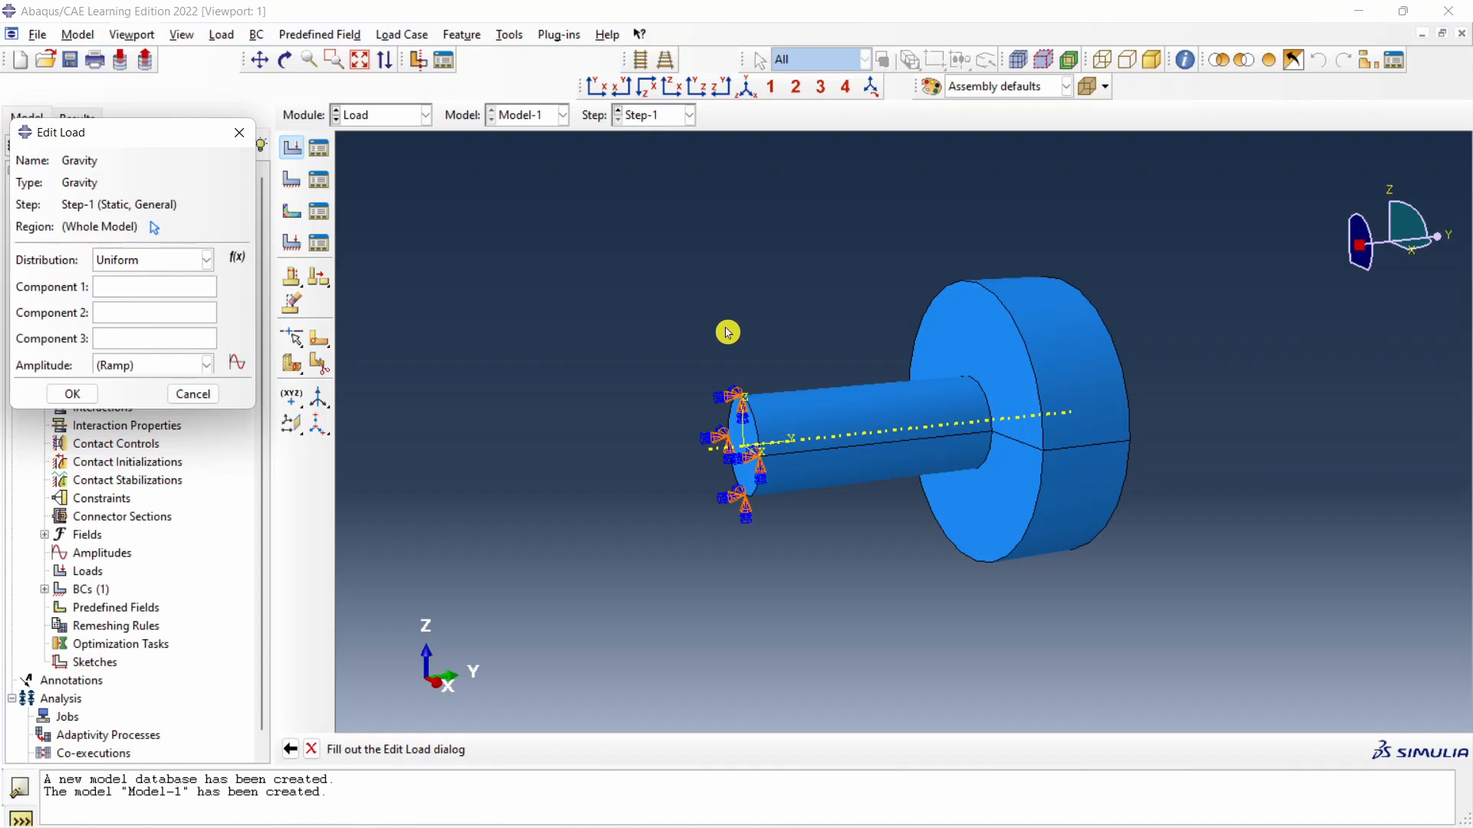
mouse_move(556, 409)
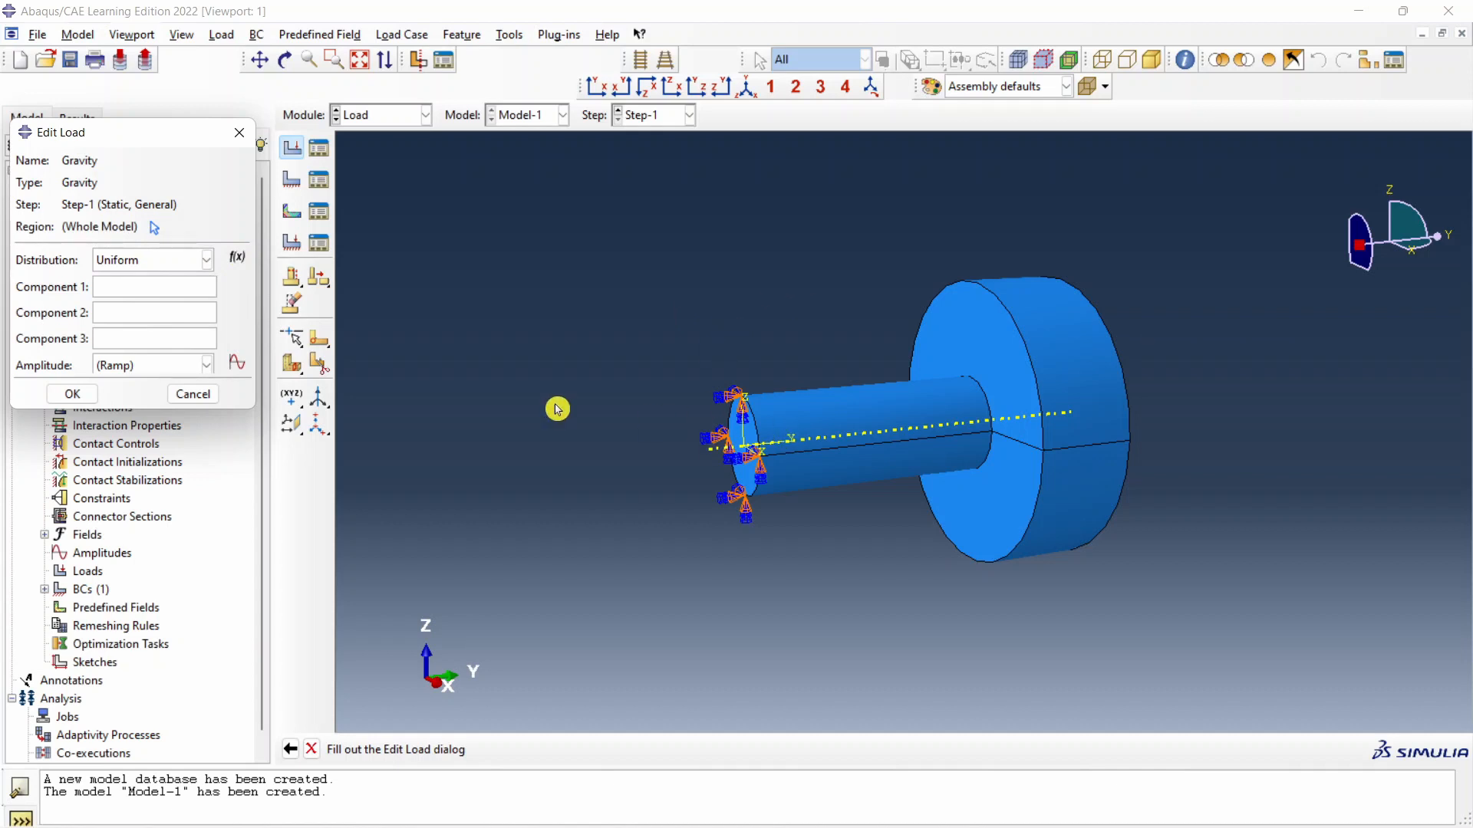
left_click(154, 286)
type("-9800")
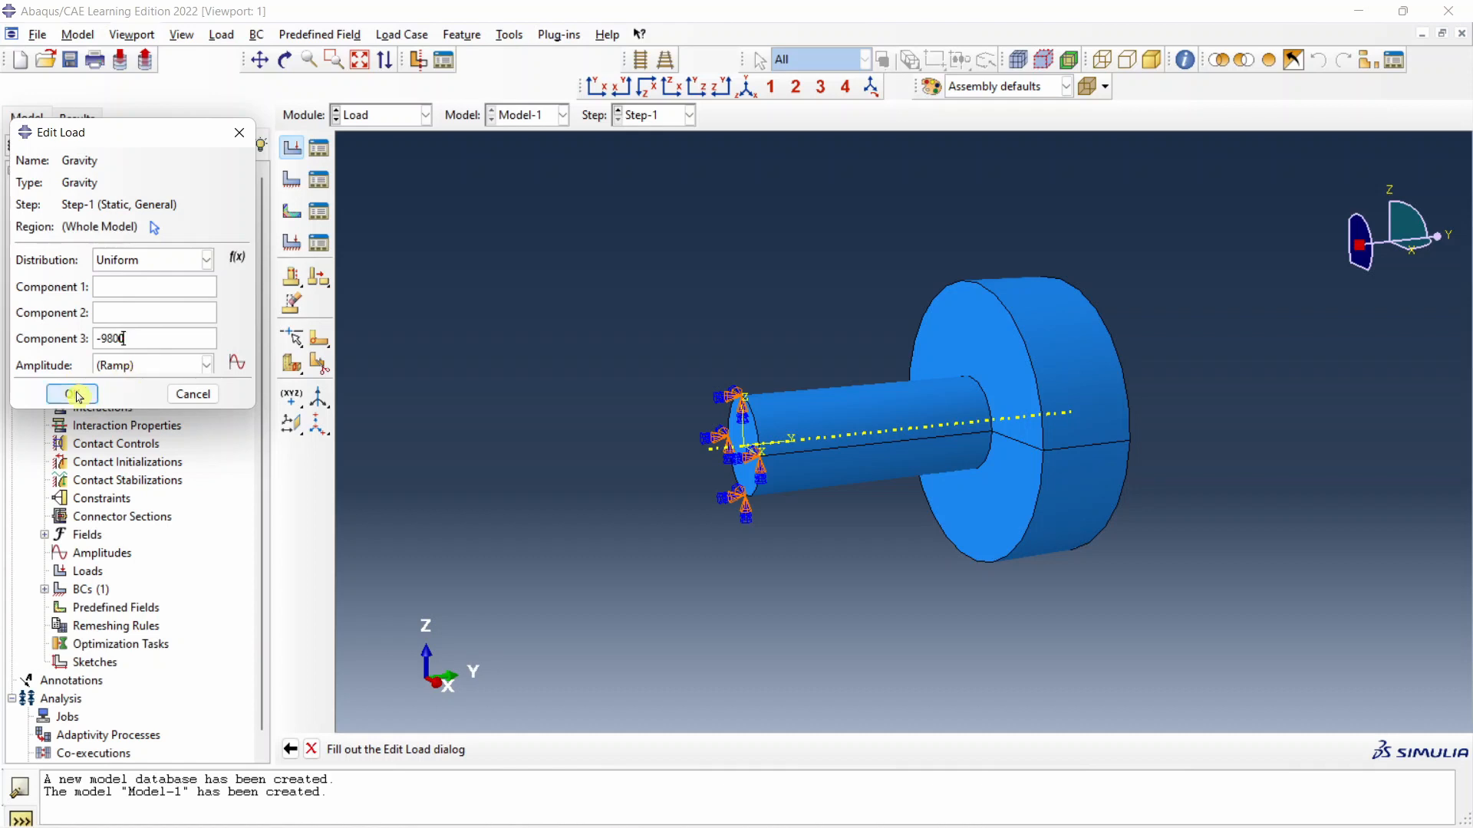
left_click(70, 394)
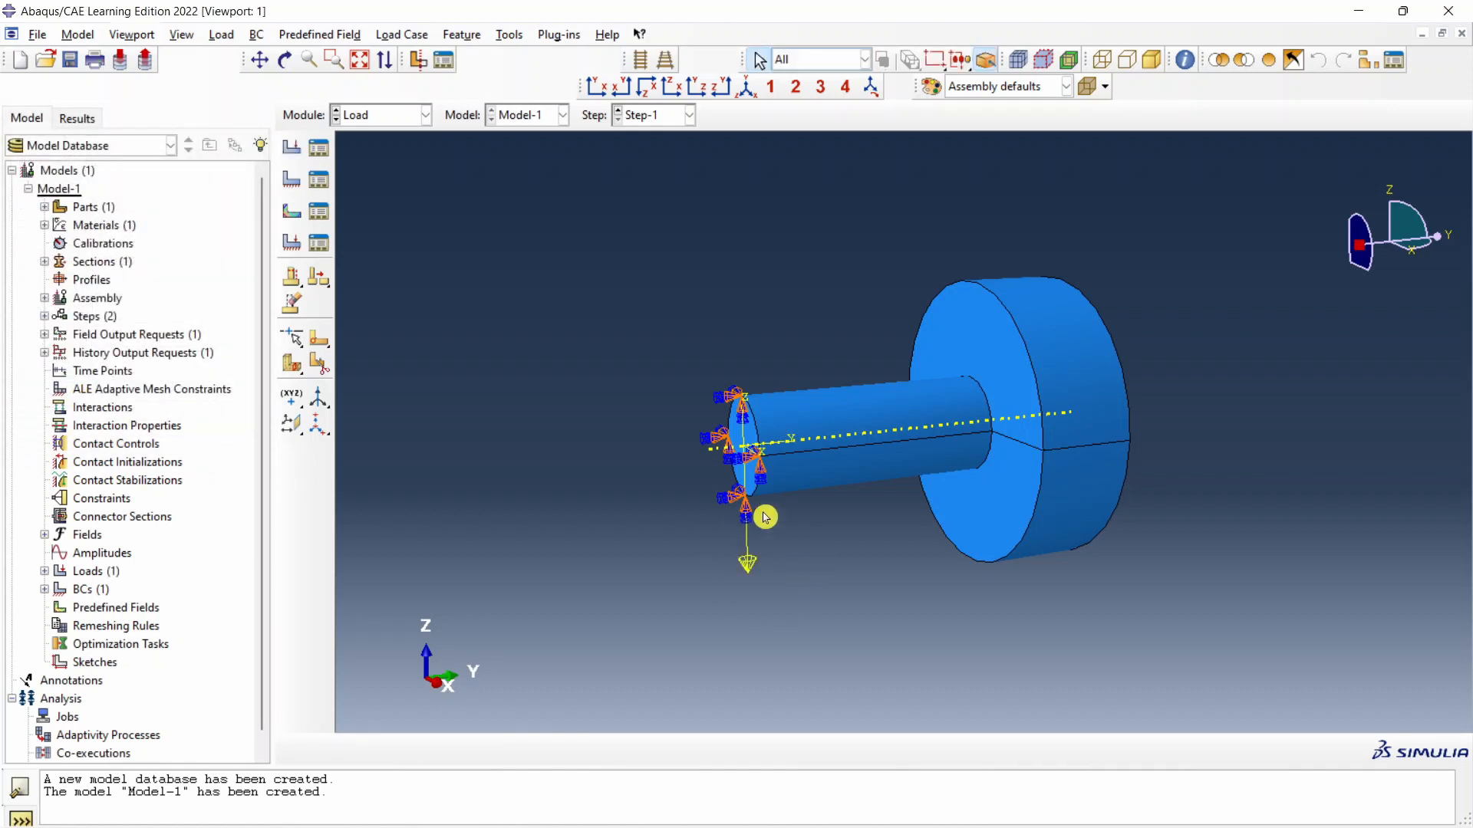
mouse_move(739, 569)
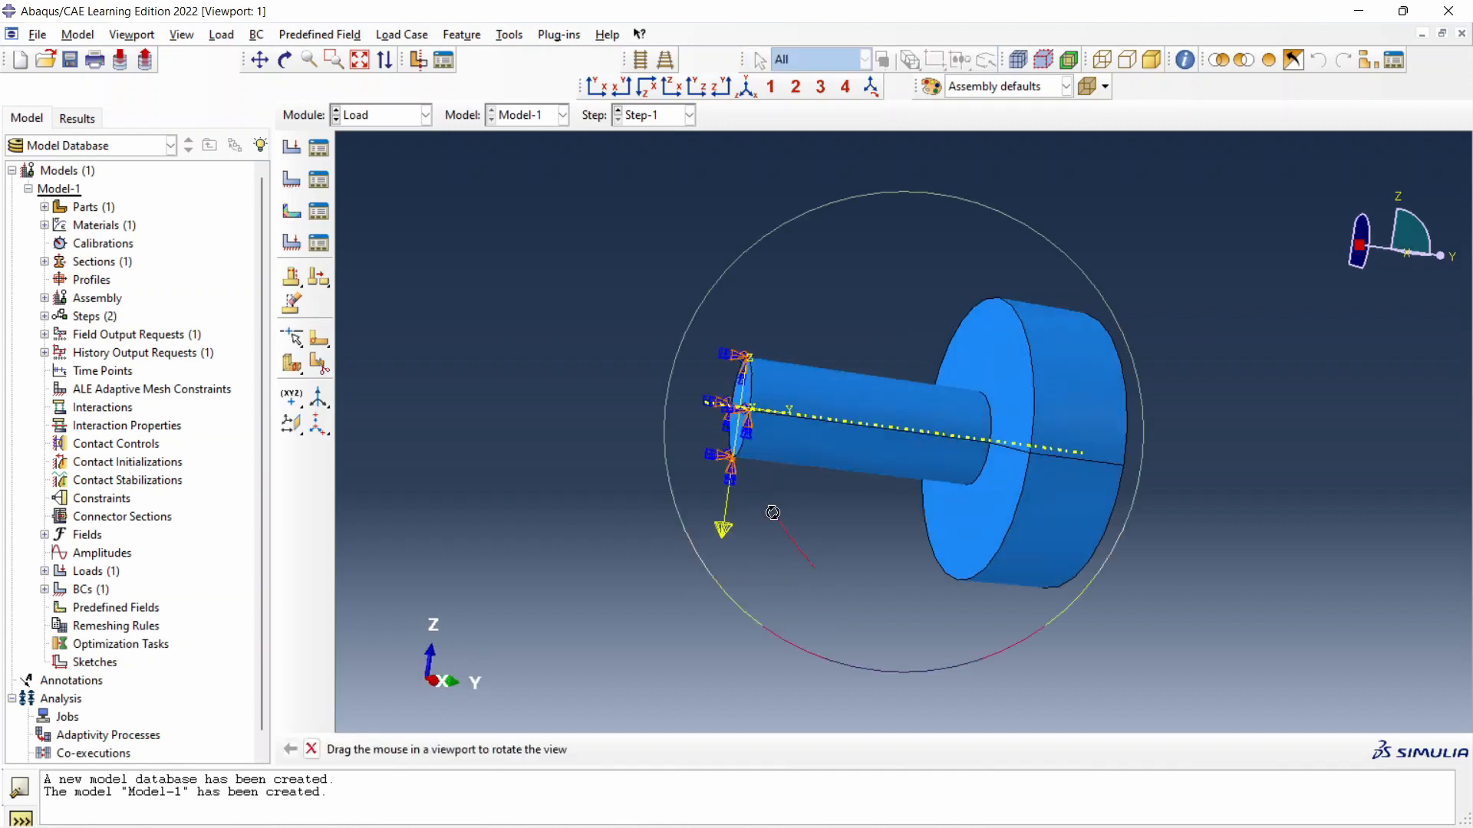
left_click_drag(772, 513, 781, 280)
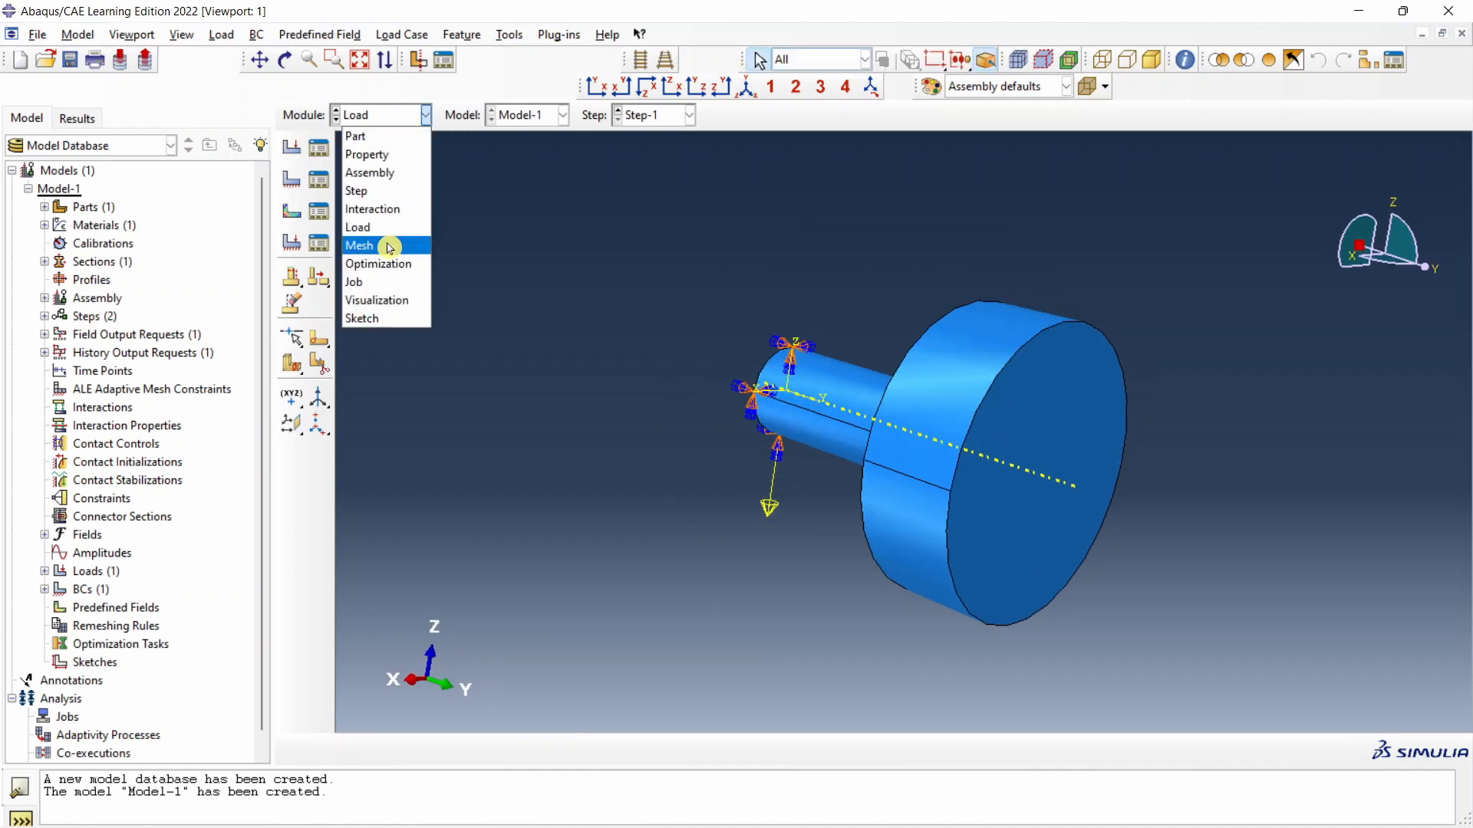
- Mesh the Bar part with tetrahedral elements at global seed size 80, giving 284 elements
left_click(359, 245)
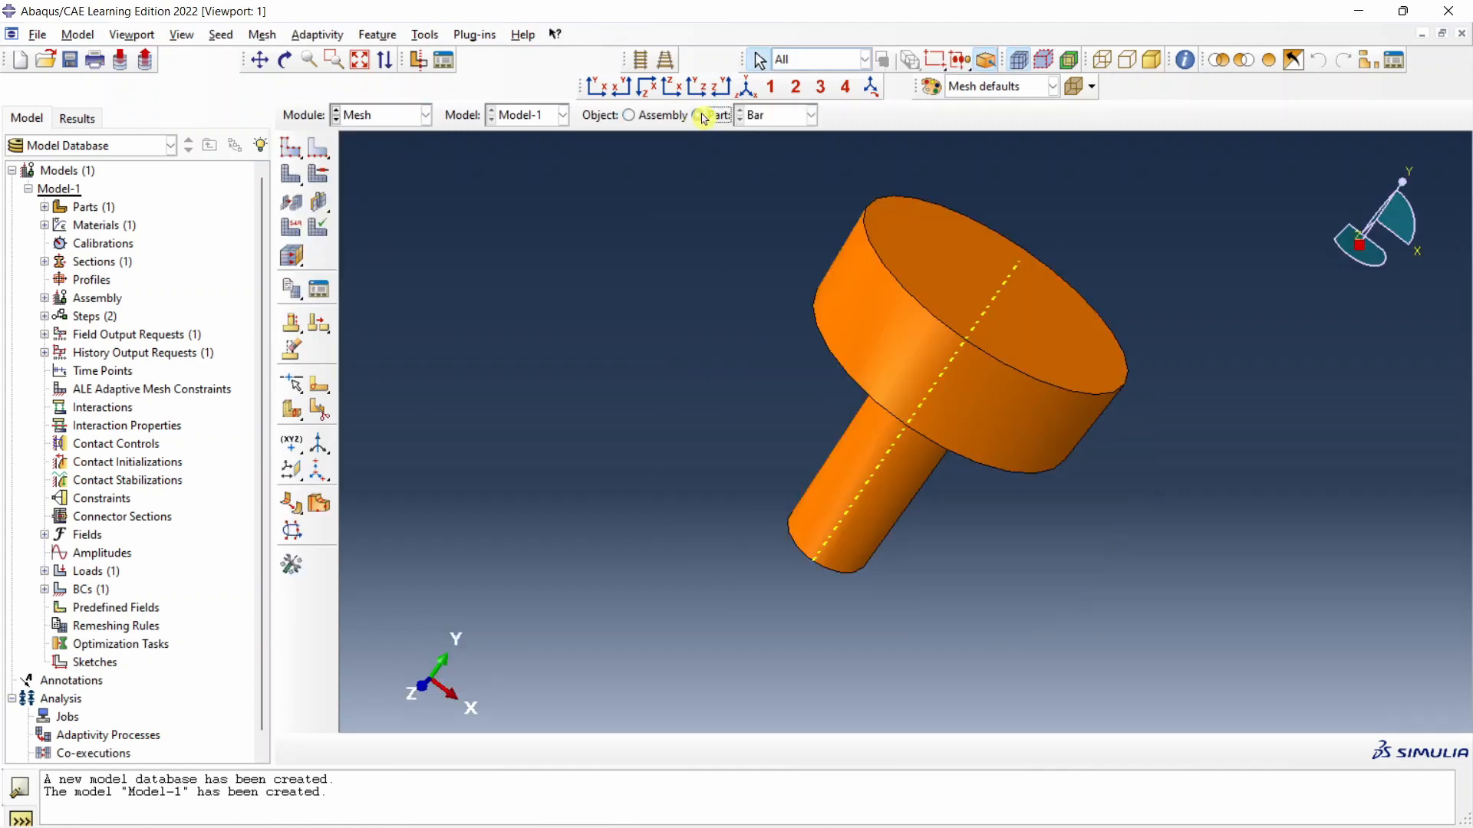
left_click(698, 115)
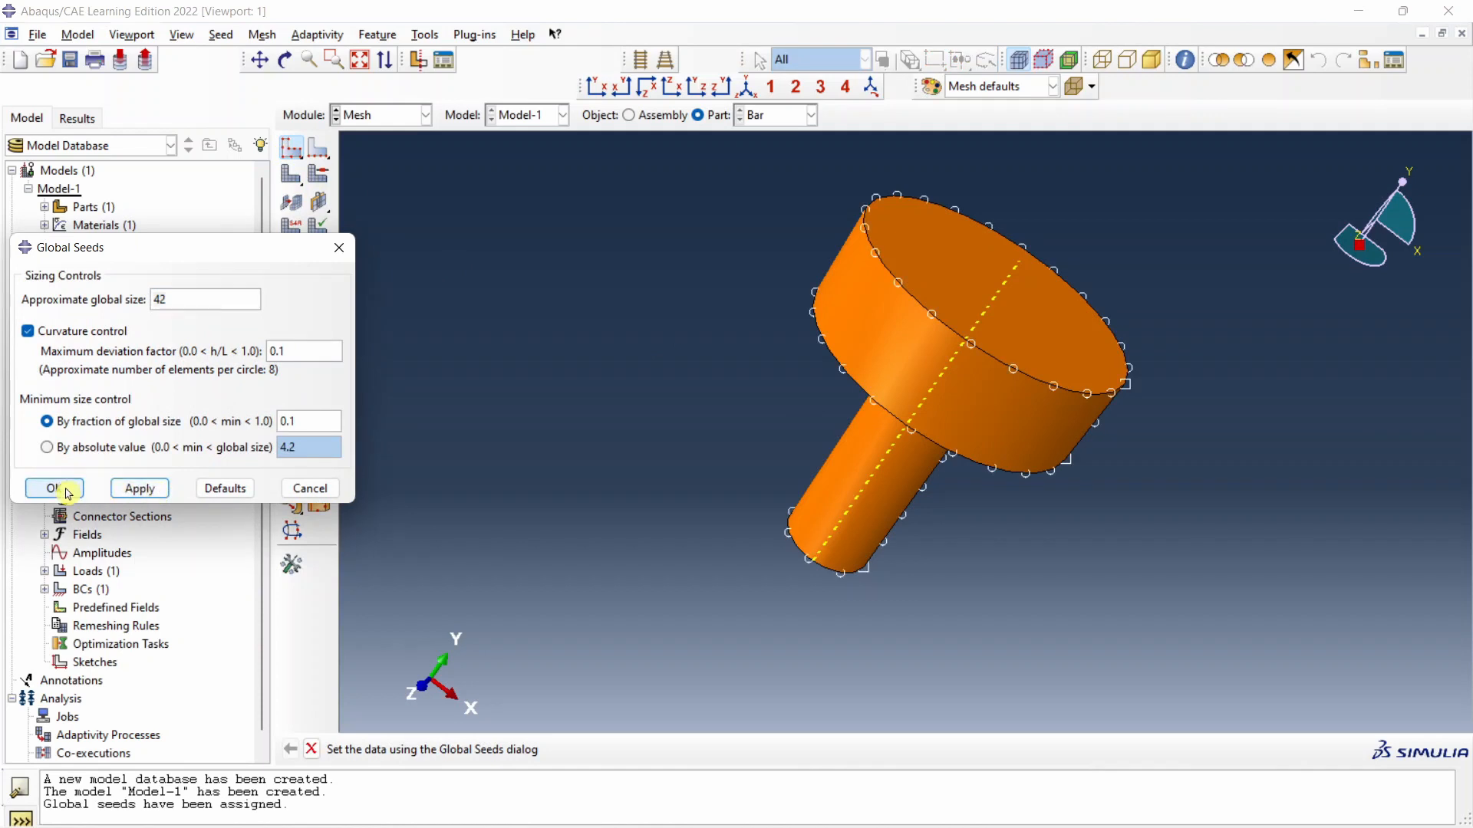
left_click(54, 488)
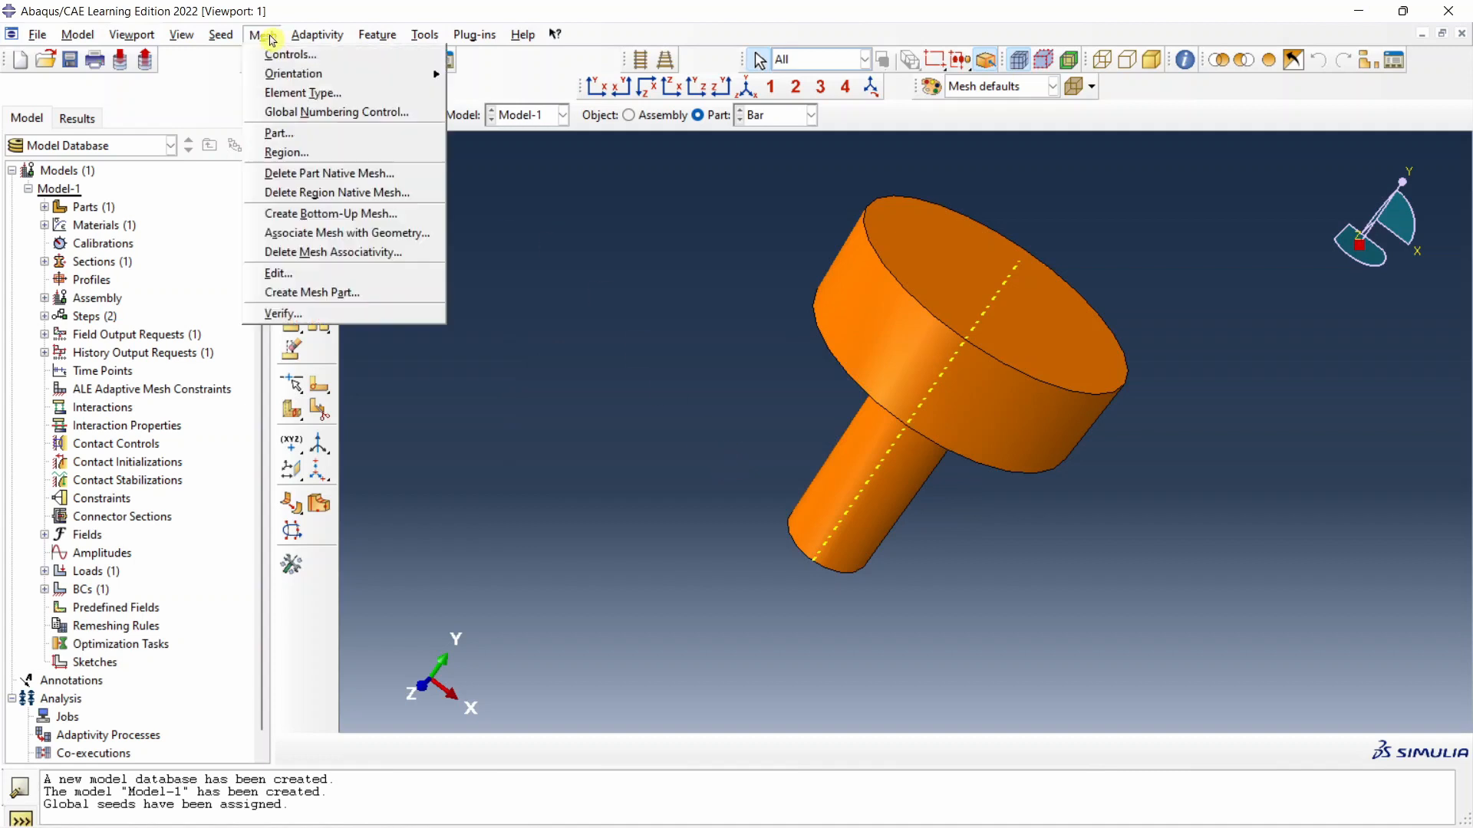
left_click(290, 54)
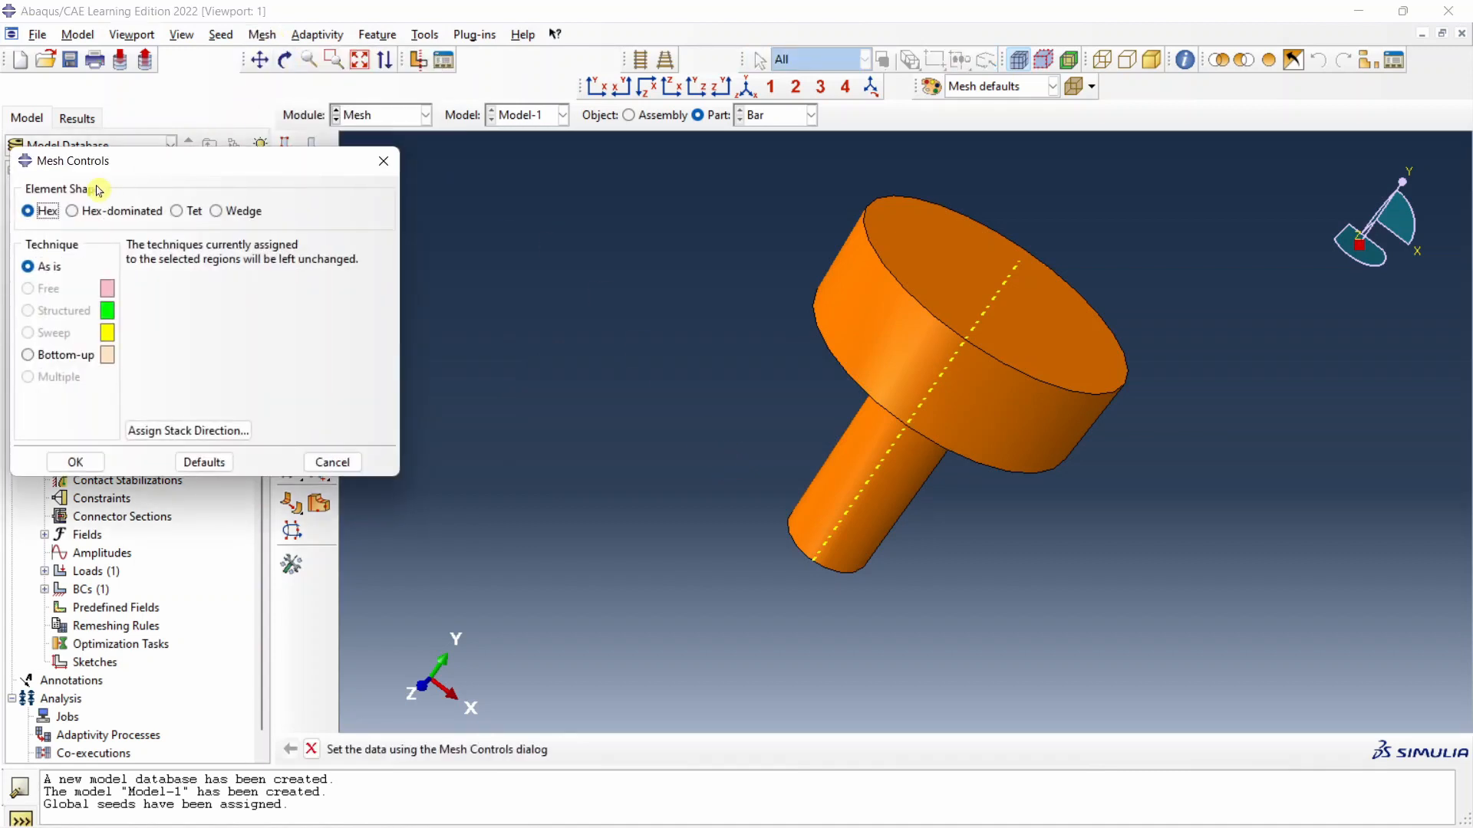
mouse_move(179, 217)
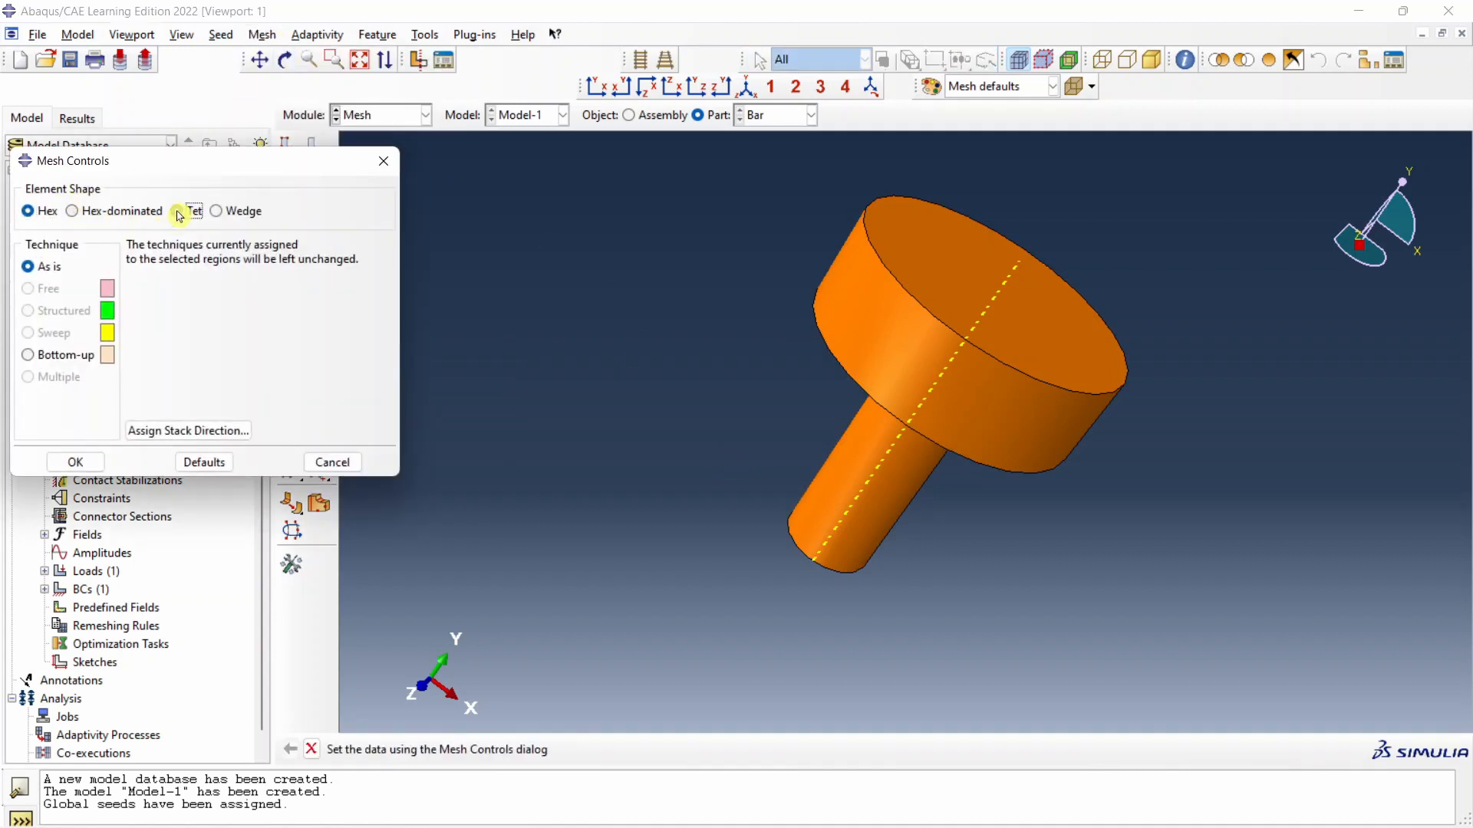
left_click(75, 462)
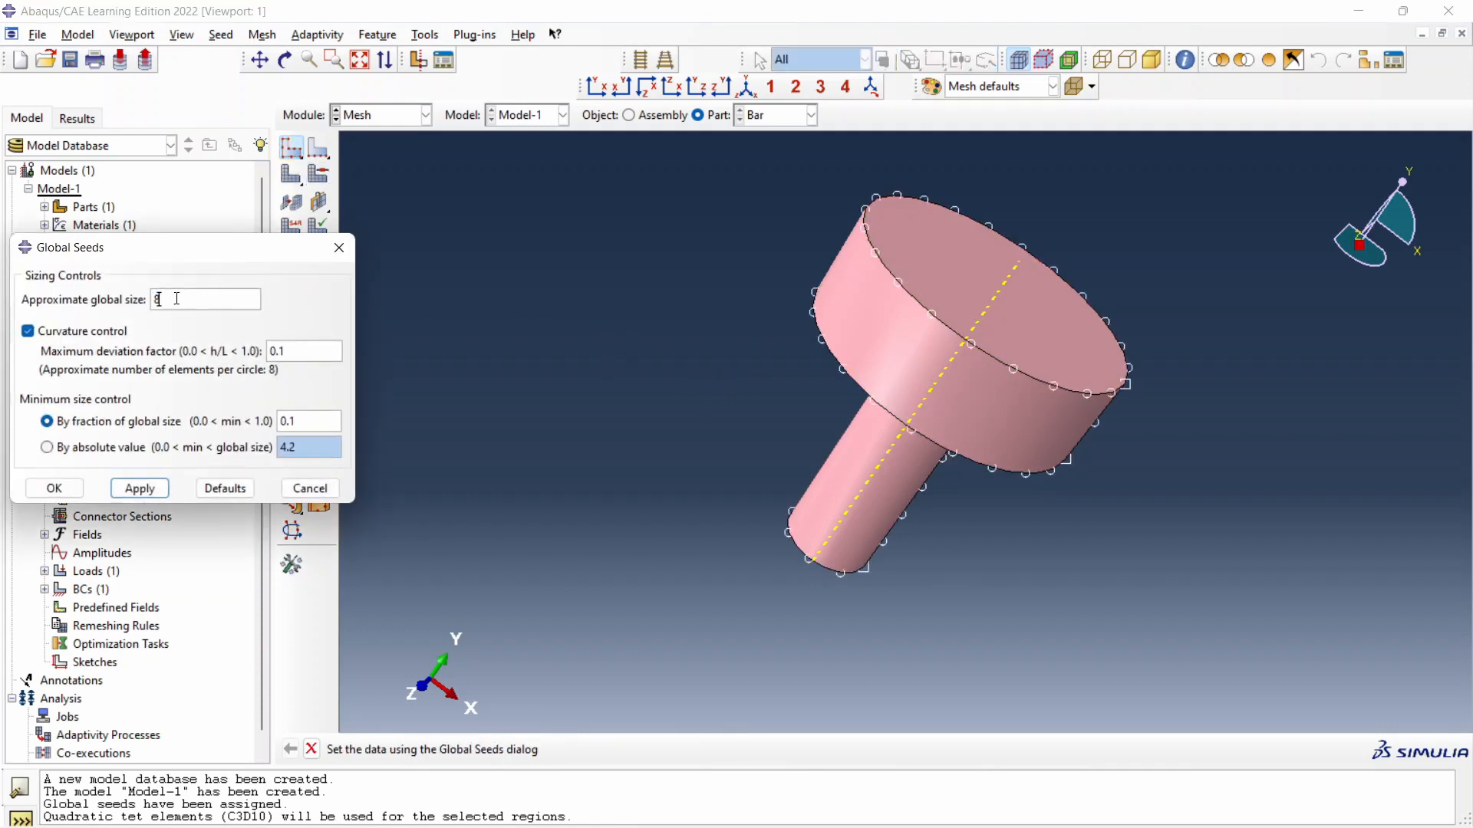
left_click(53, 488)
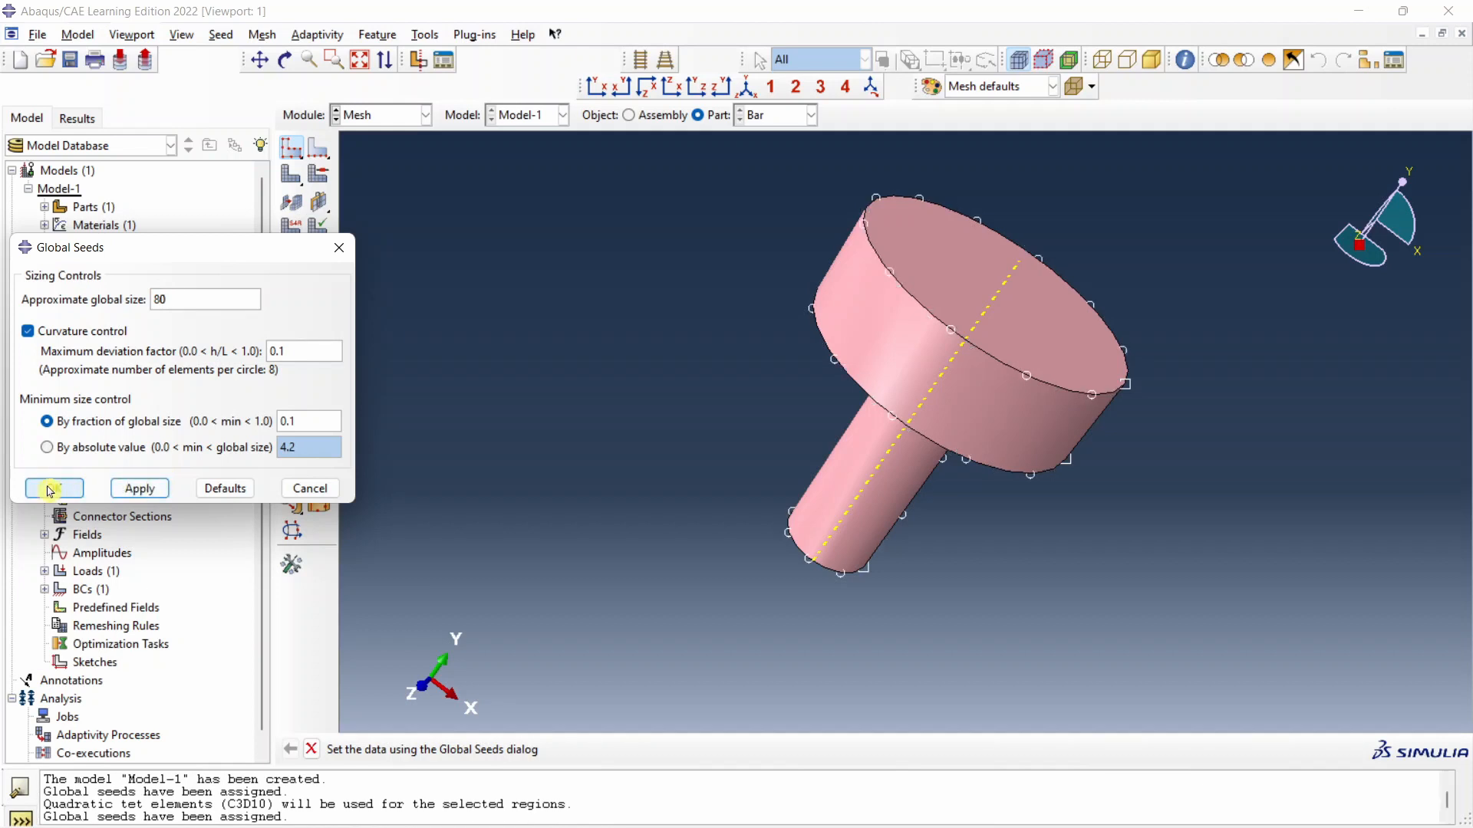
left_click(52, 488)
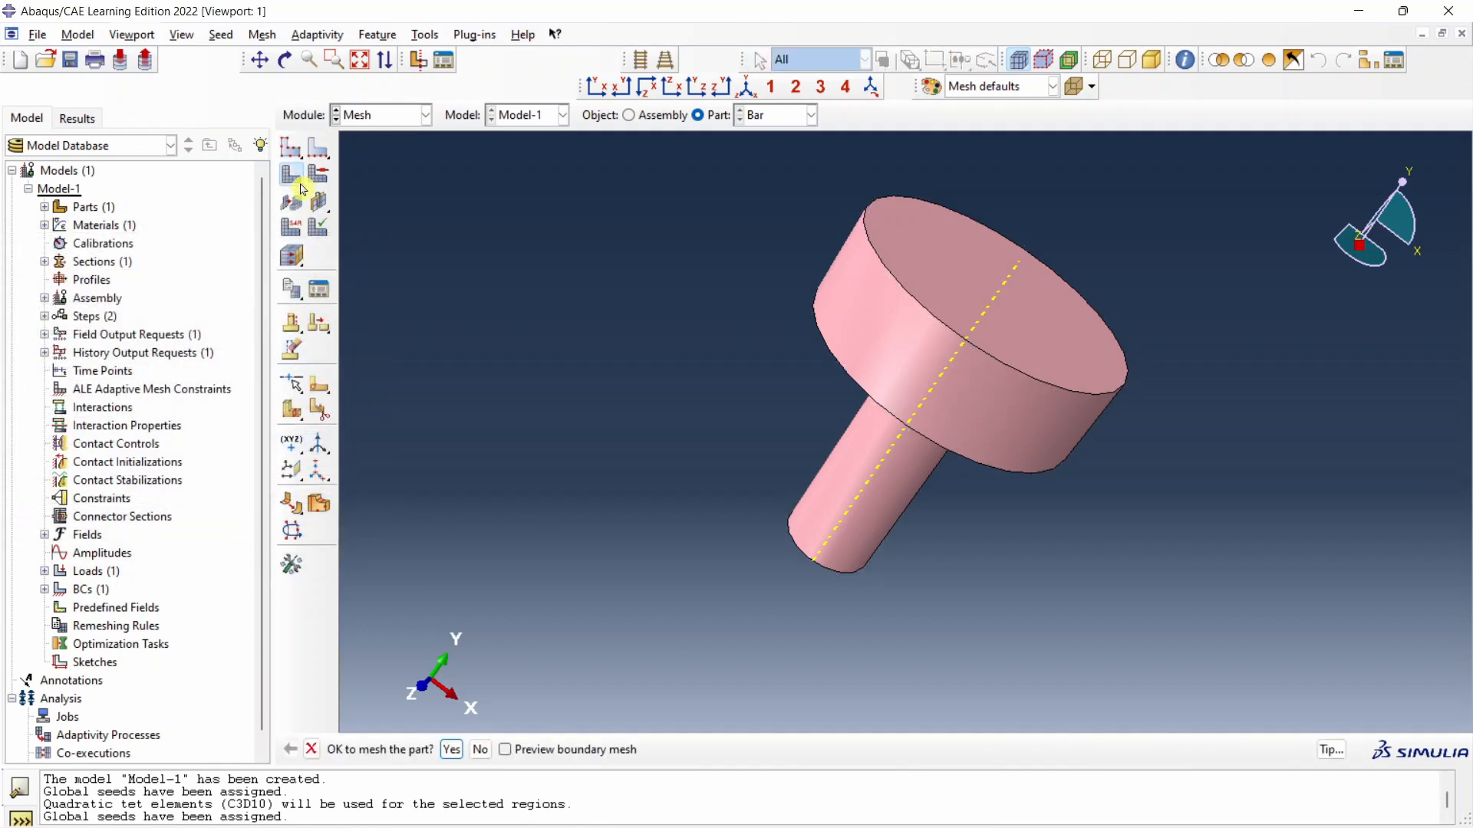
left_click(451, 750)
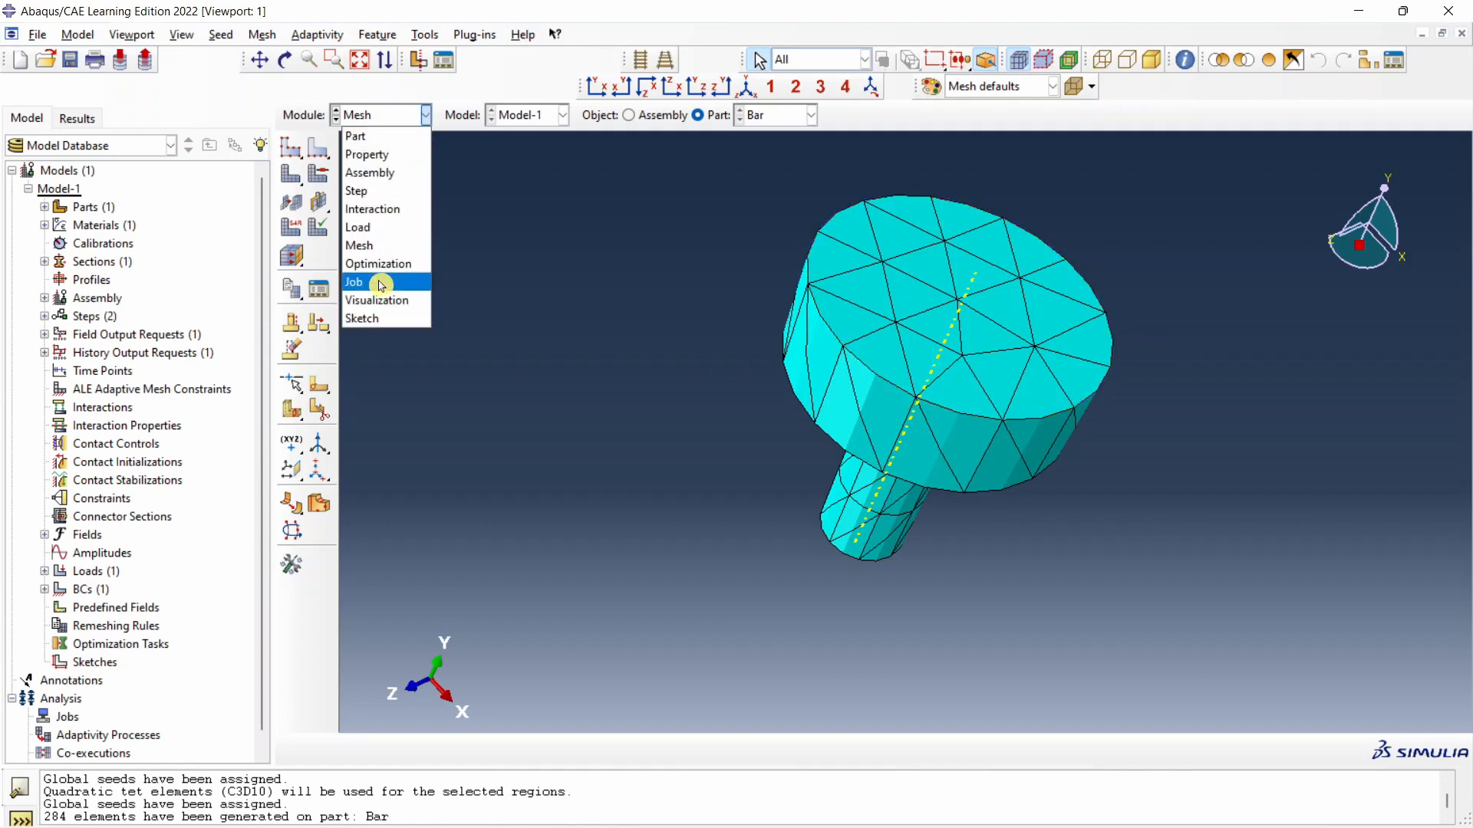
- Create a job named Gravity_load in the Job module
left_click(354, 281)
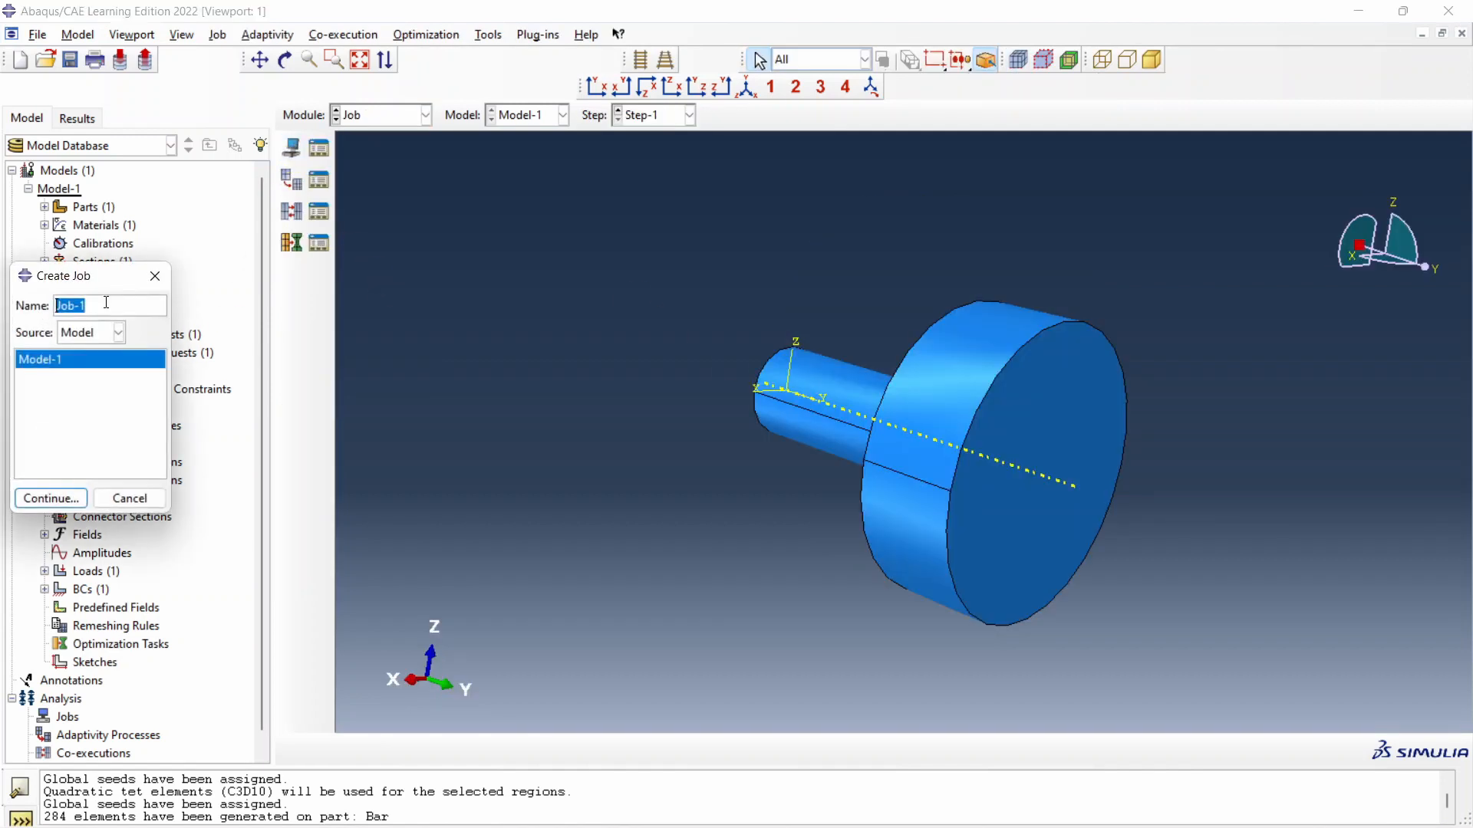
type("Grav")
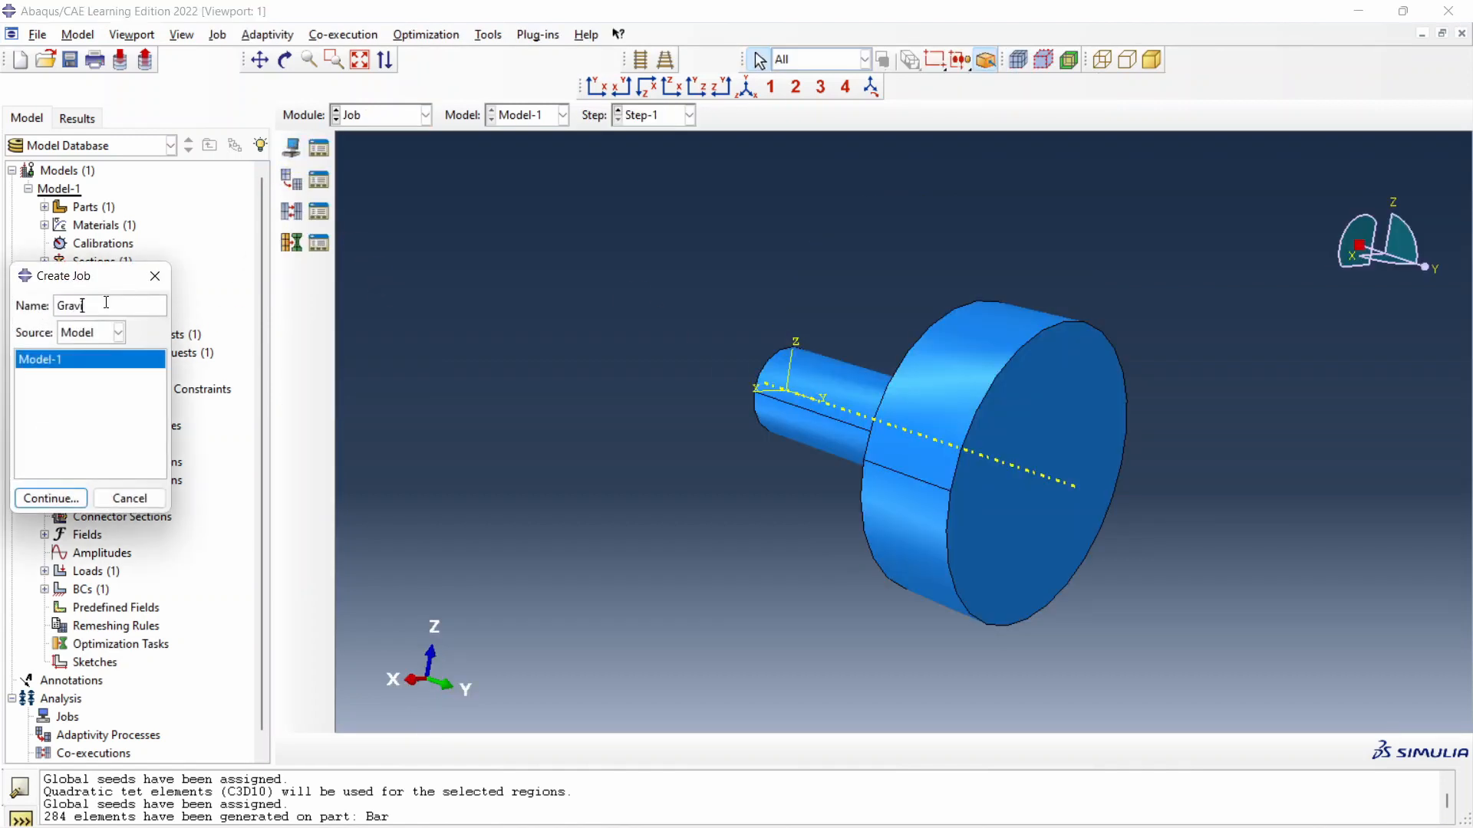
type("ity")
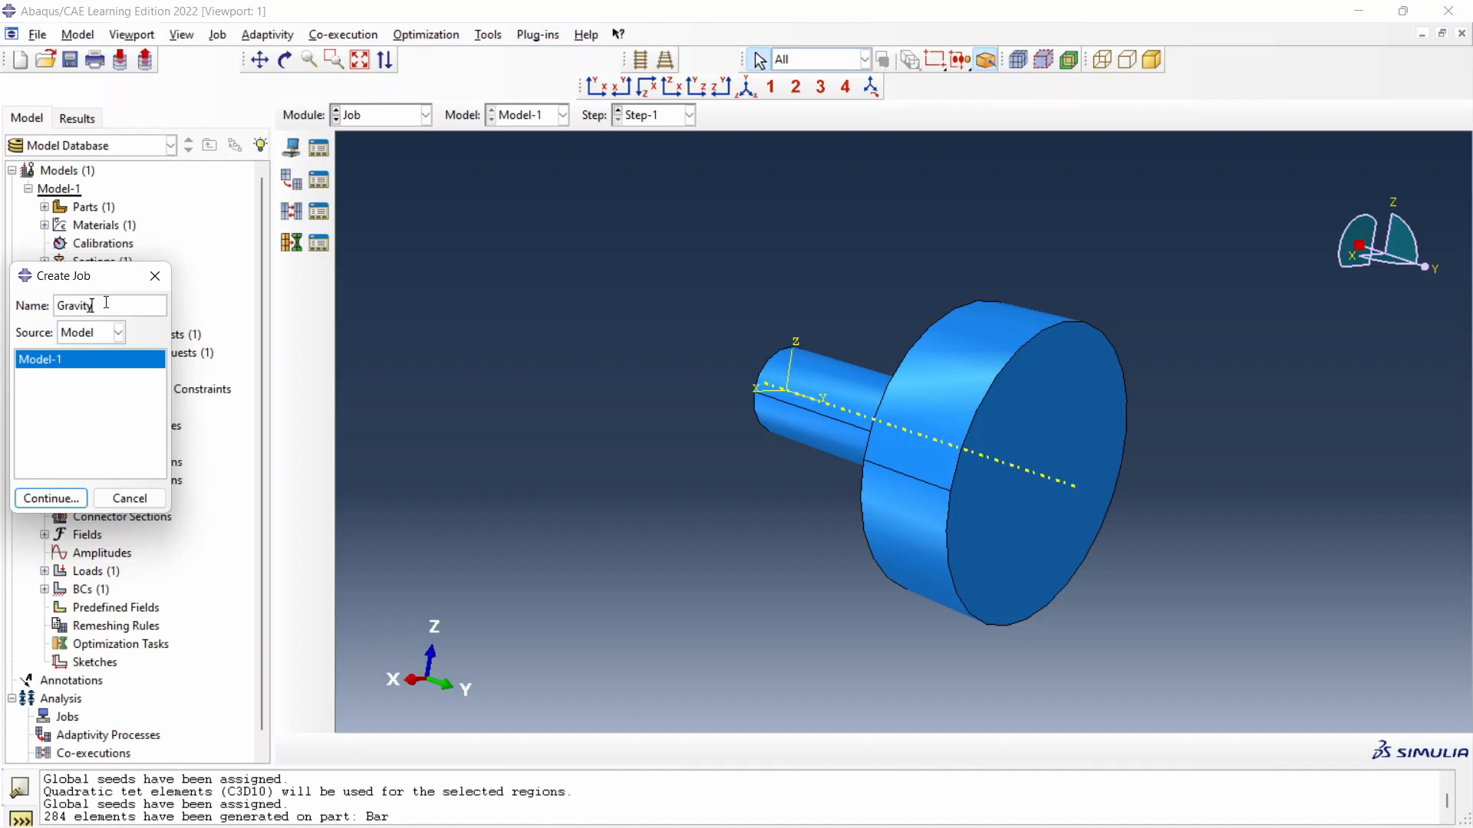
left_click(51, 498)
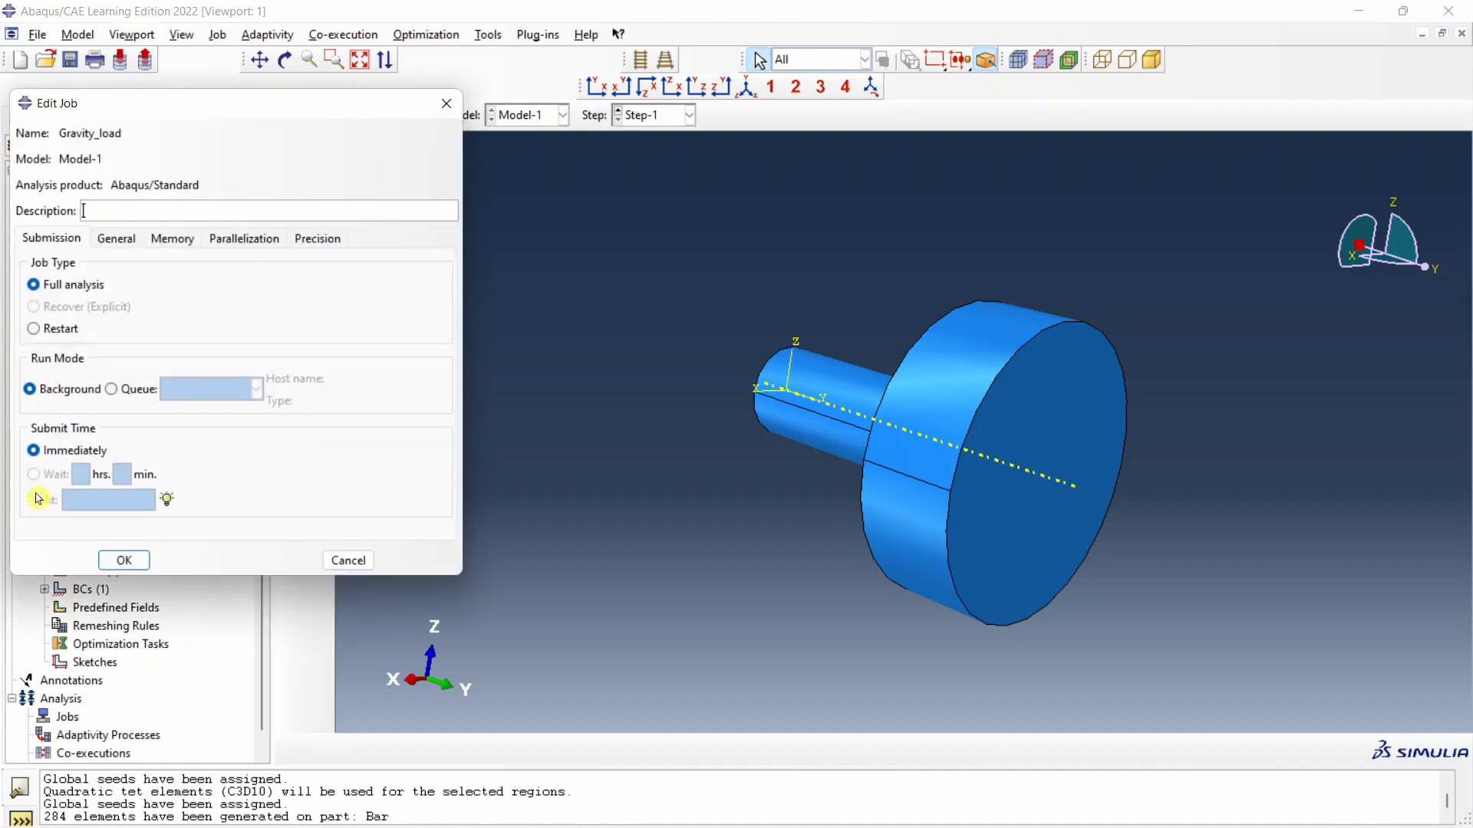
left_click(123, 560)
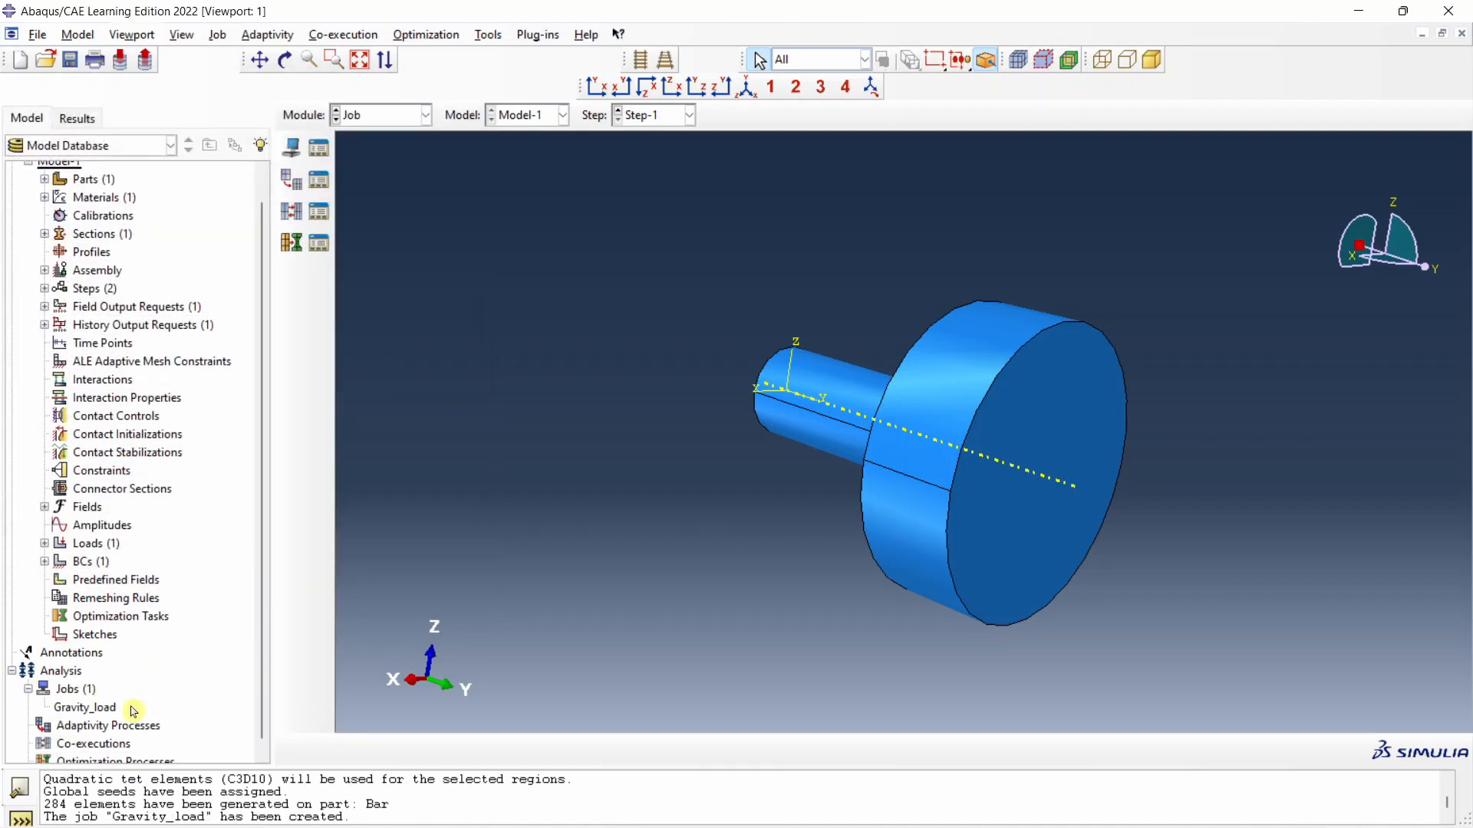
- Submit the Gravity_load job, monitor it to completion, and dismiss the monitor
right_click(84, 707)
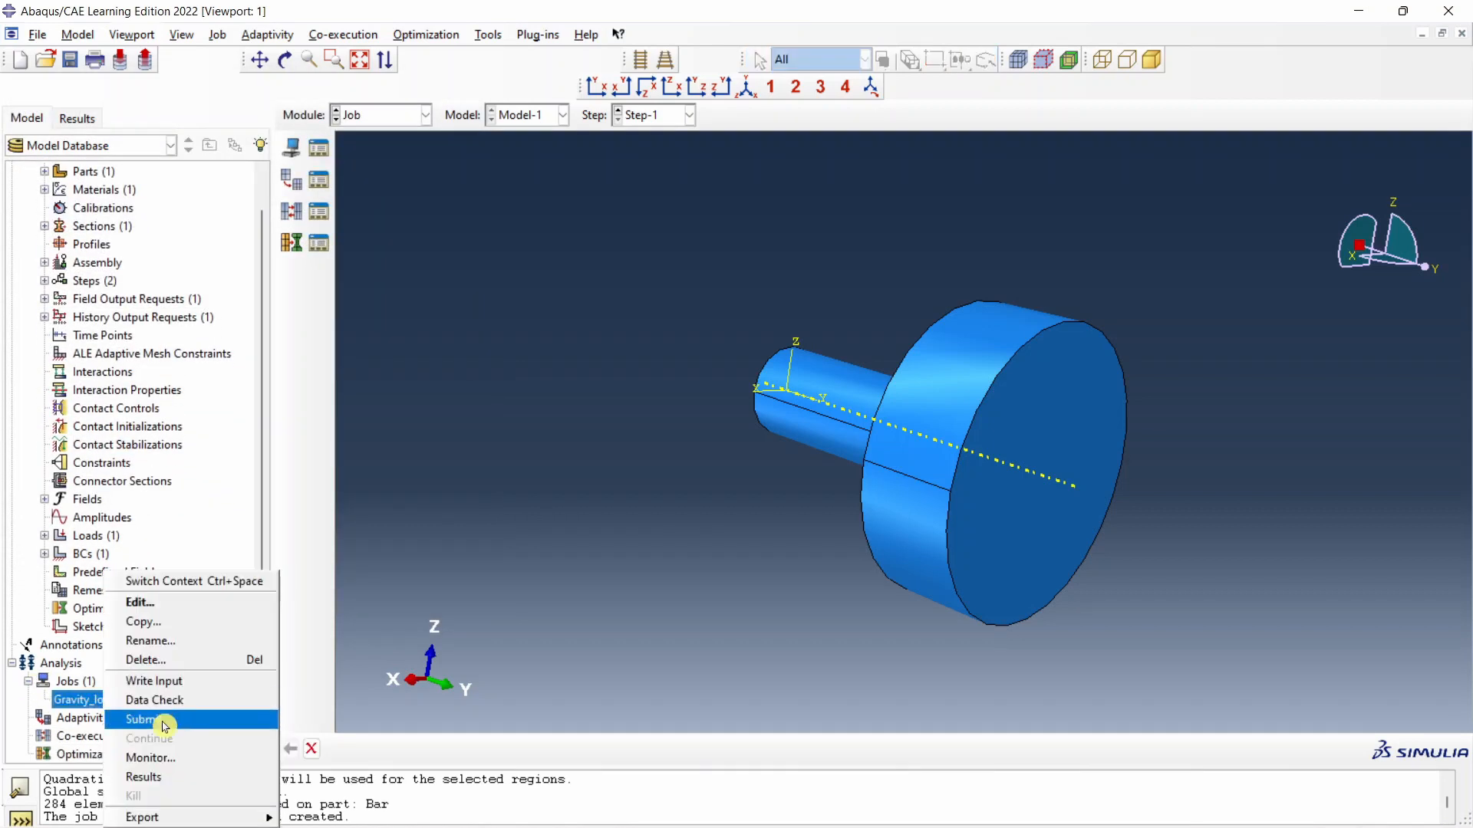
left_click(143, 719)
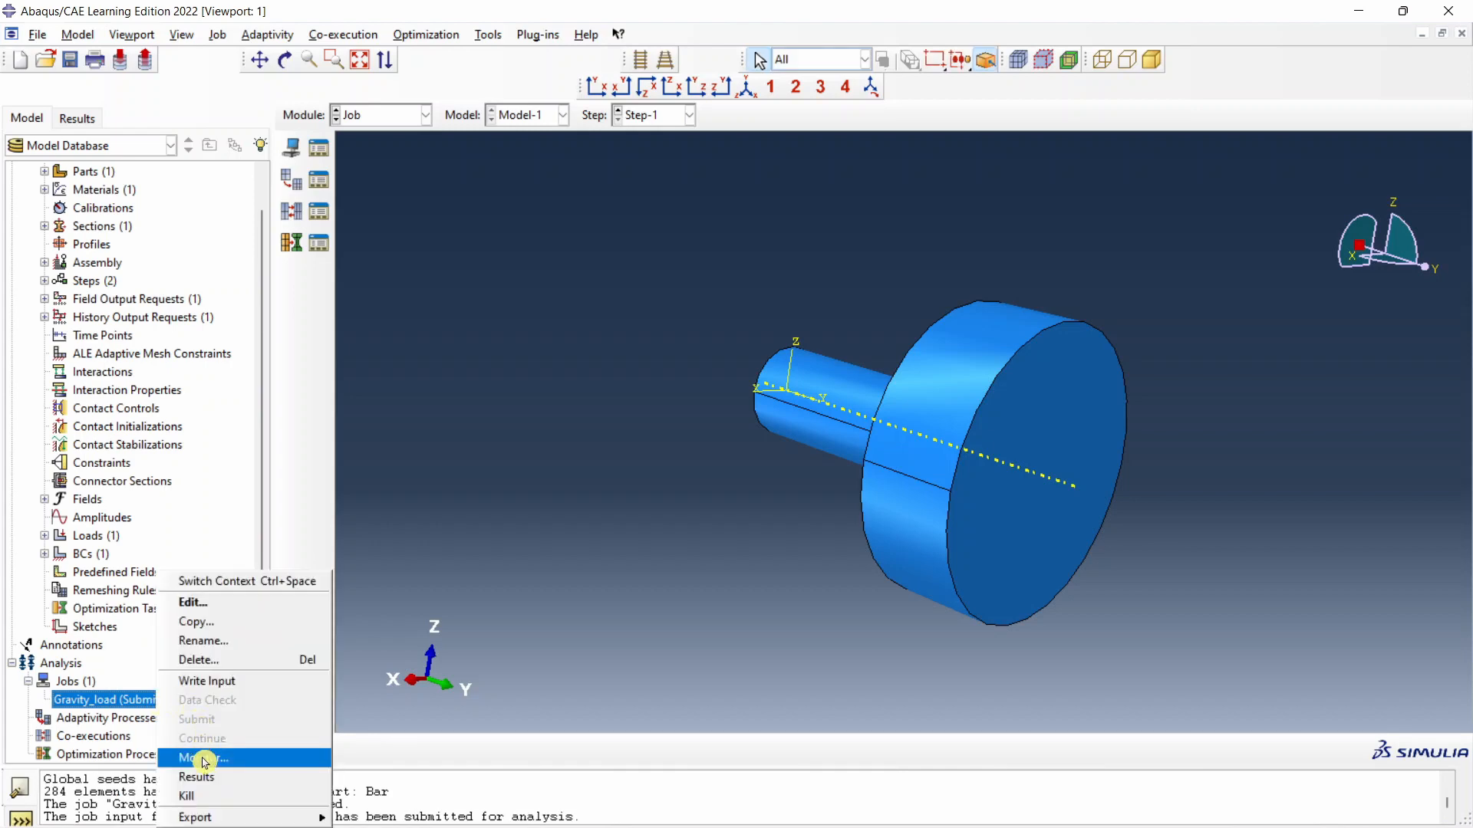
left_click(201, 758)
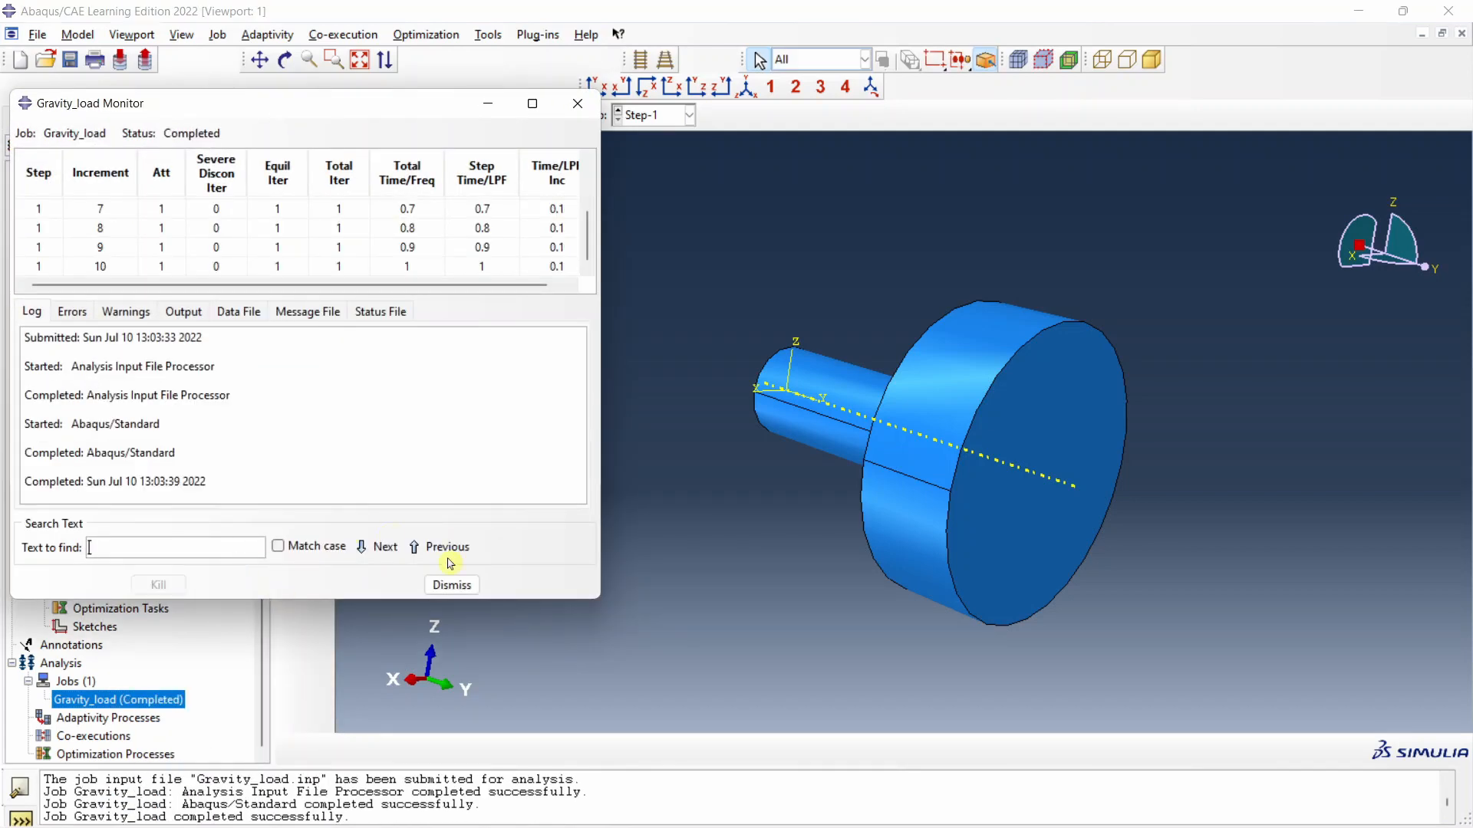
left_click(451, 585)
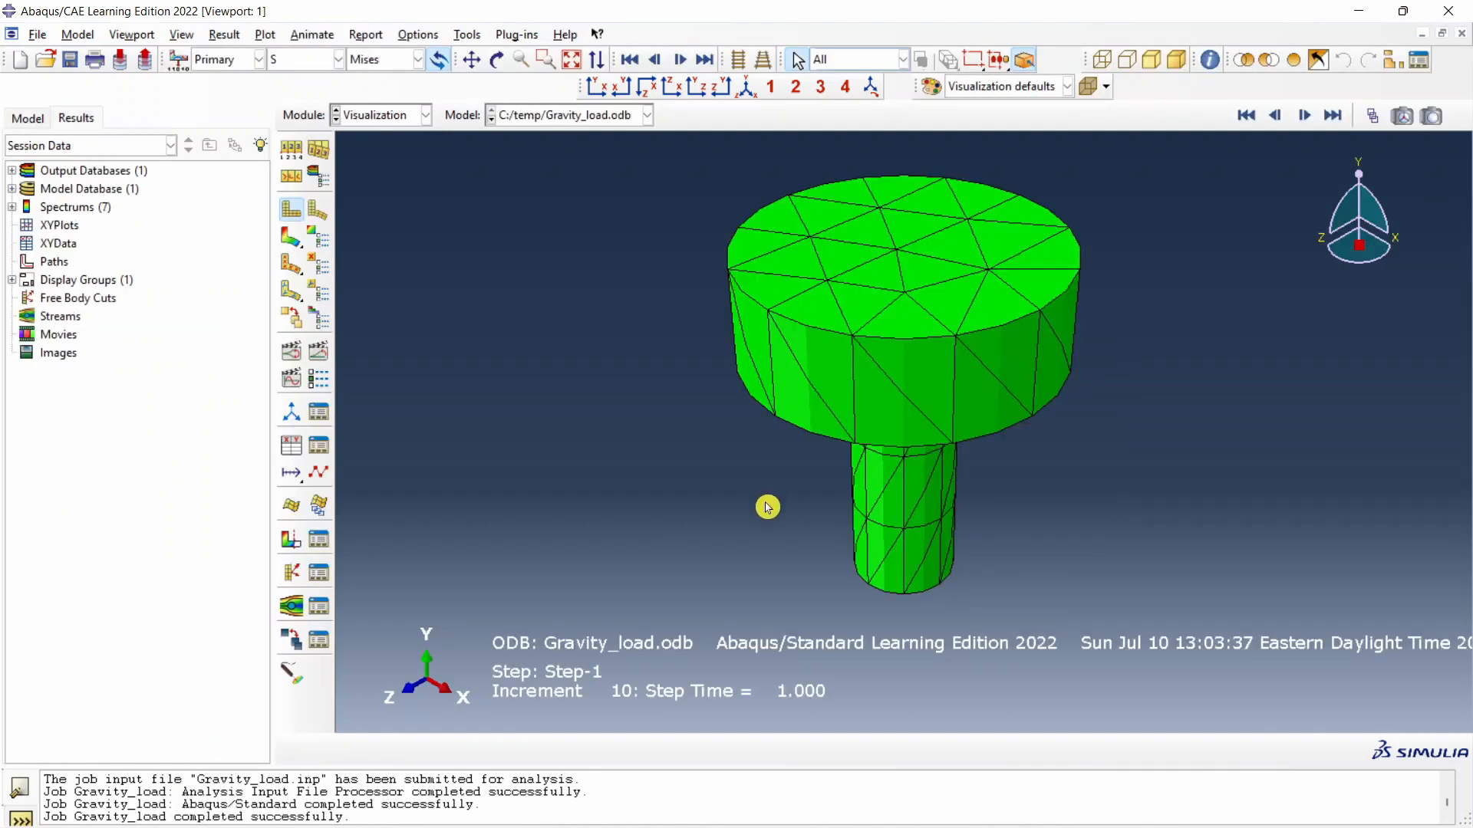
- Orbit the bar, plot deformed Mises contours, then switch to displacement U (peak ~7.6e-3)
left_click_drag(769, 507, 812, 347)
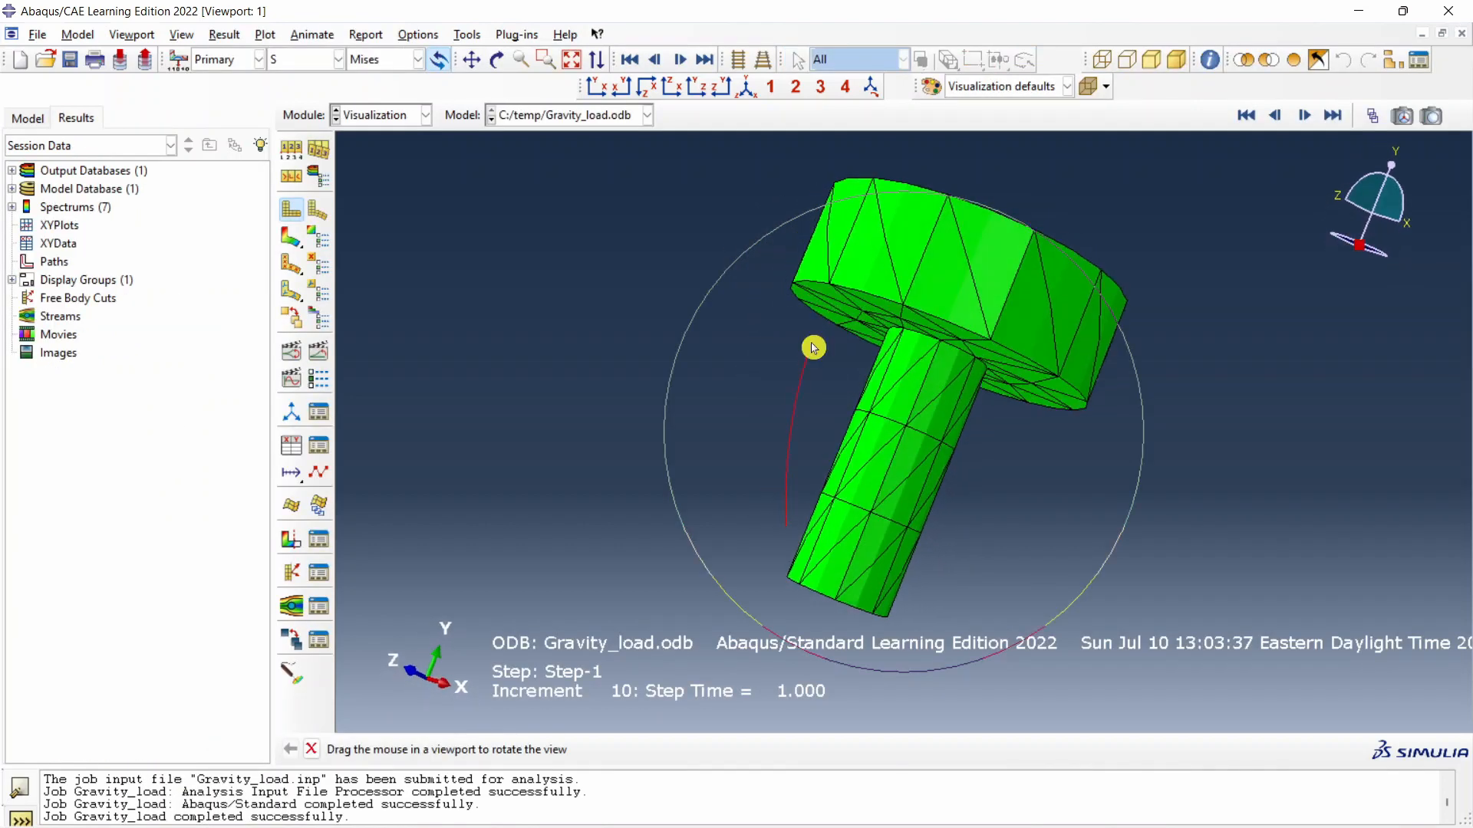
left_click_drag(812, 347, 745, 435)
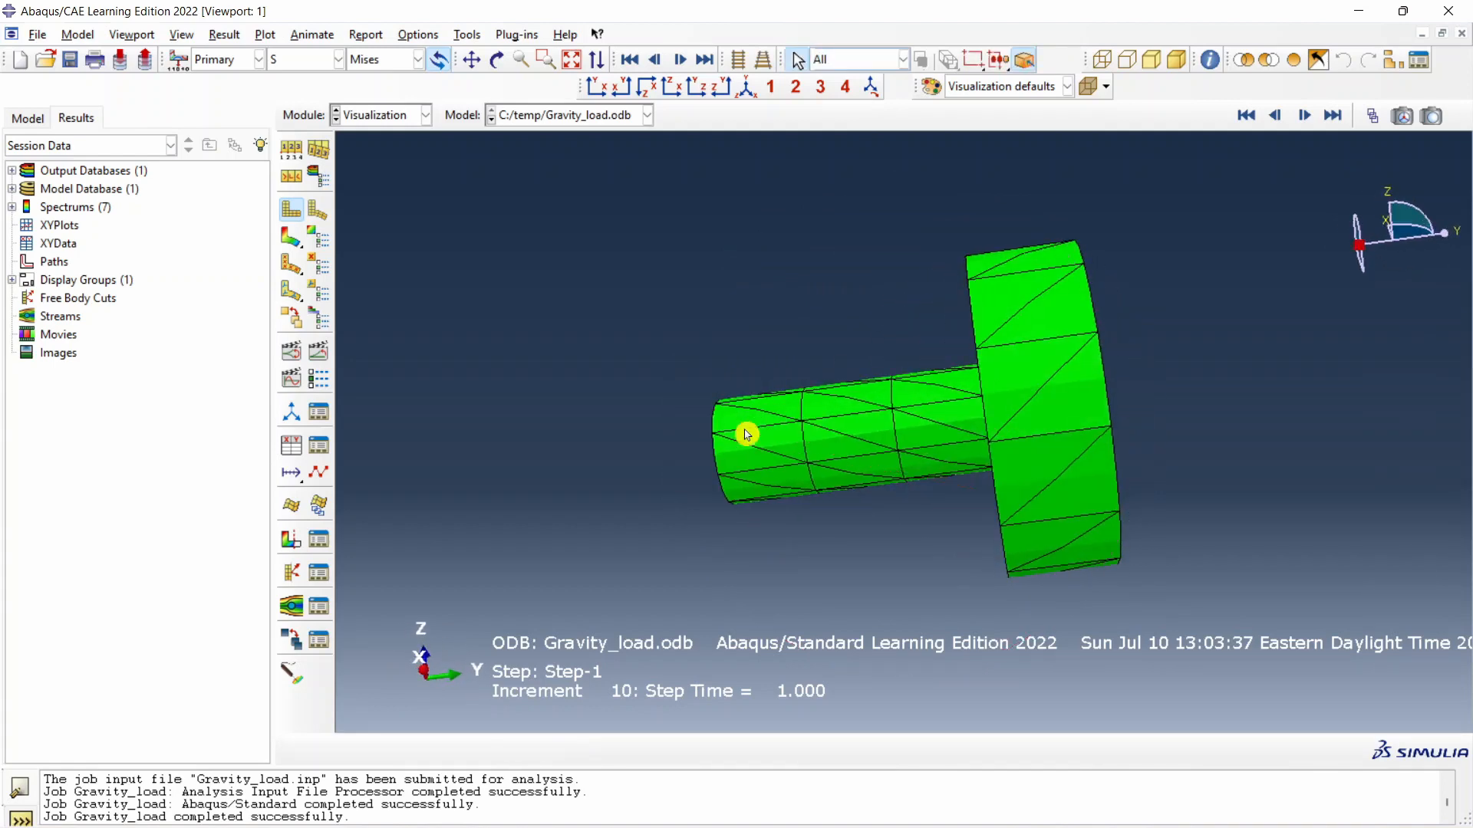
left_click_drag(747, 434, 888, 259)
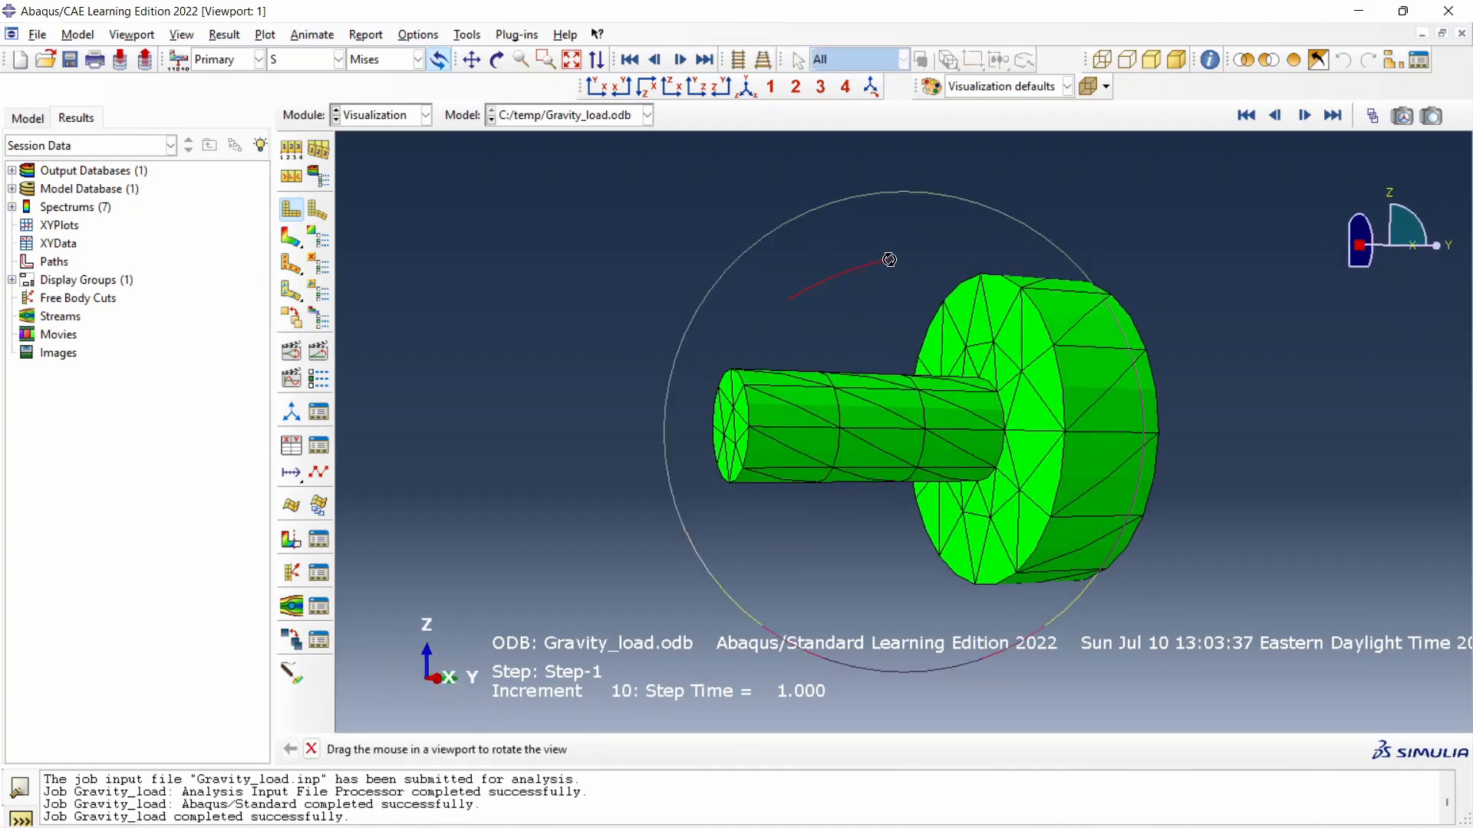
left_click_drag(888, 259, 811, 466)
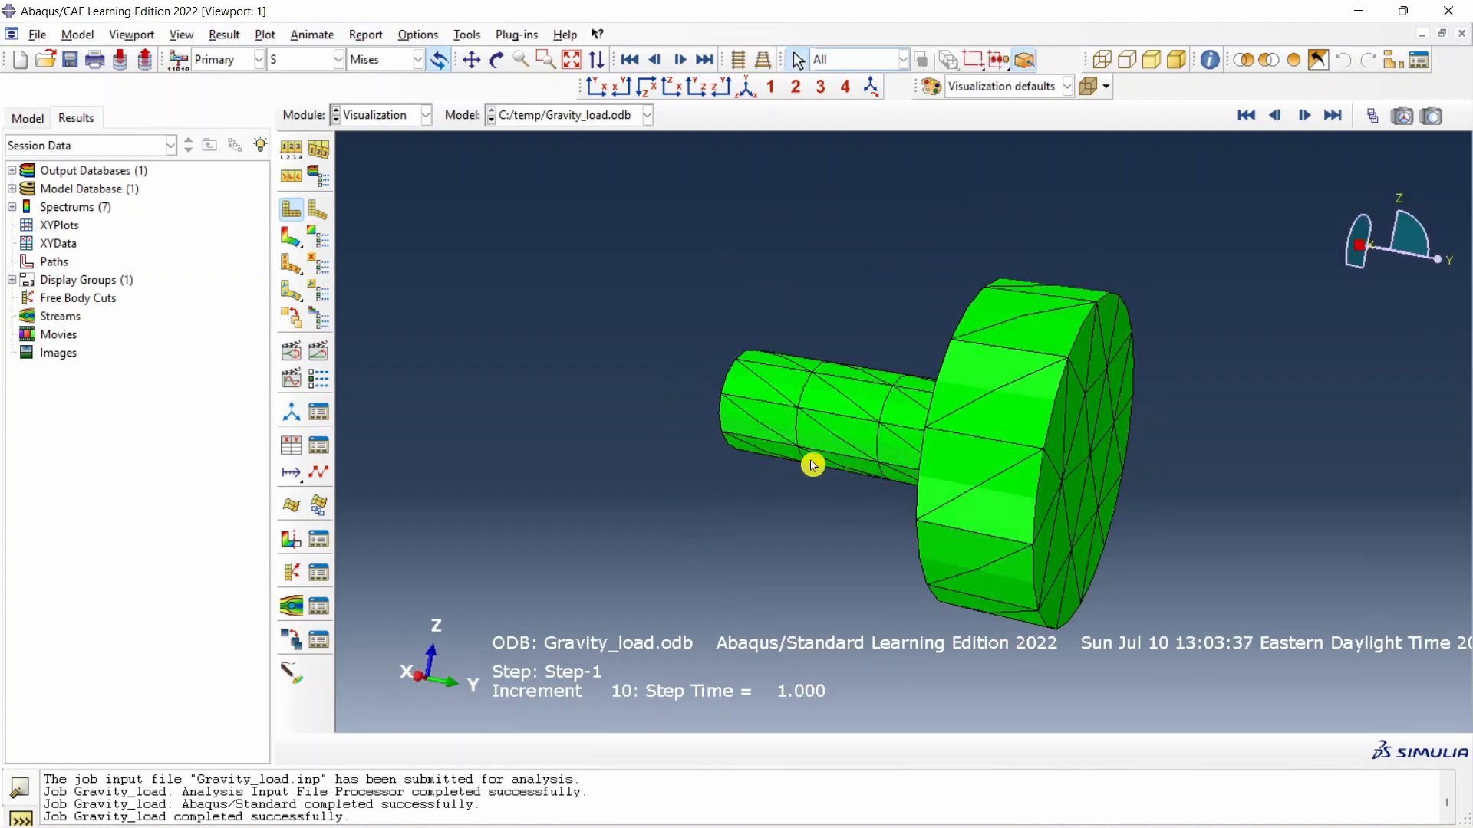
mouse_move(289, 240)
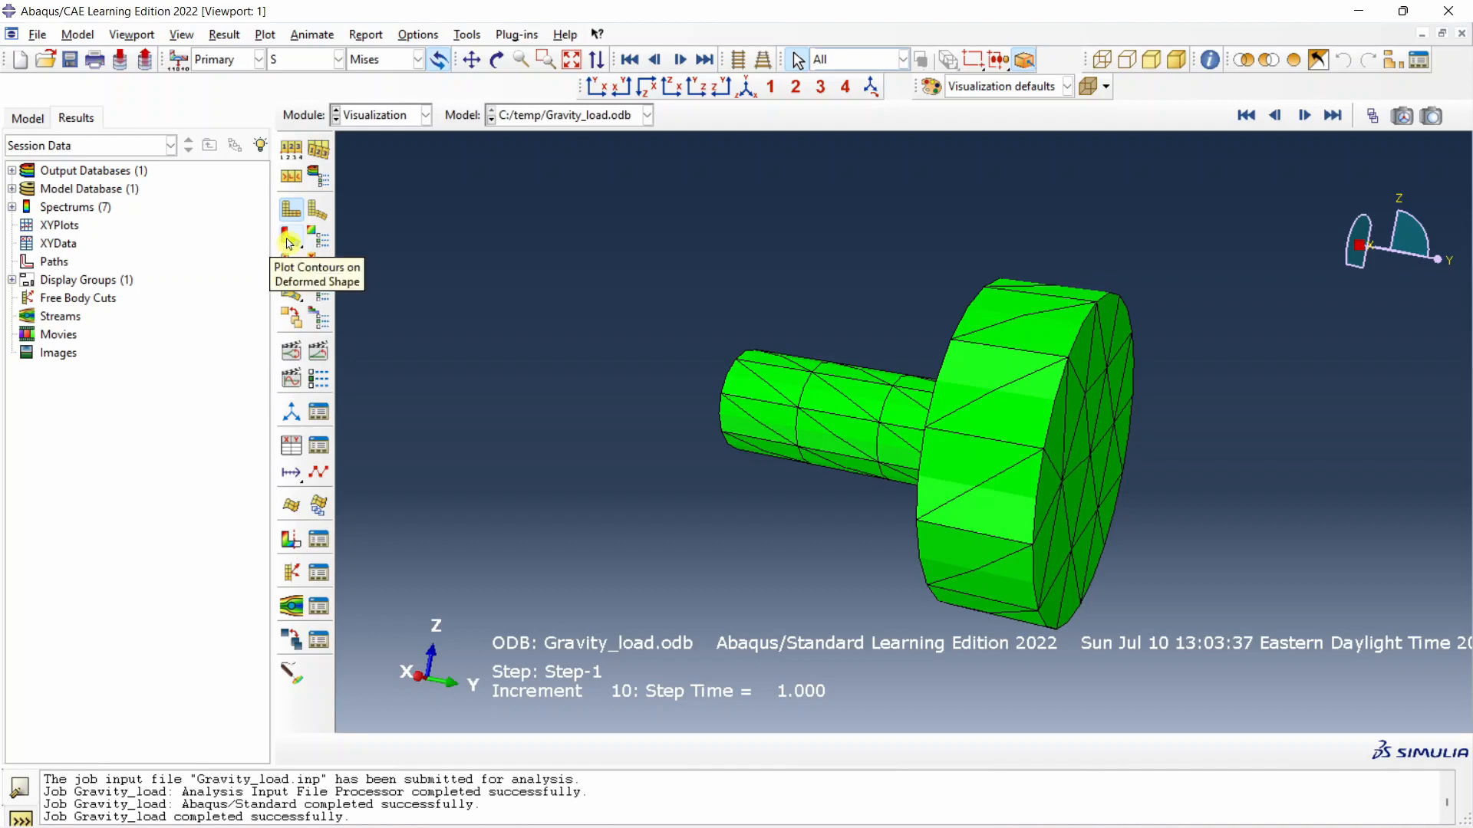
left_click(289, 237)
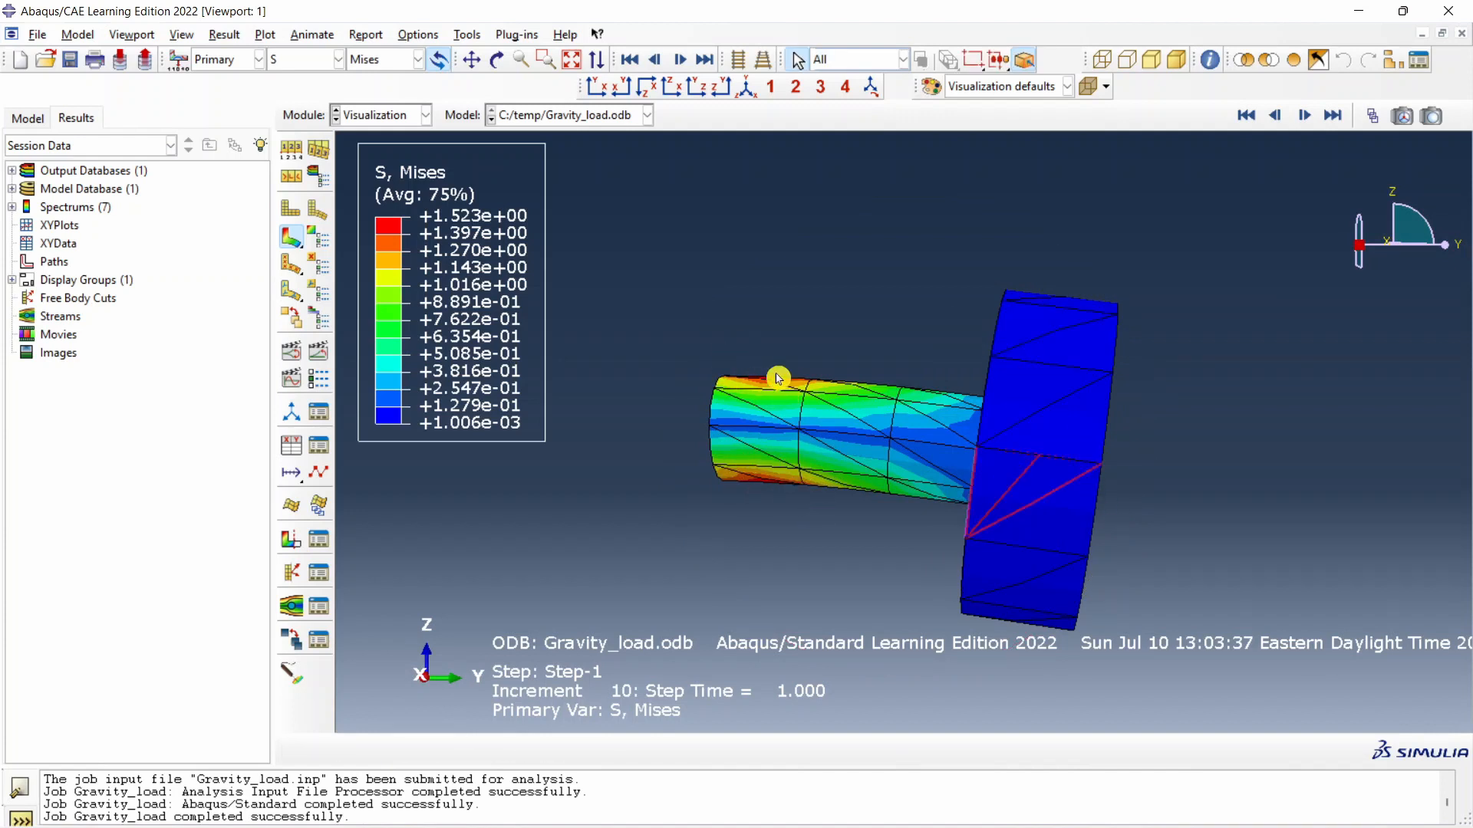
left_click(334, 59)
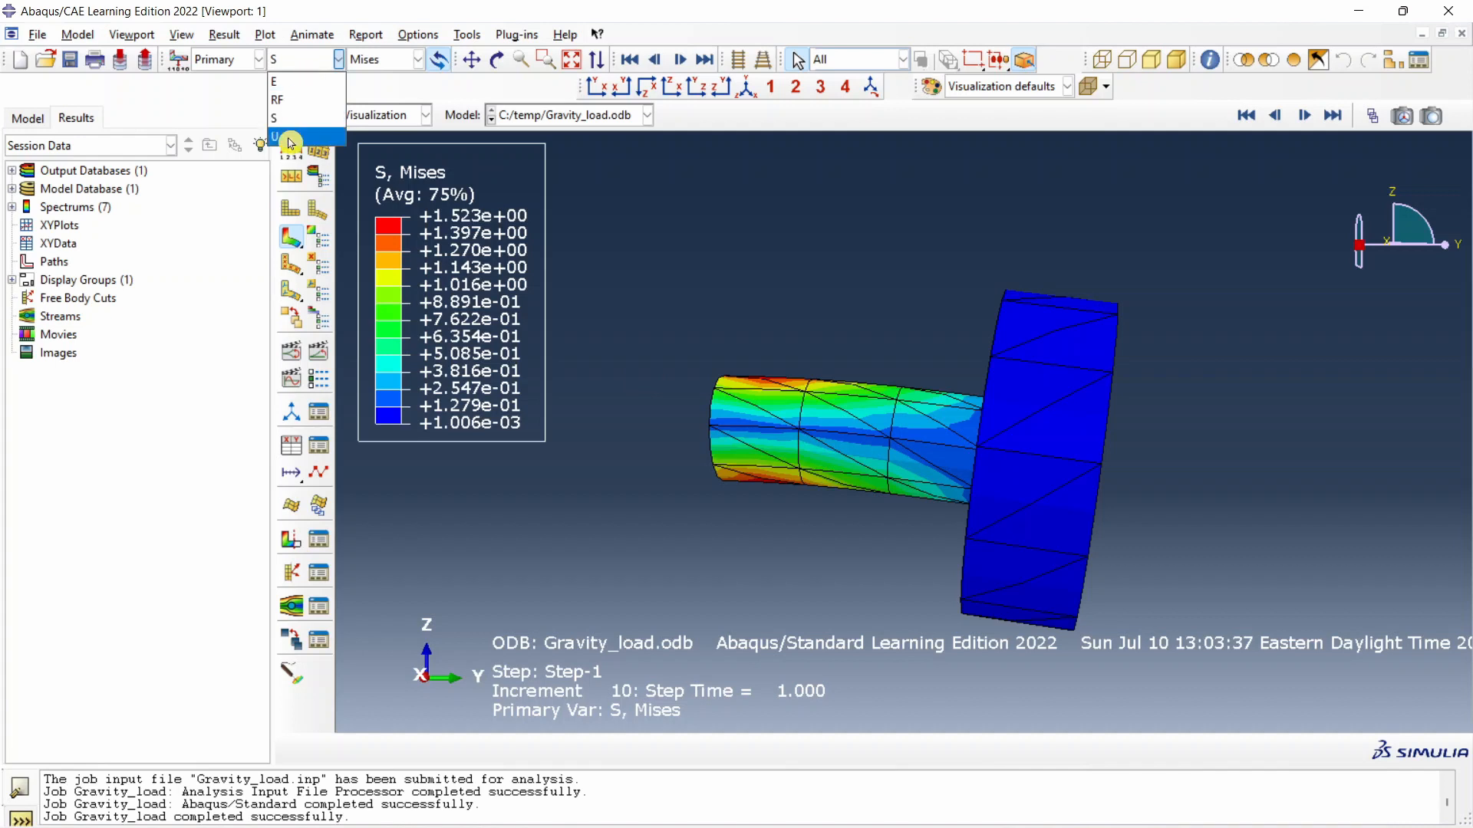
left_click(275, 137)
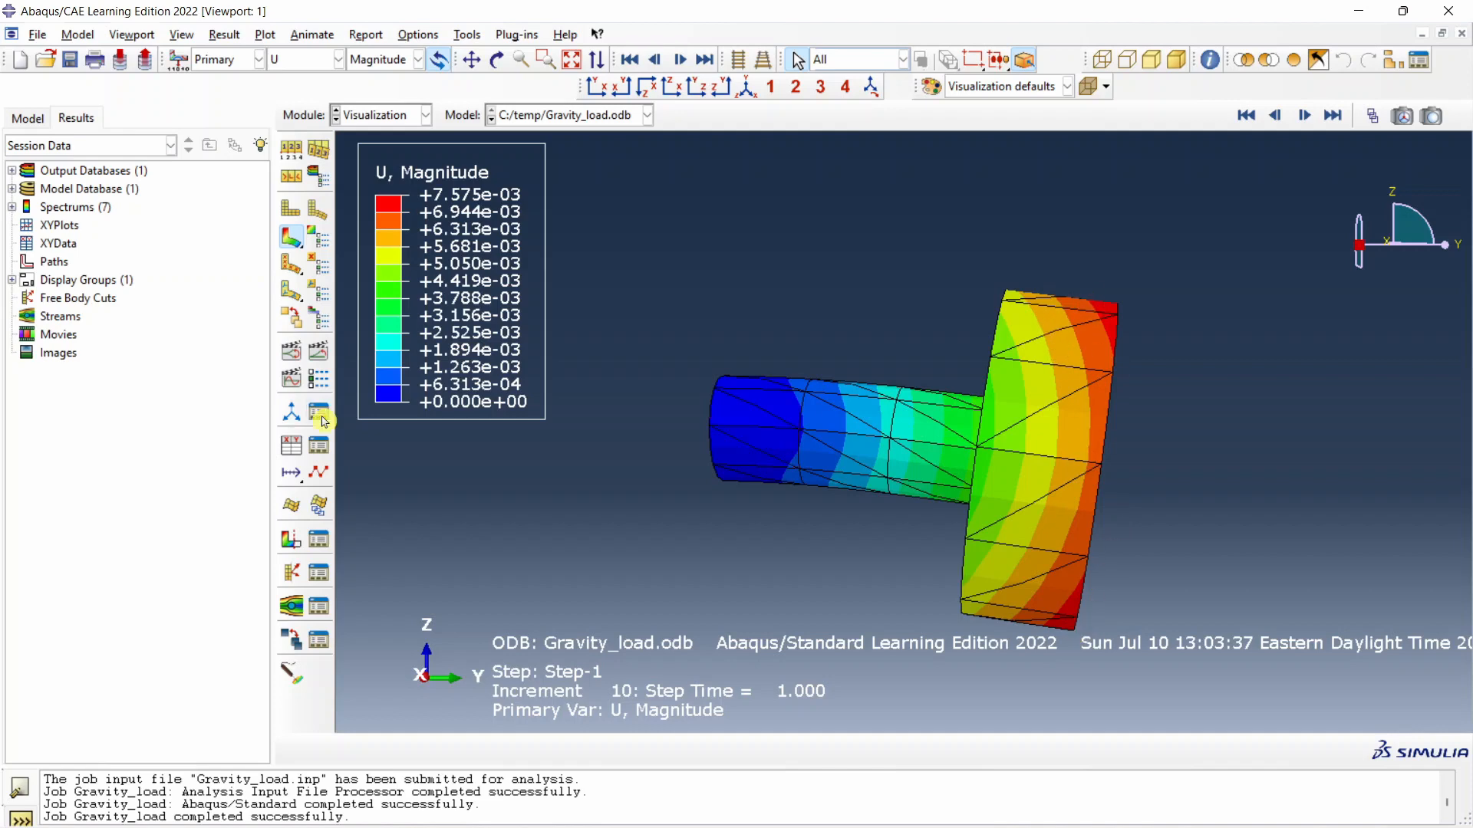
mouse_move(317, 351)
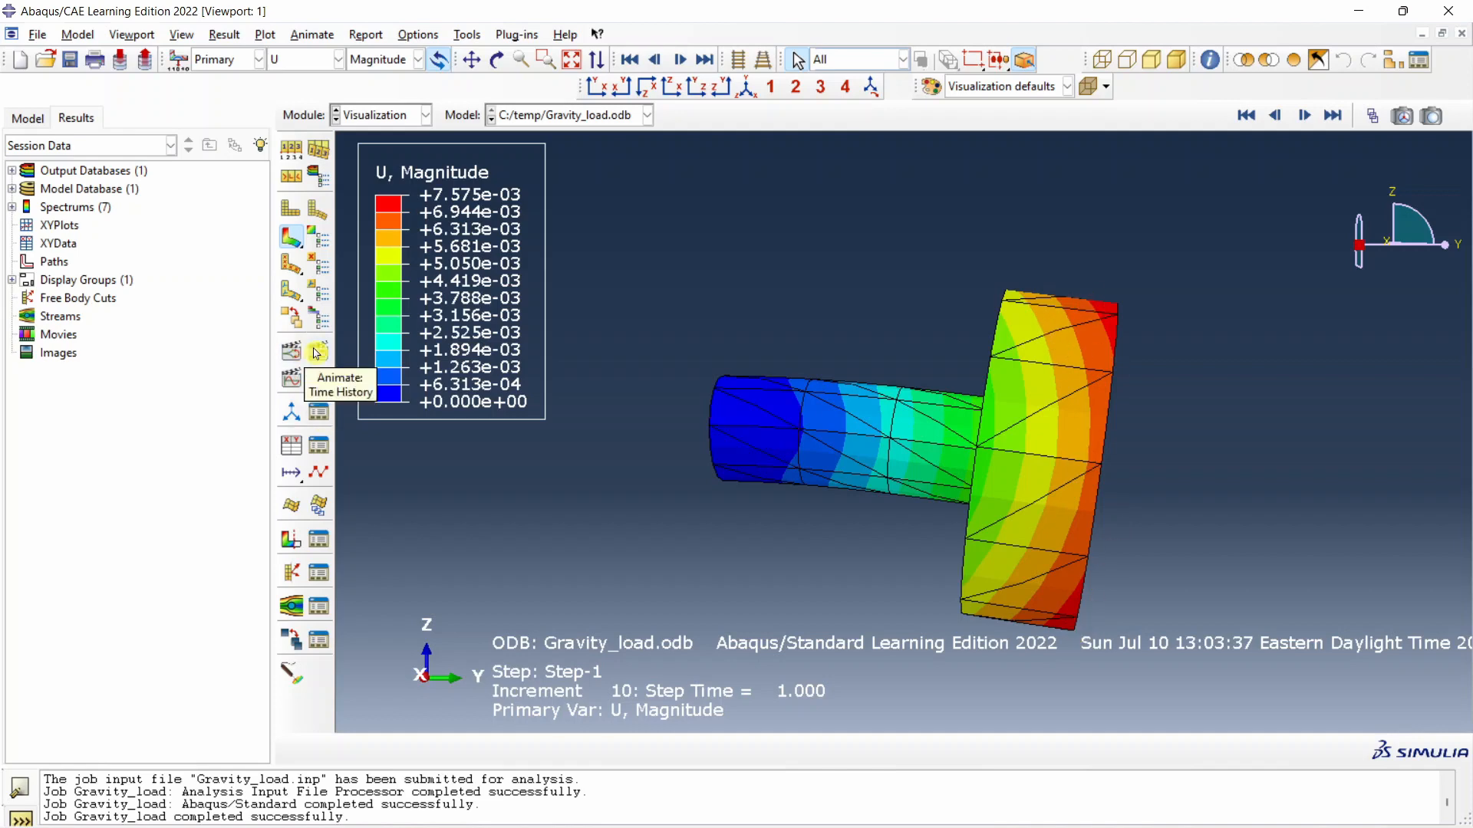
- Play the time-history animation of the displacement contours, then bring up the browser
left_click(291, 351)
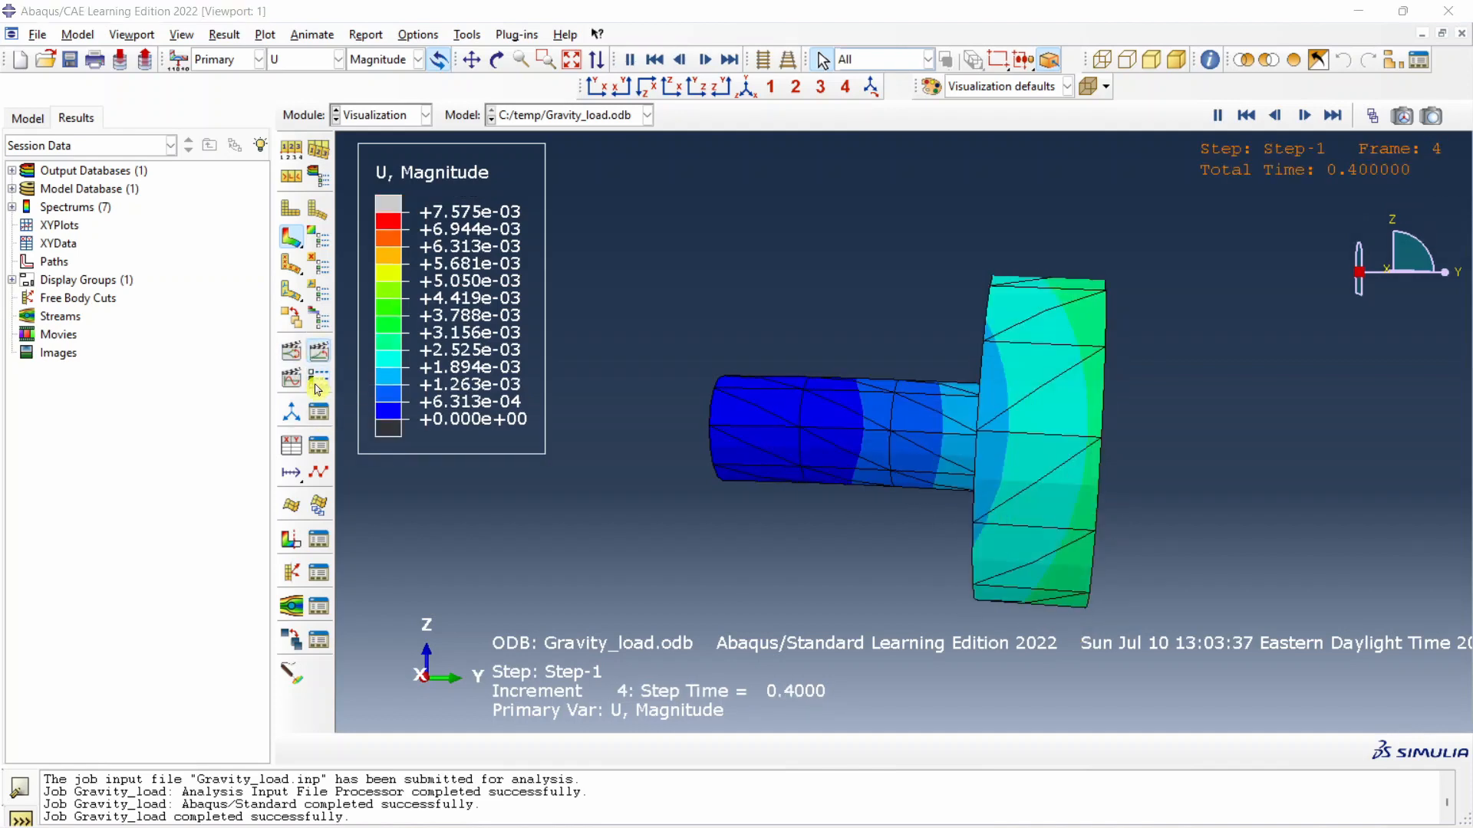
left_click(161, 590)
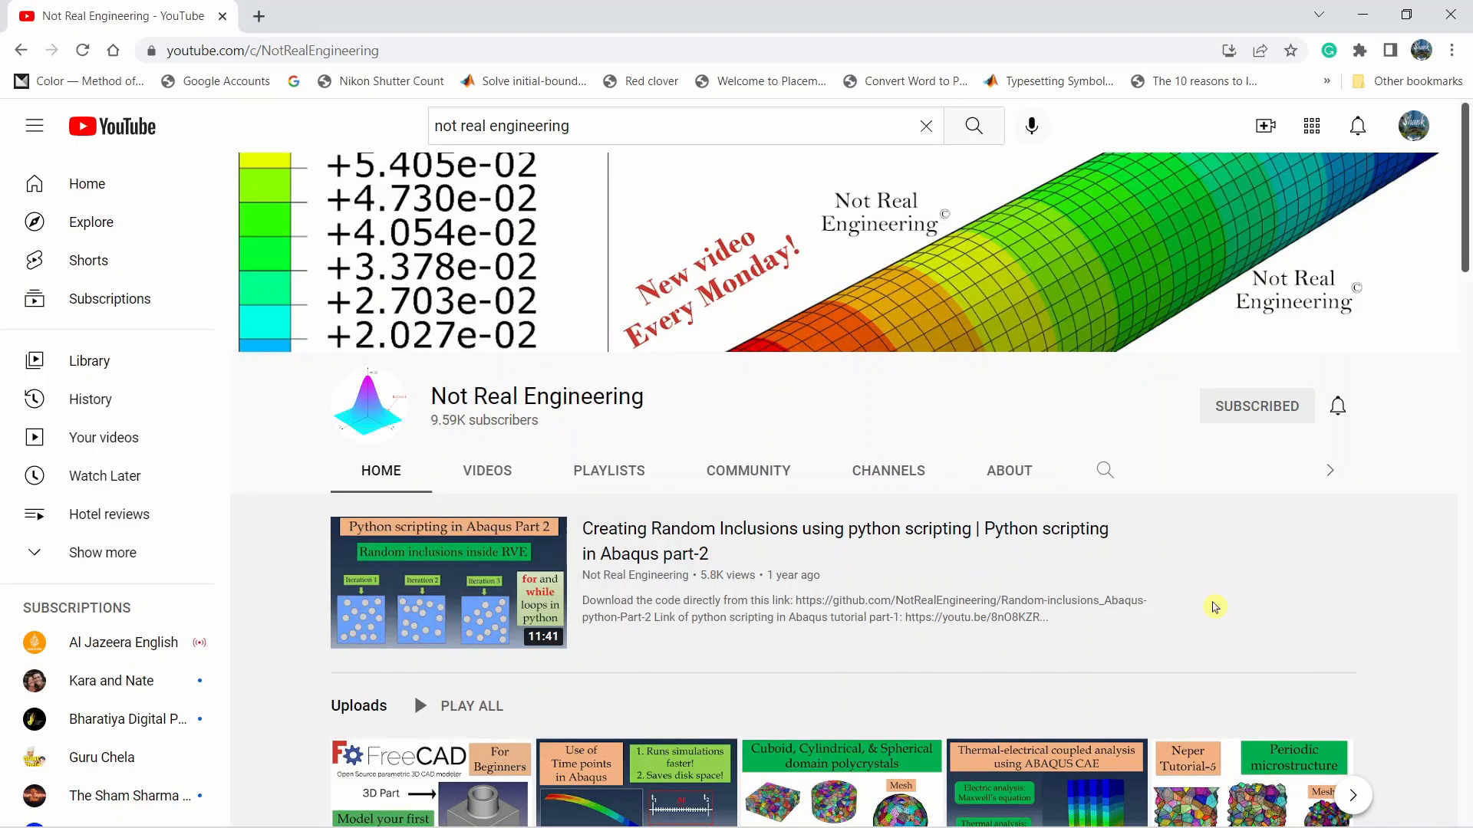
mouse_move(684, 413)
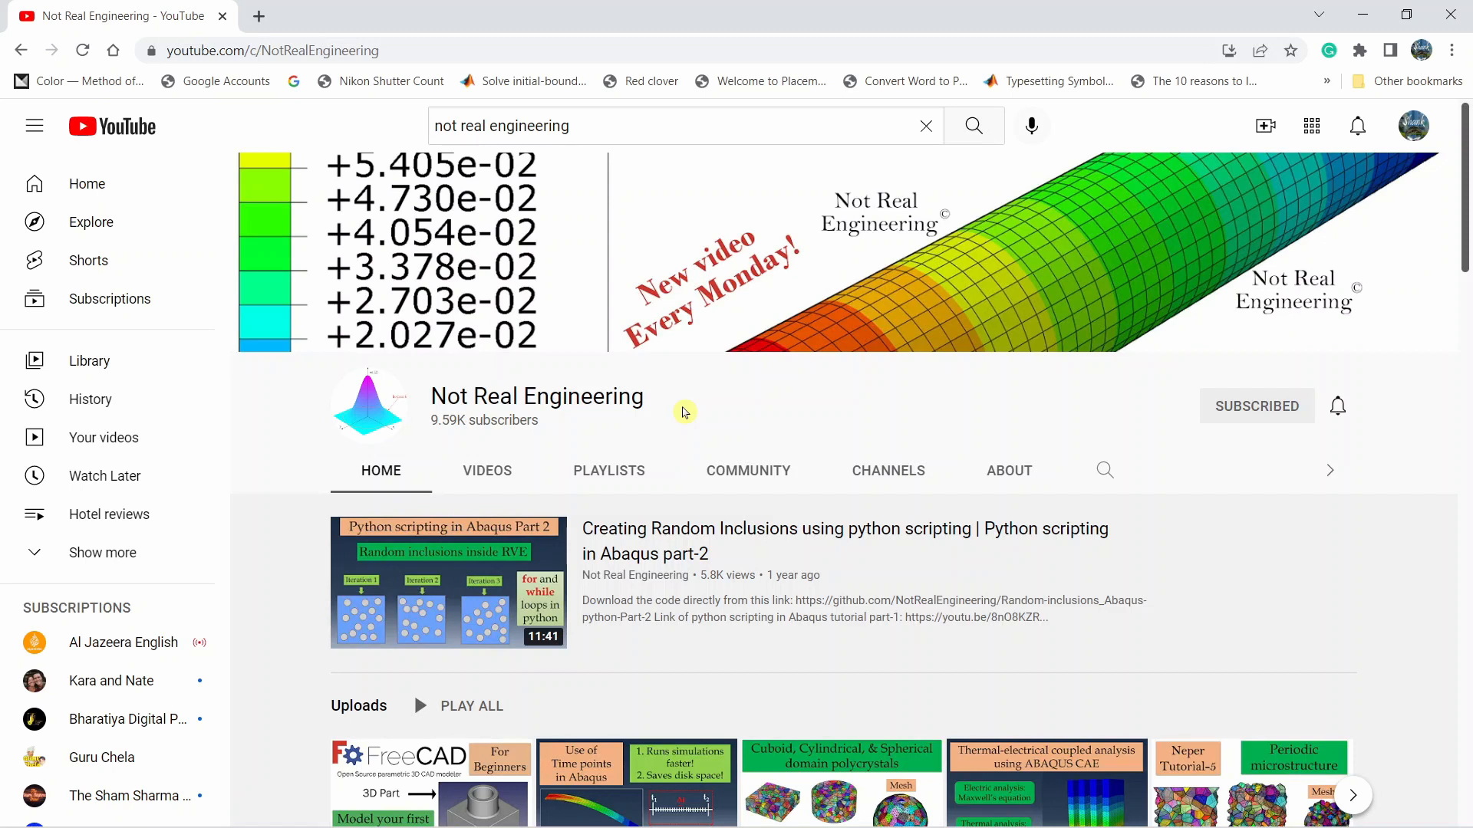
mouse_move(682, 412)
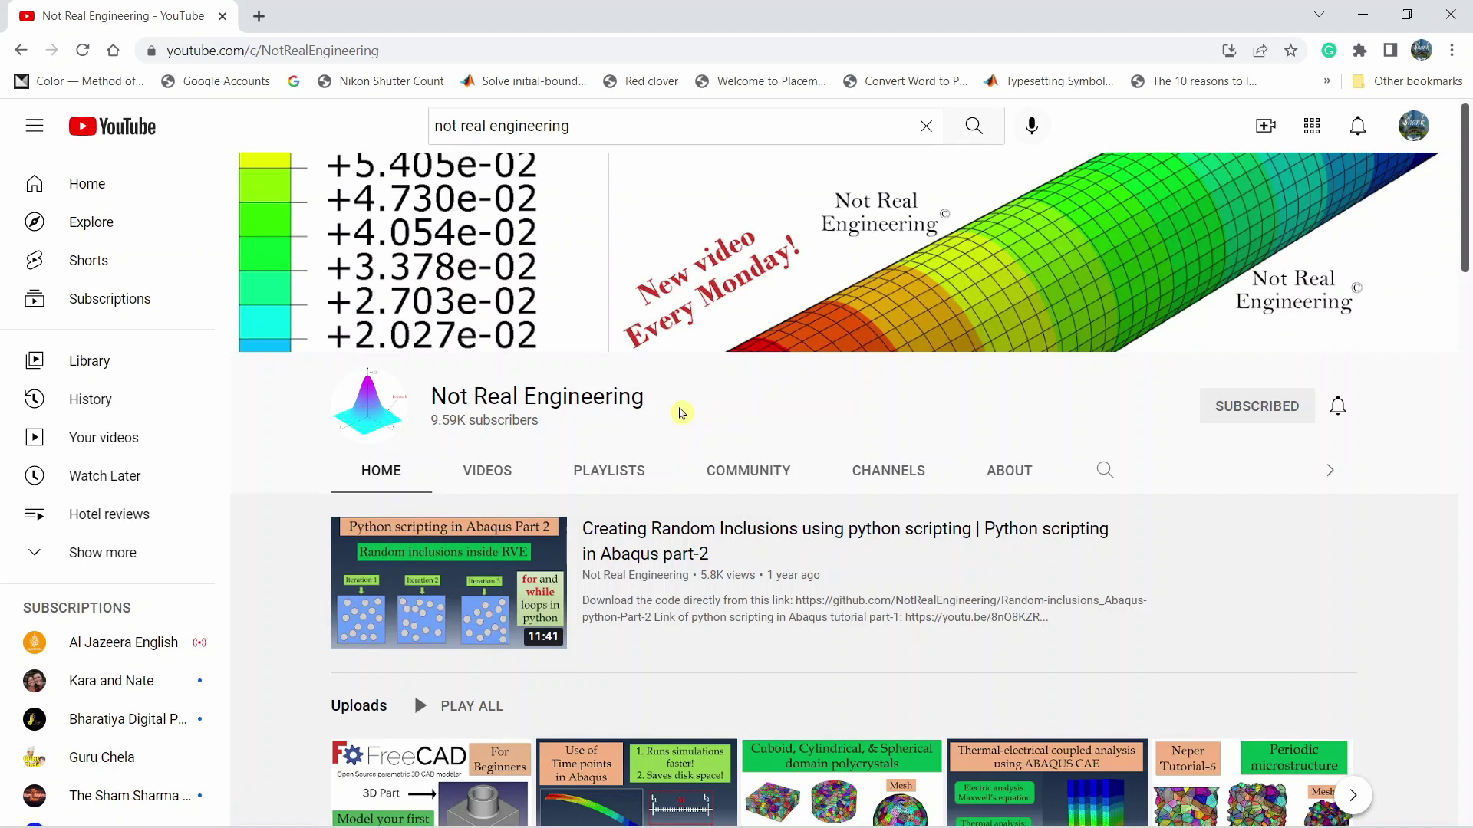
mouse_move(1291, 384)
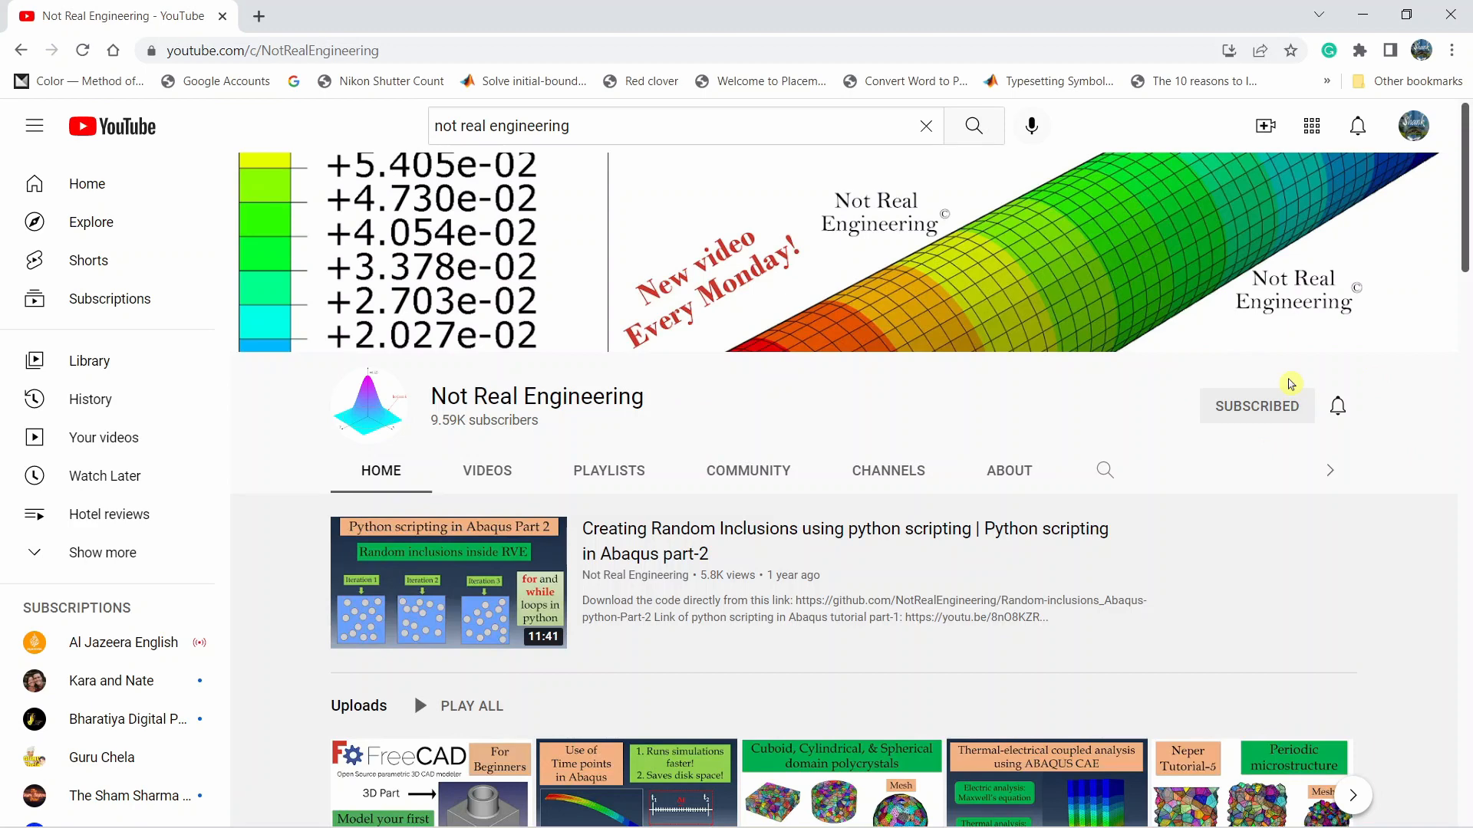
mouse_move(609, 488)
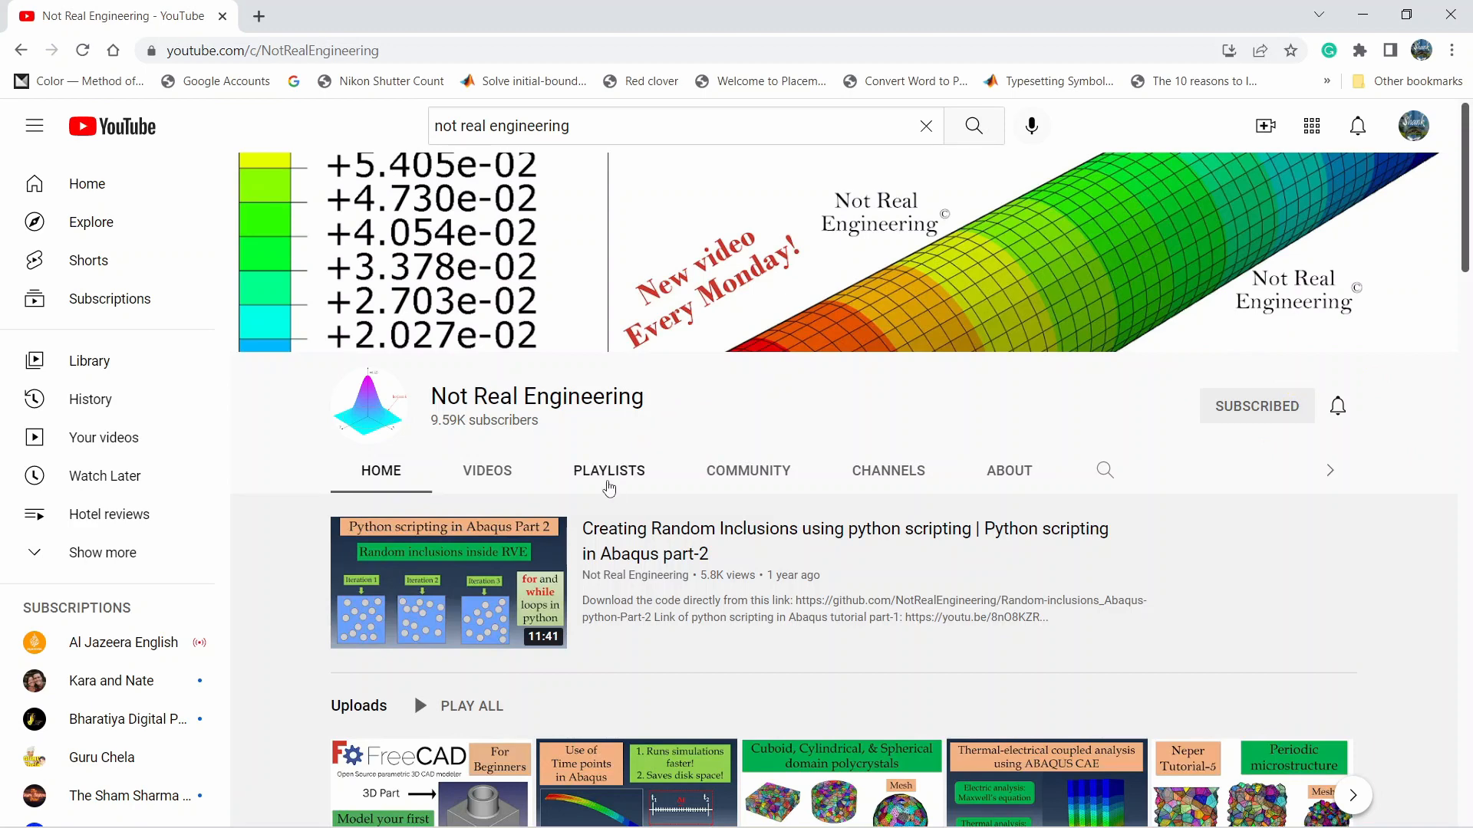
- Scroll through Not Real Engineering's playlists, then show the channel's uploaded videos
left_click(609, 471)
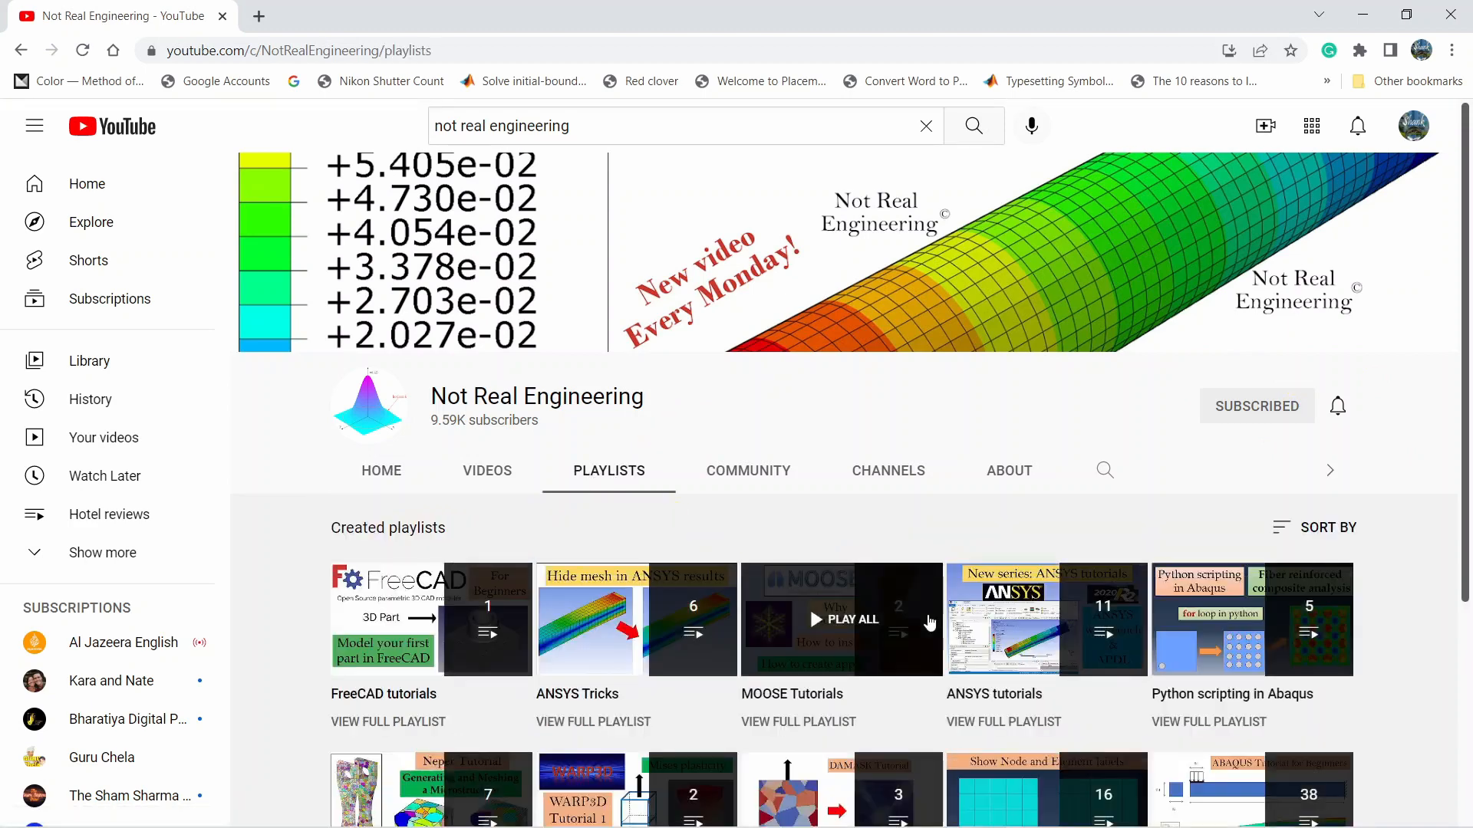
scroll("down", 3)
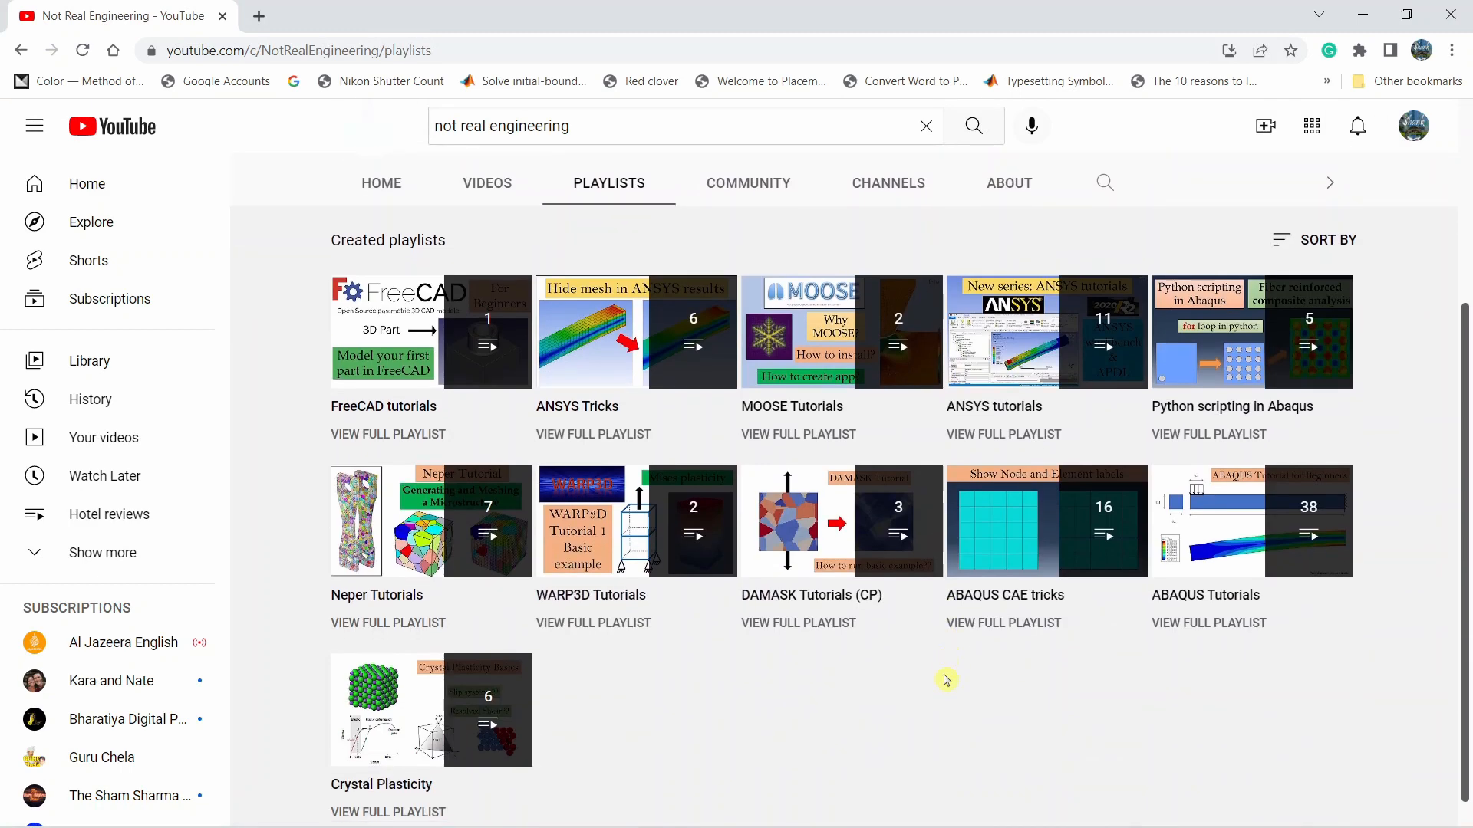
mouse_move(941, 689)
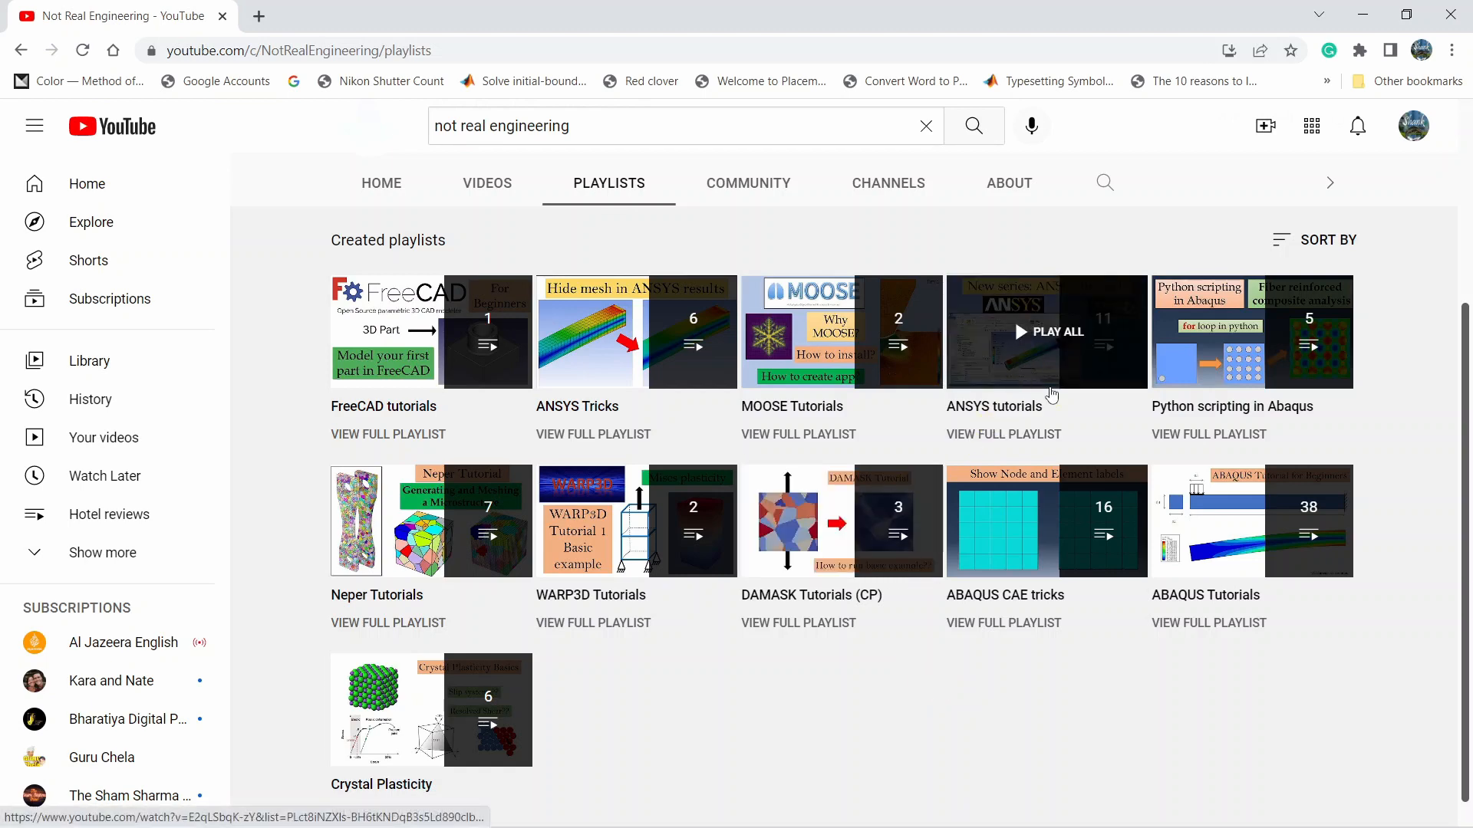
left_click(487, 183)
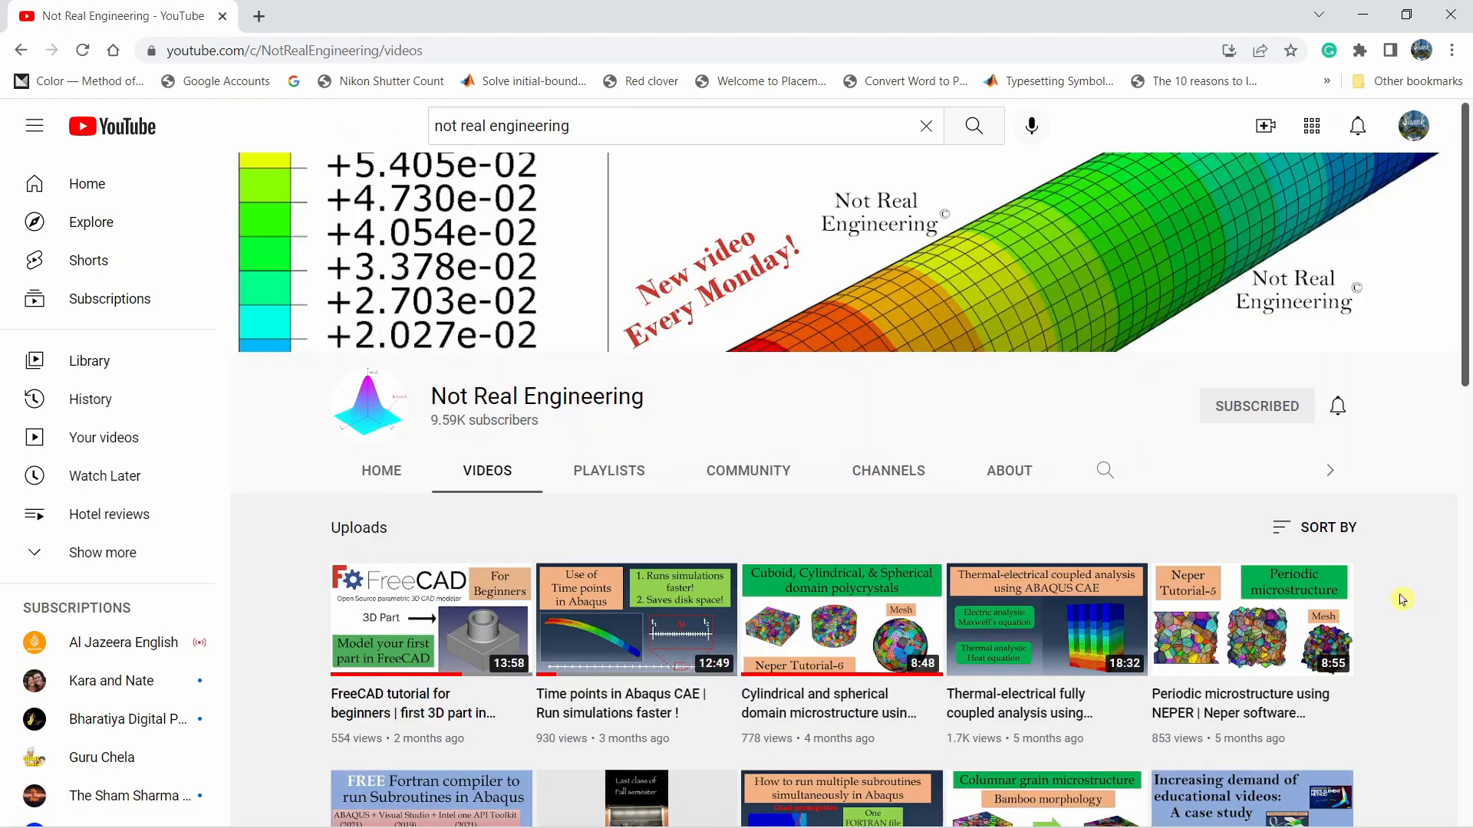